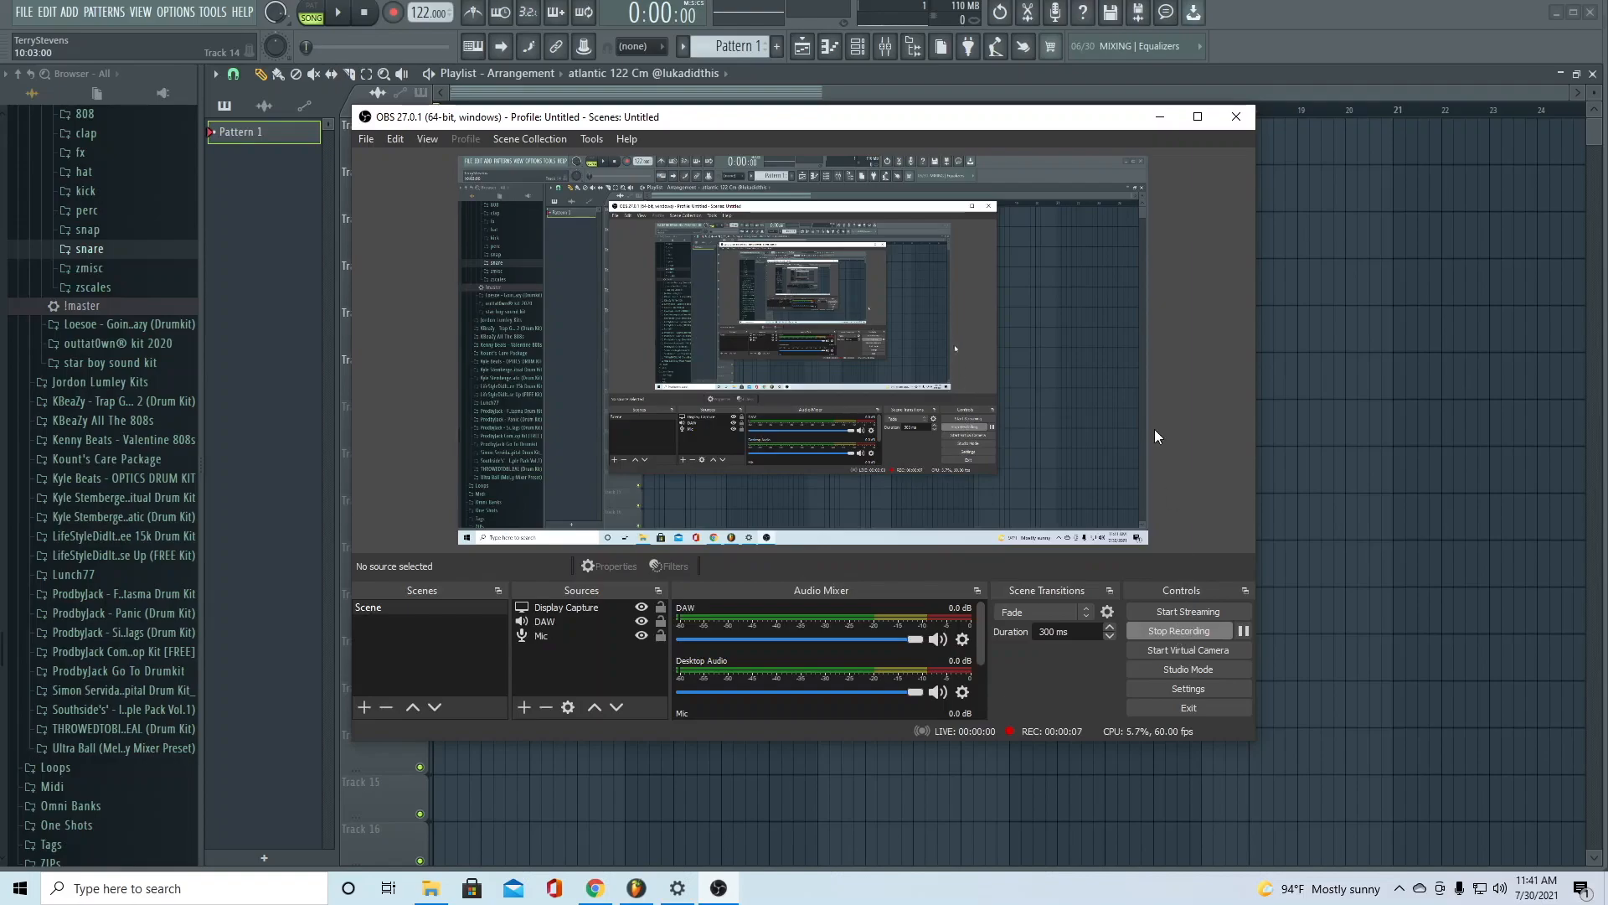
{"action": "mouse_move", "coordinate": [1227, 479]}
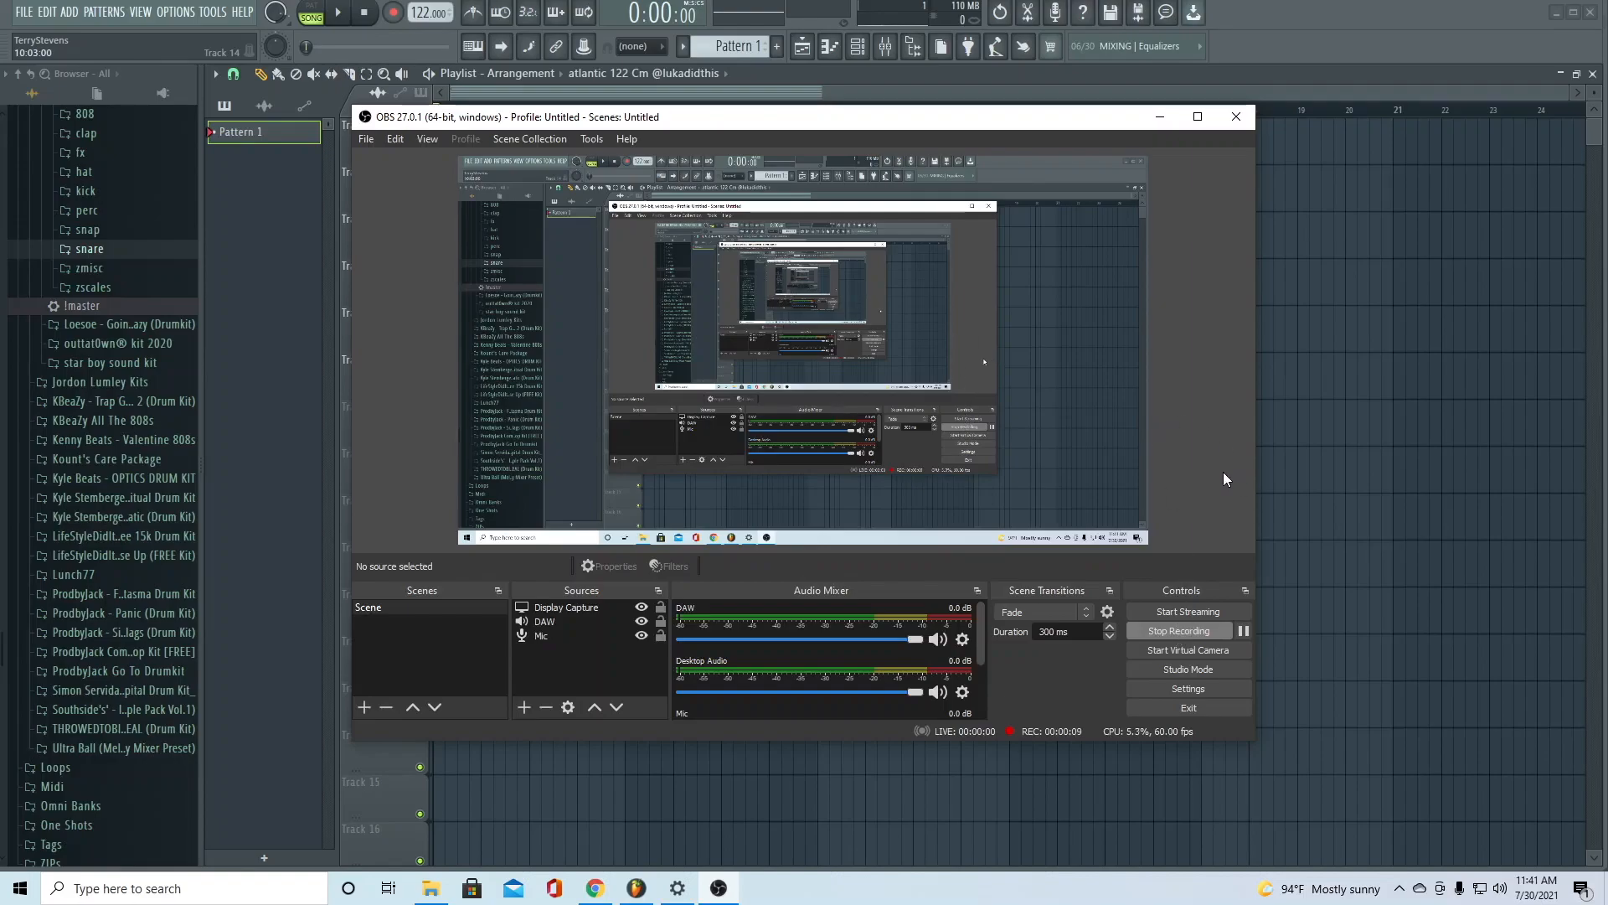
{"action": "mouse_move", "coordinate": [1201, 469]}
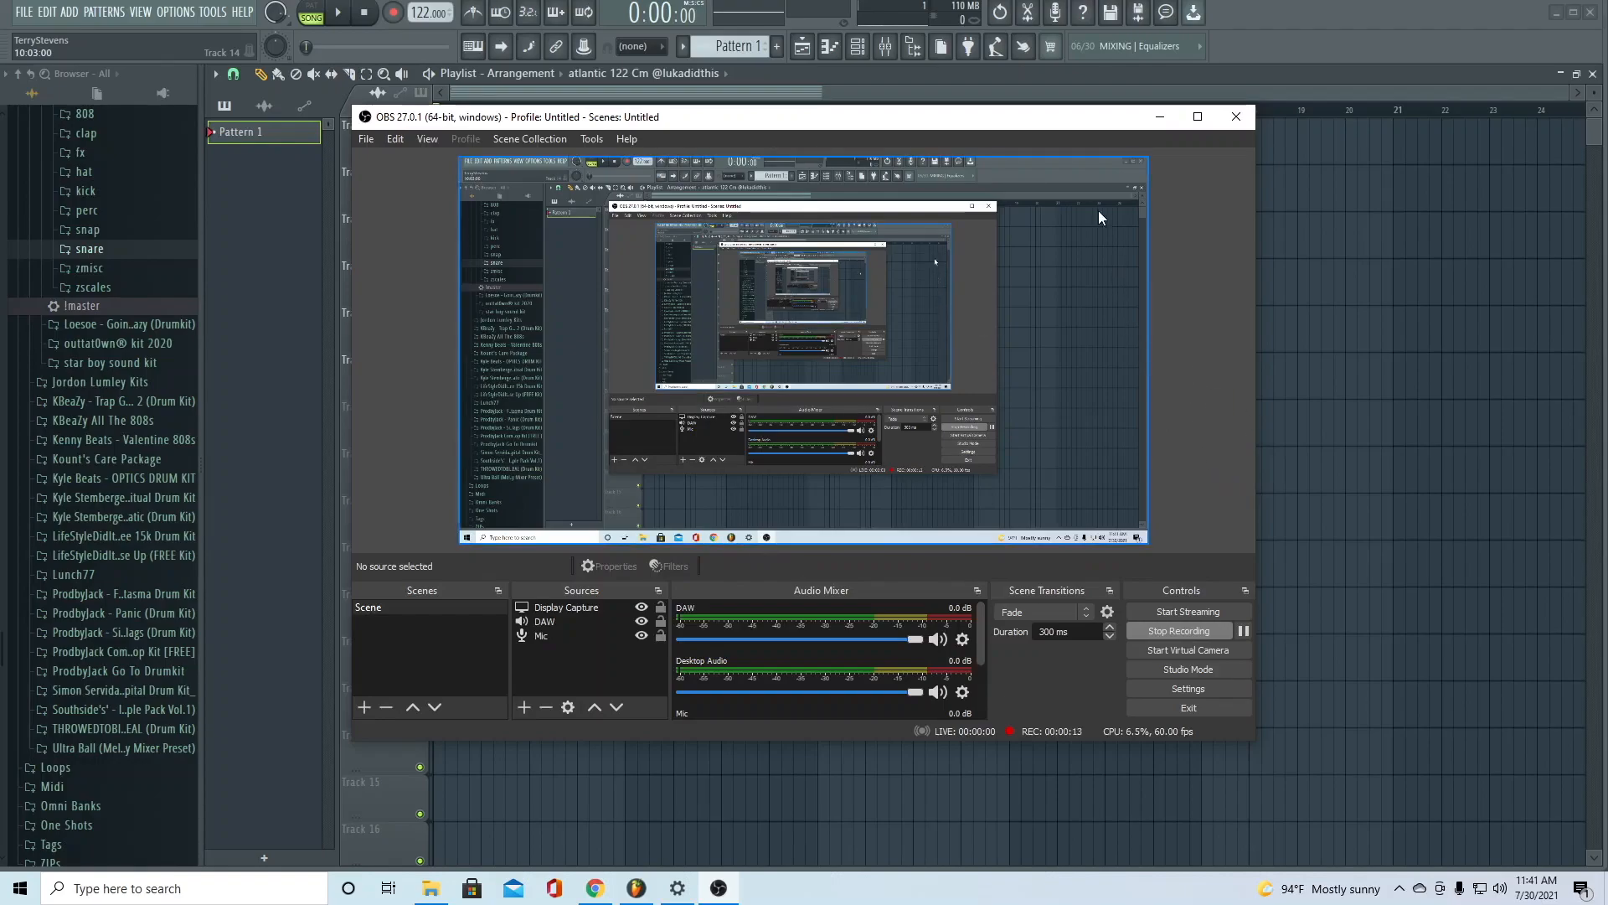
Minimize OBS, then briefly play and stop the six-track arrangement in the Playlist
{"action": "left_click", "coordinate": [1234, 115]}
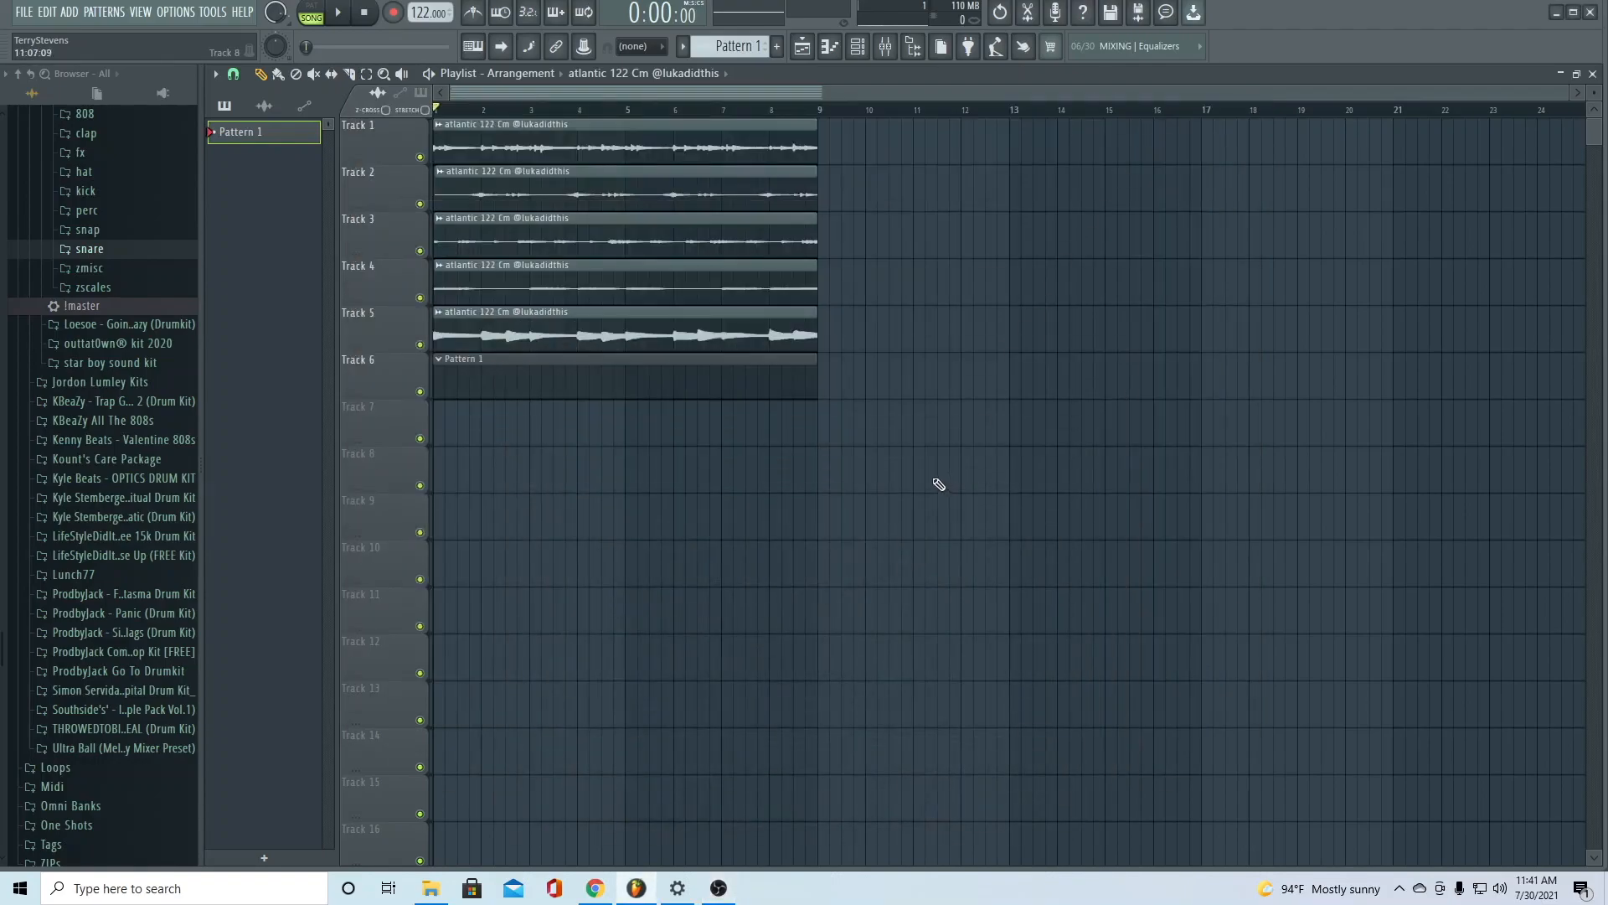
{"action": "mouse_move", "coordinate": [772, 412]}
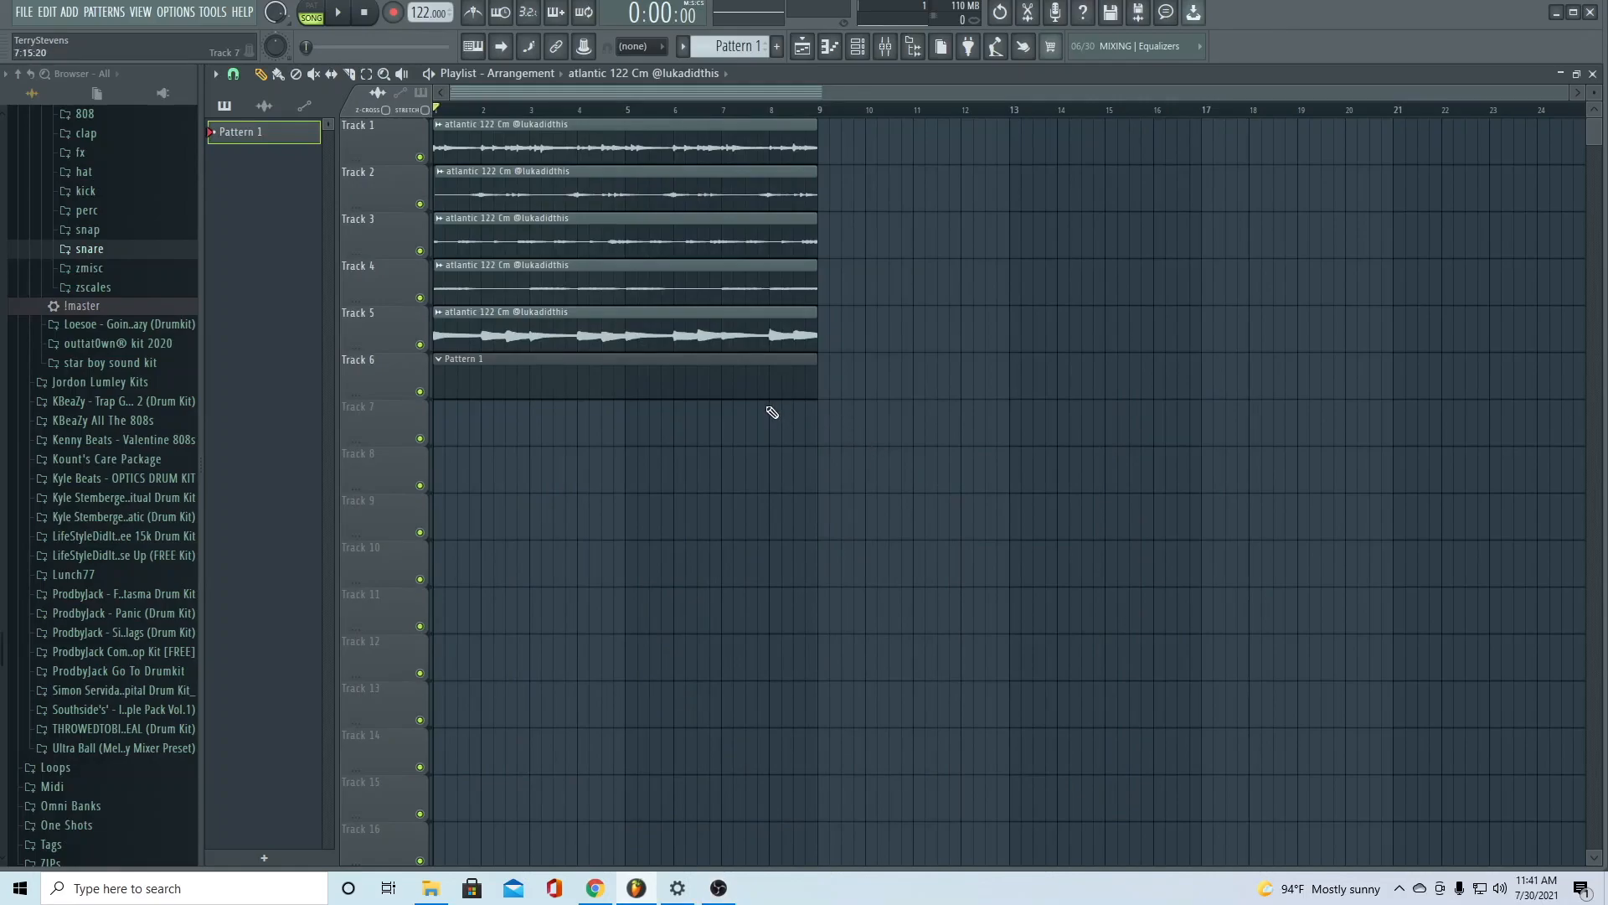
{"action": "mouse_move", "coordinate": [958, 288]}
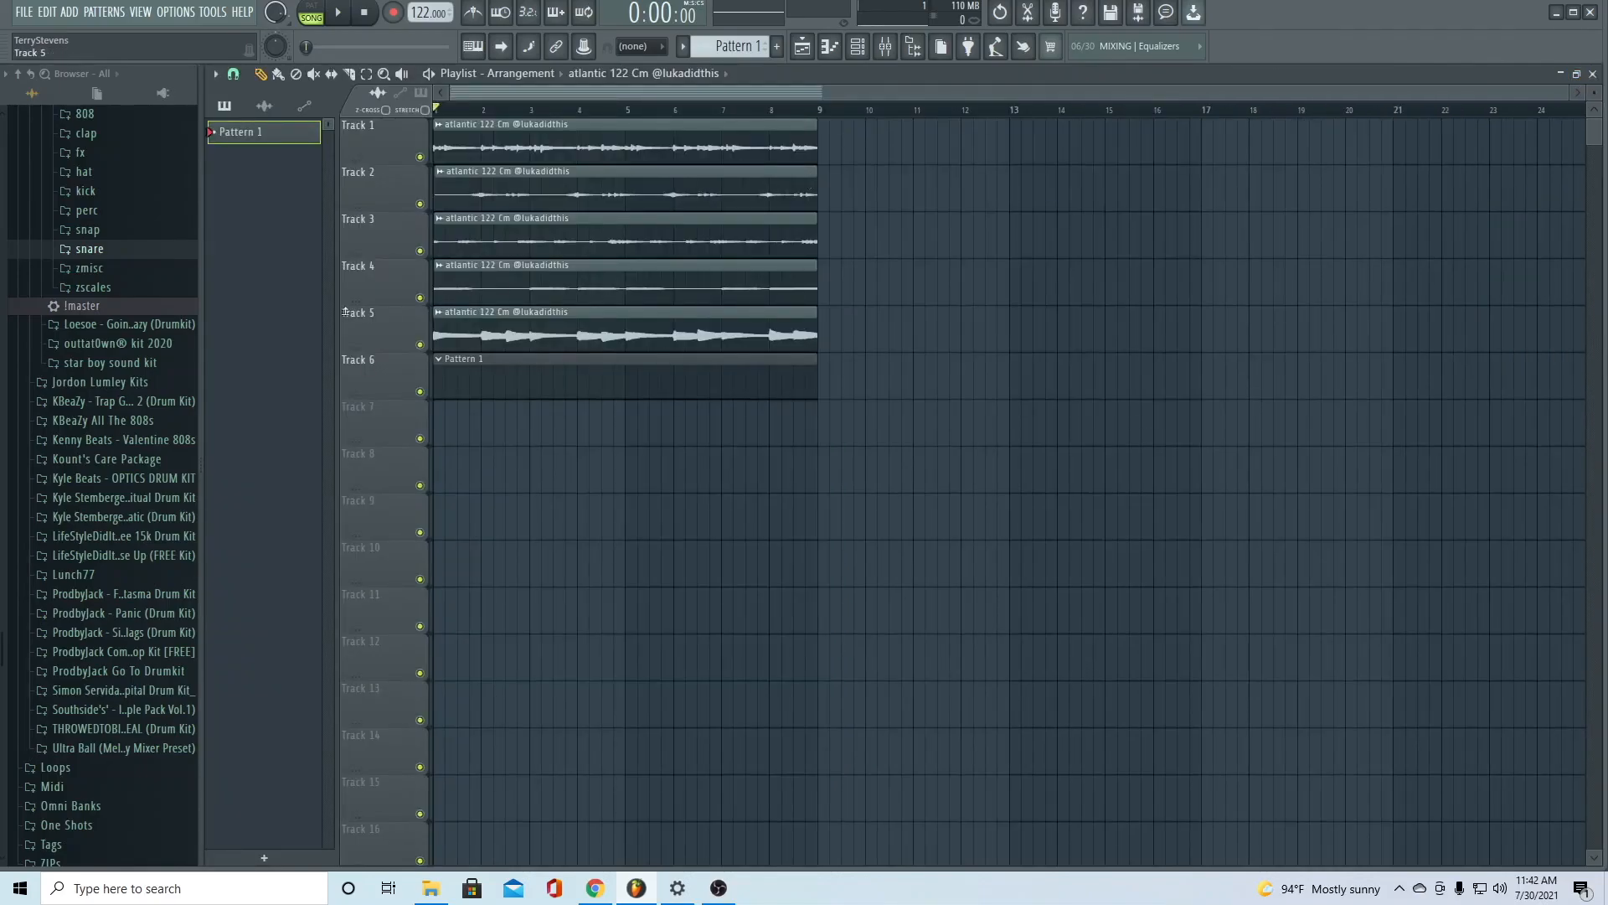
{"action": "left_click", "coordinate": [339, 12]}
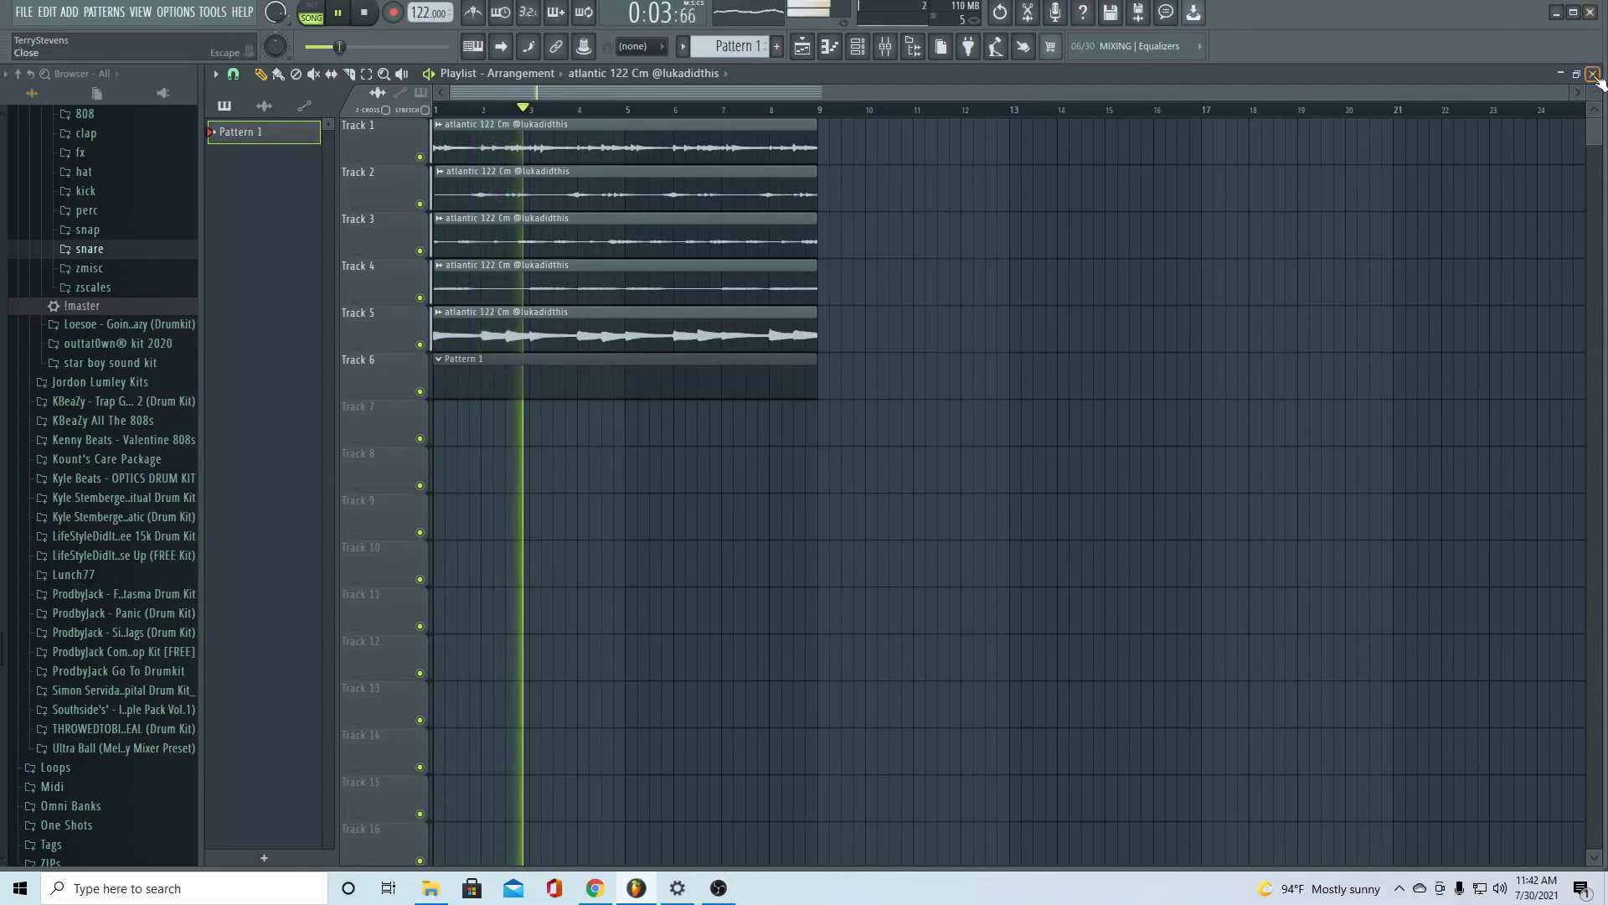
{"action": "left_click", "coordinate": [1593, 72]}
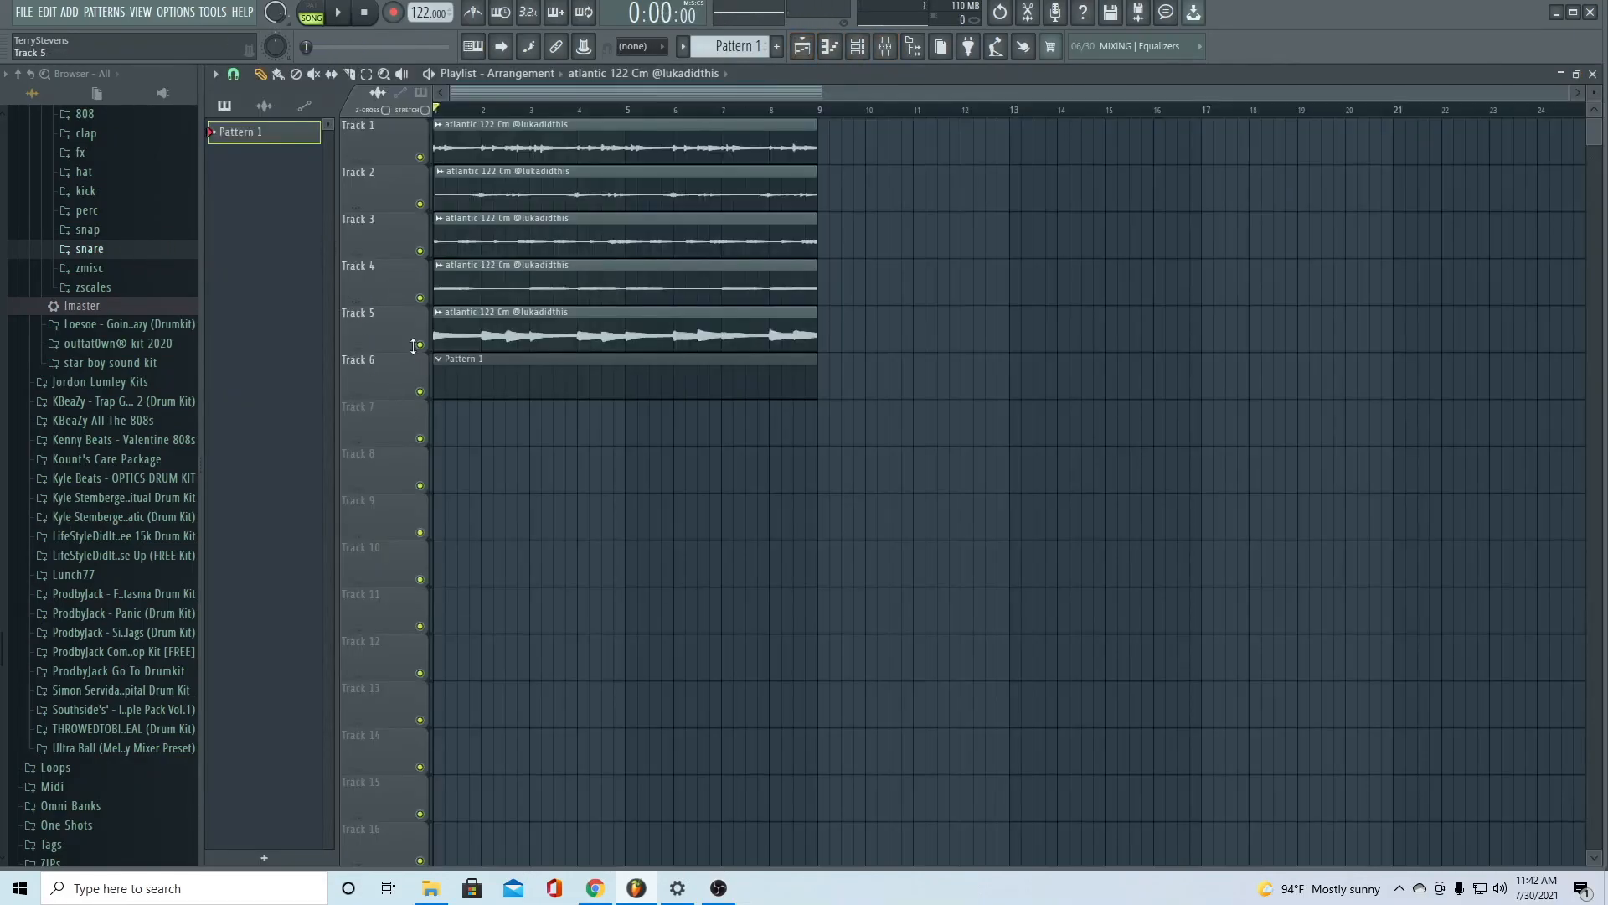
Open the 88 Hi-Hat channel's Piano Roll from the Channel Rack, closing its sampler window
{"action": "right_click", "coordinate": [328, 165]}
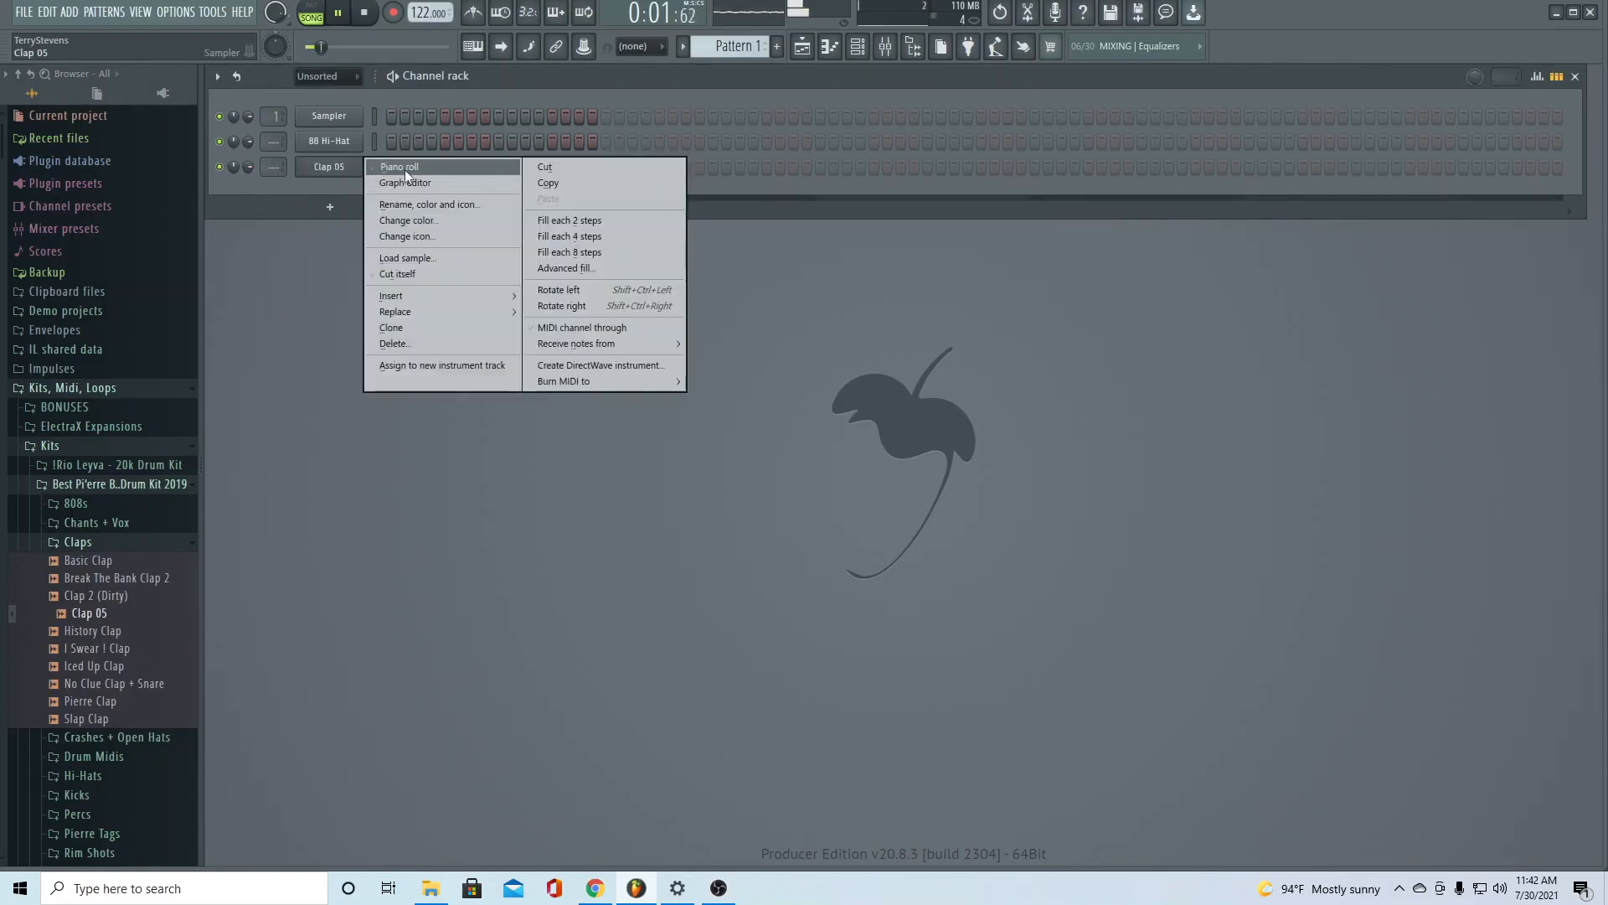
{"action": "left_click", "coordinate": [399, 166]}
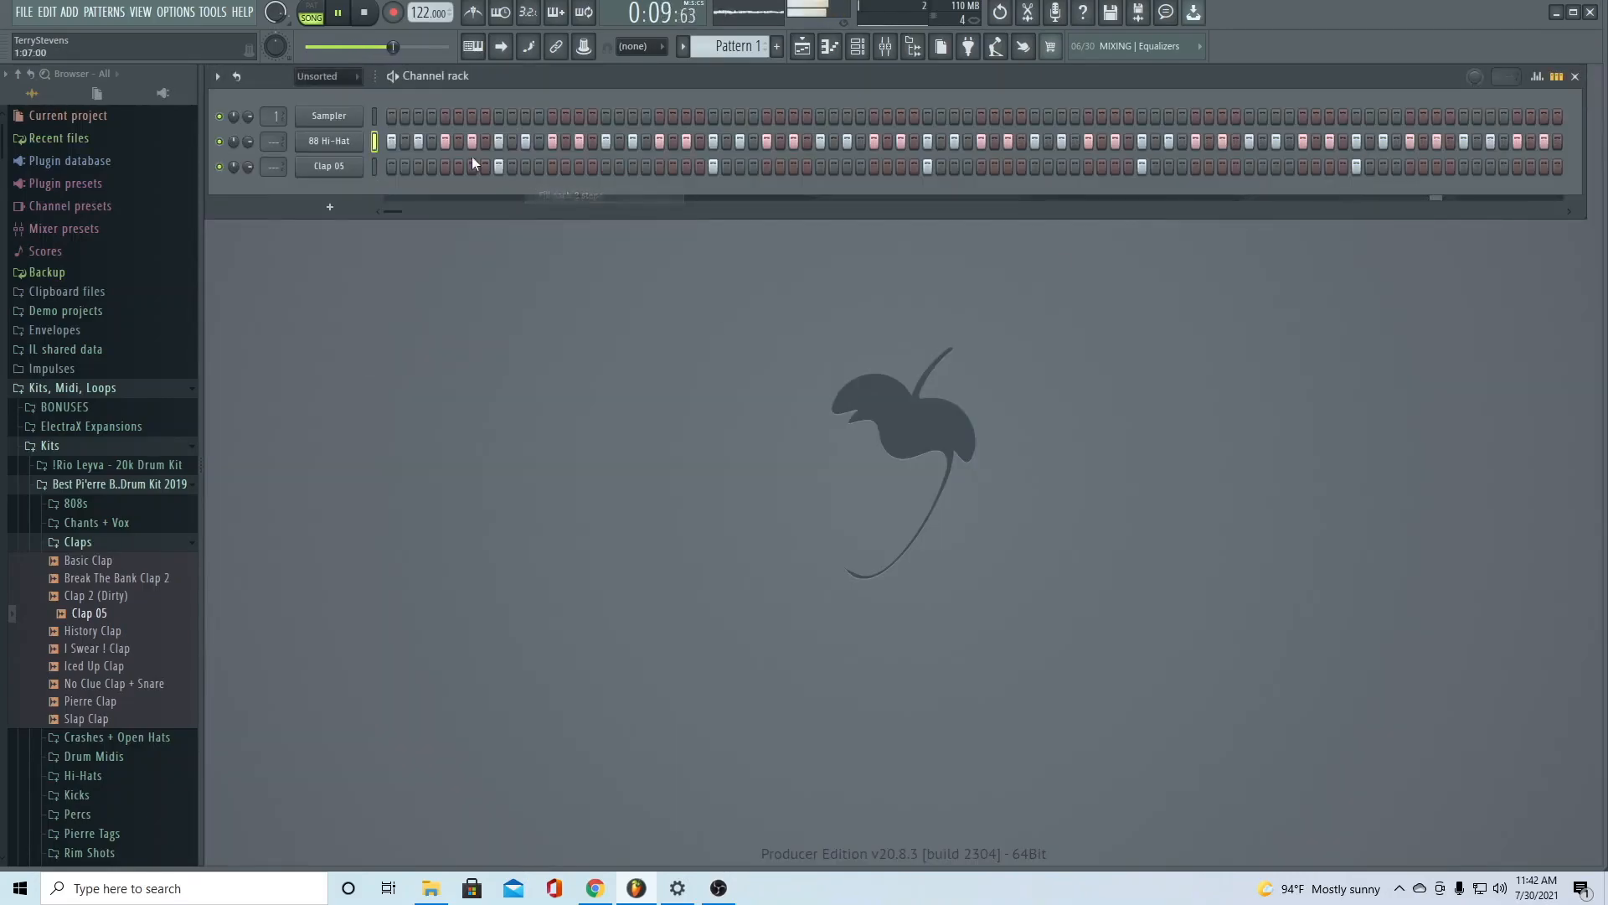
{"action": "left_click", "coordinate": [328, 141]}
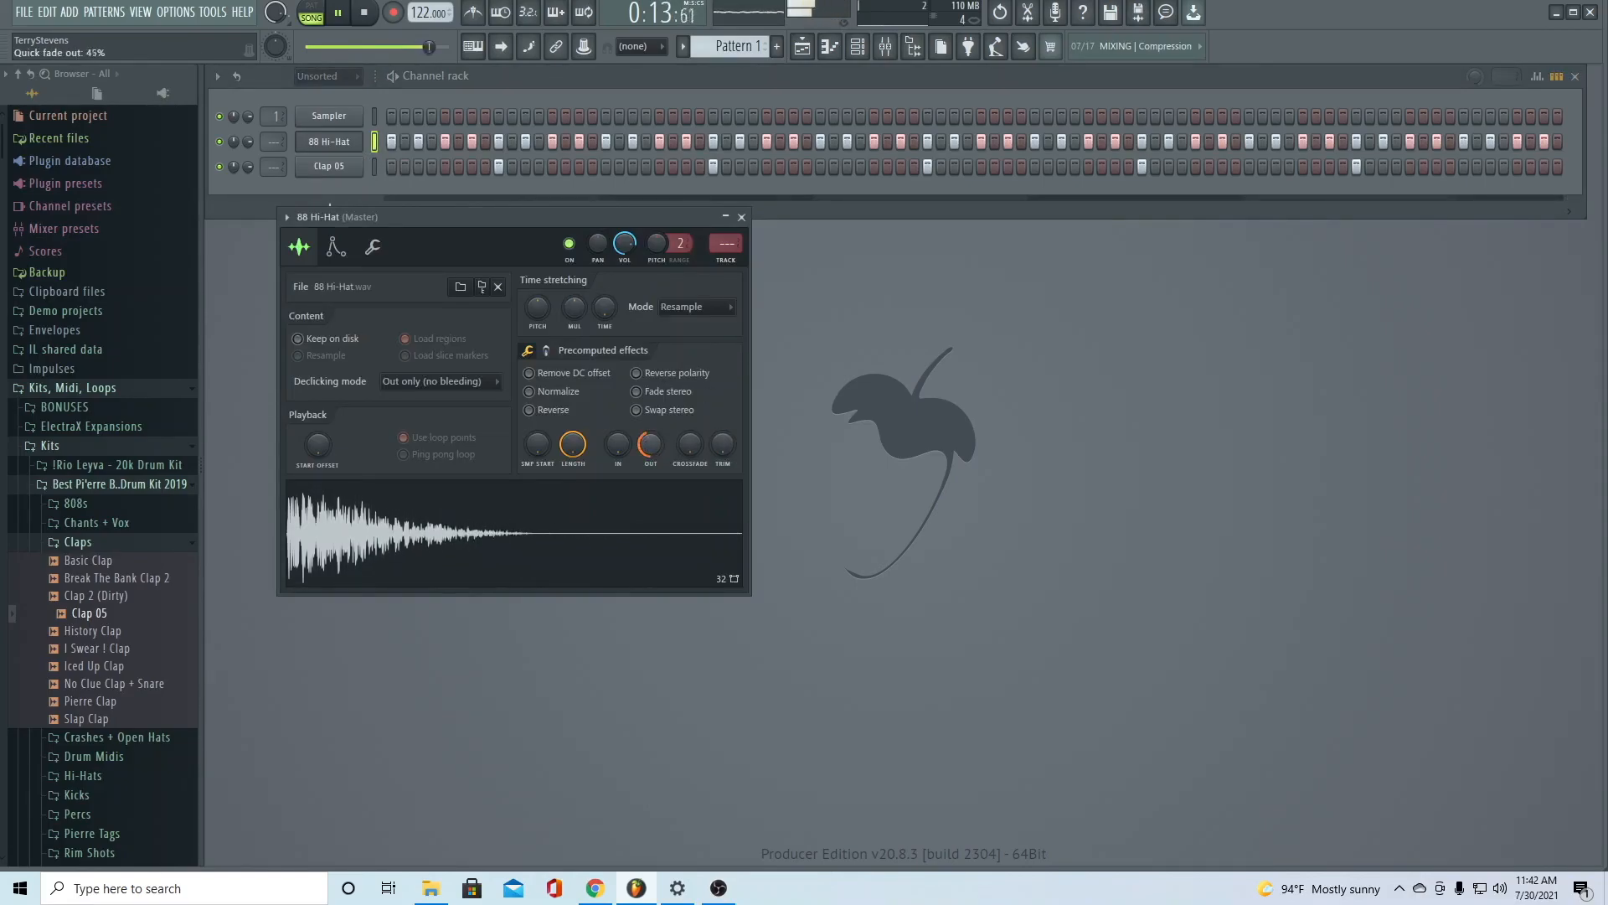
{"action": "left_click", "coordinate": [739, 216]}
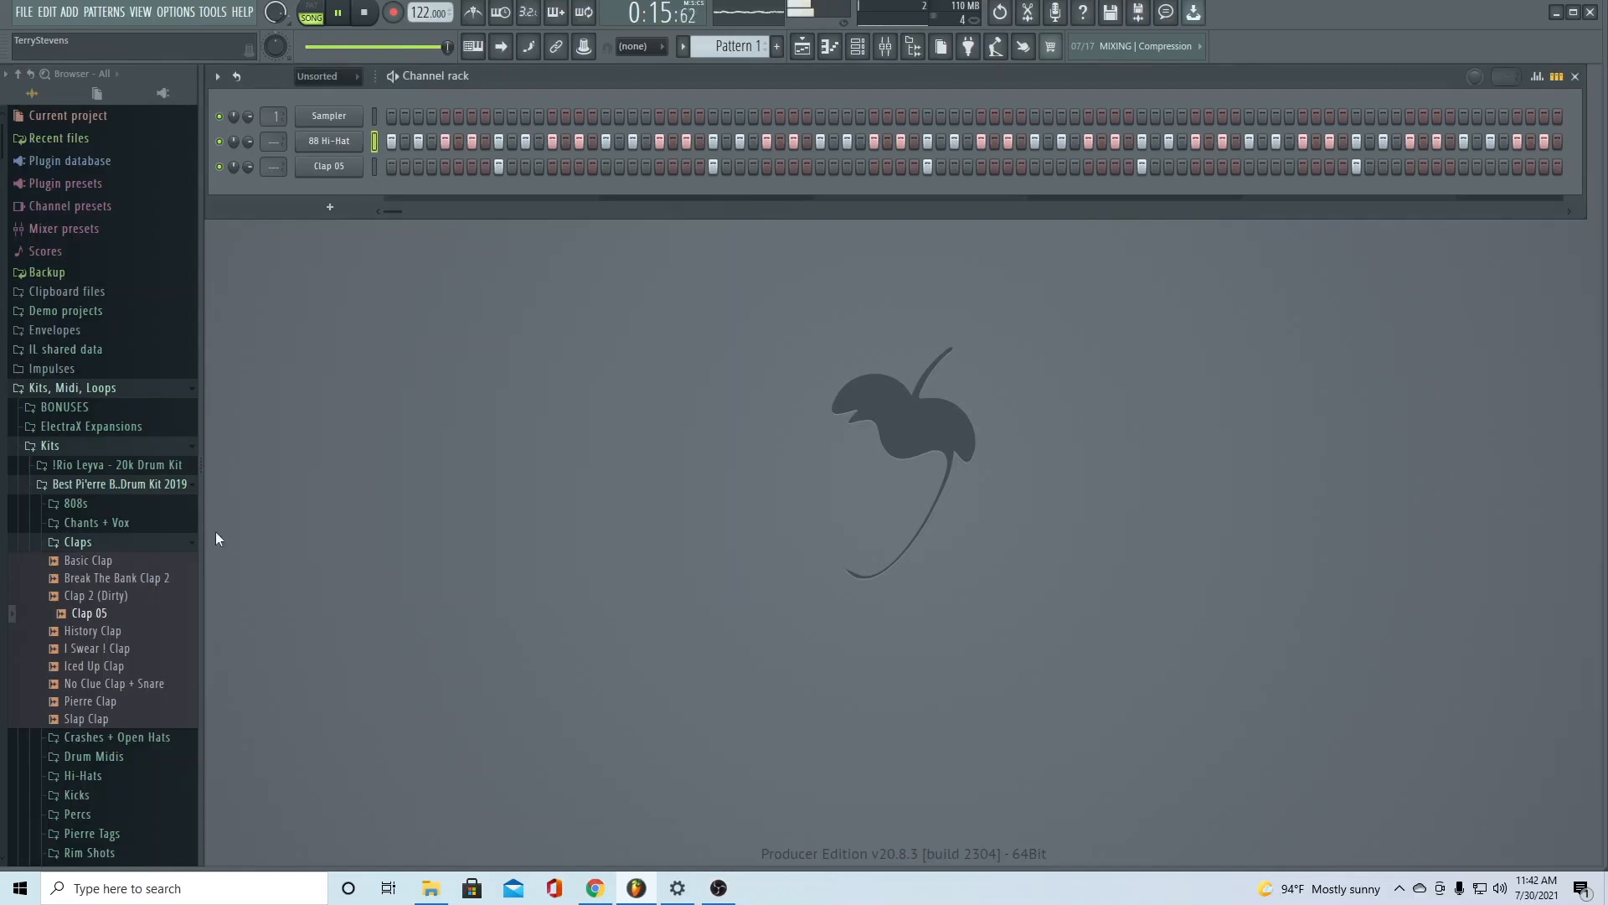
{"action": "left_click", "coordinate": [78, 541]}
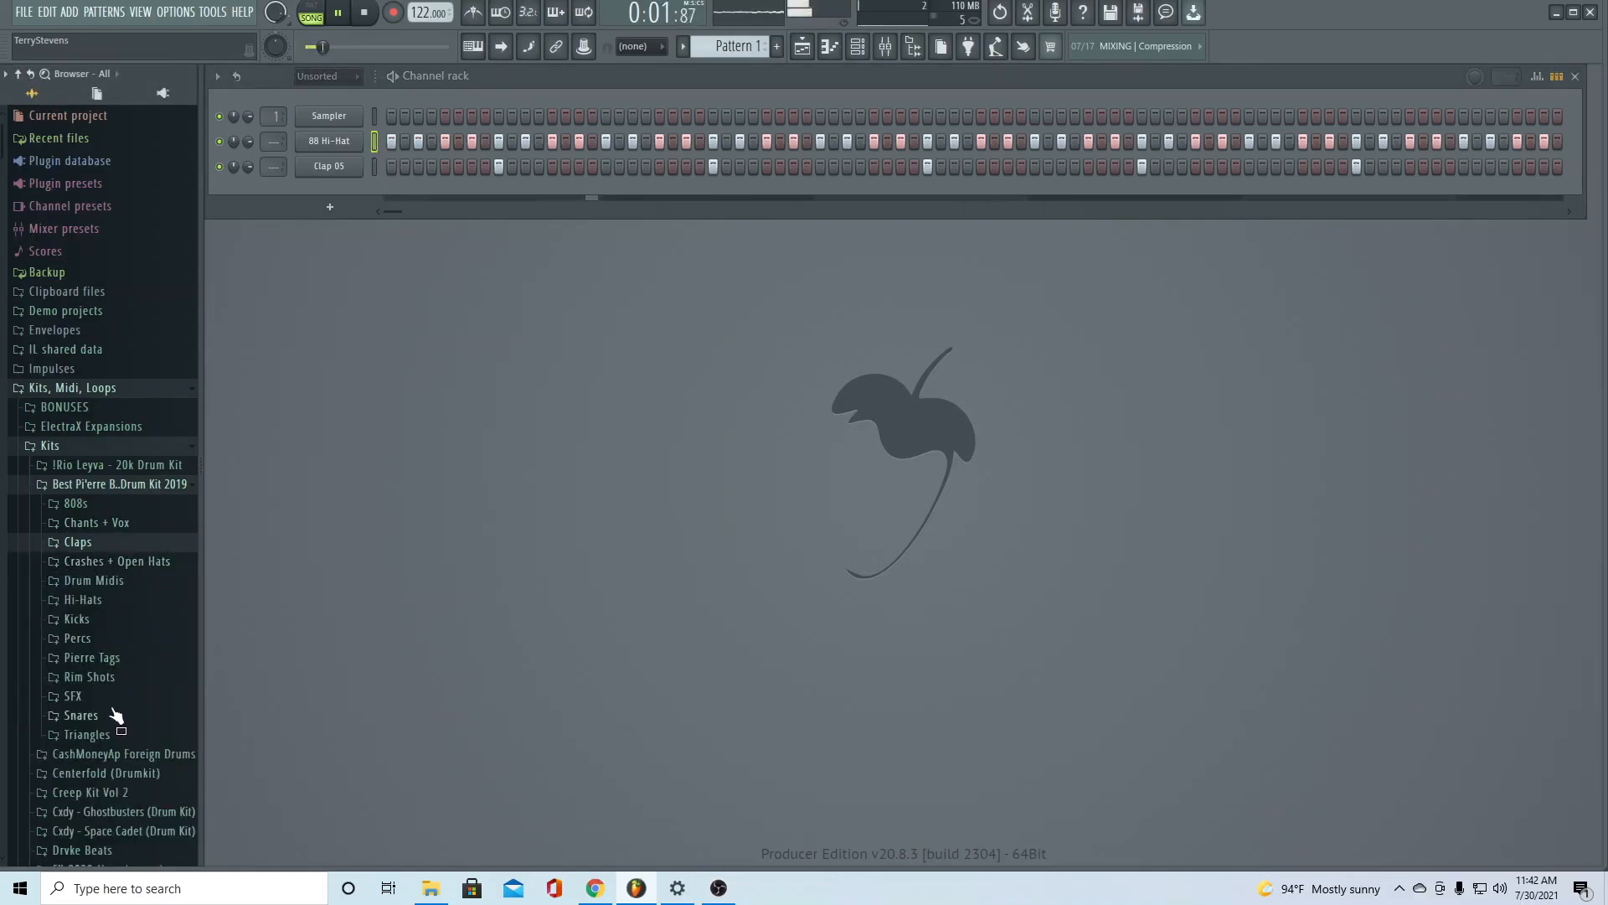
{"action": "left_click", "coordinate": [363, 12]}
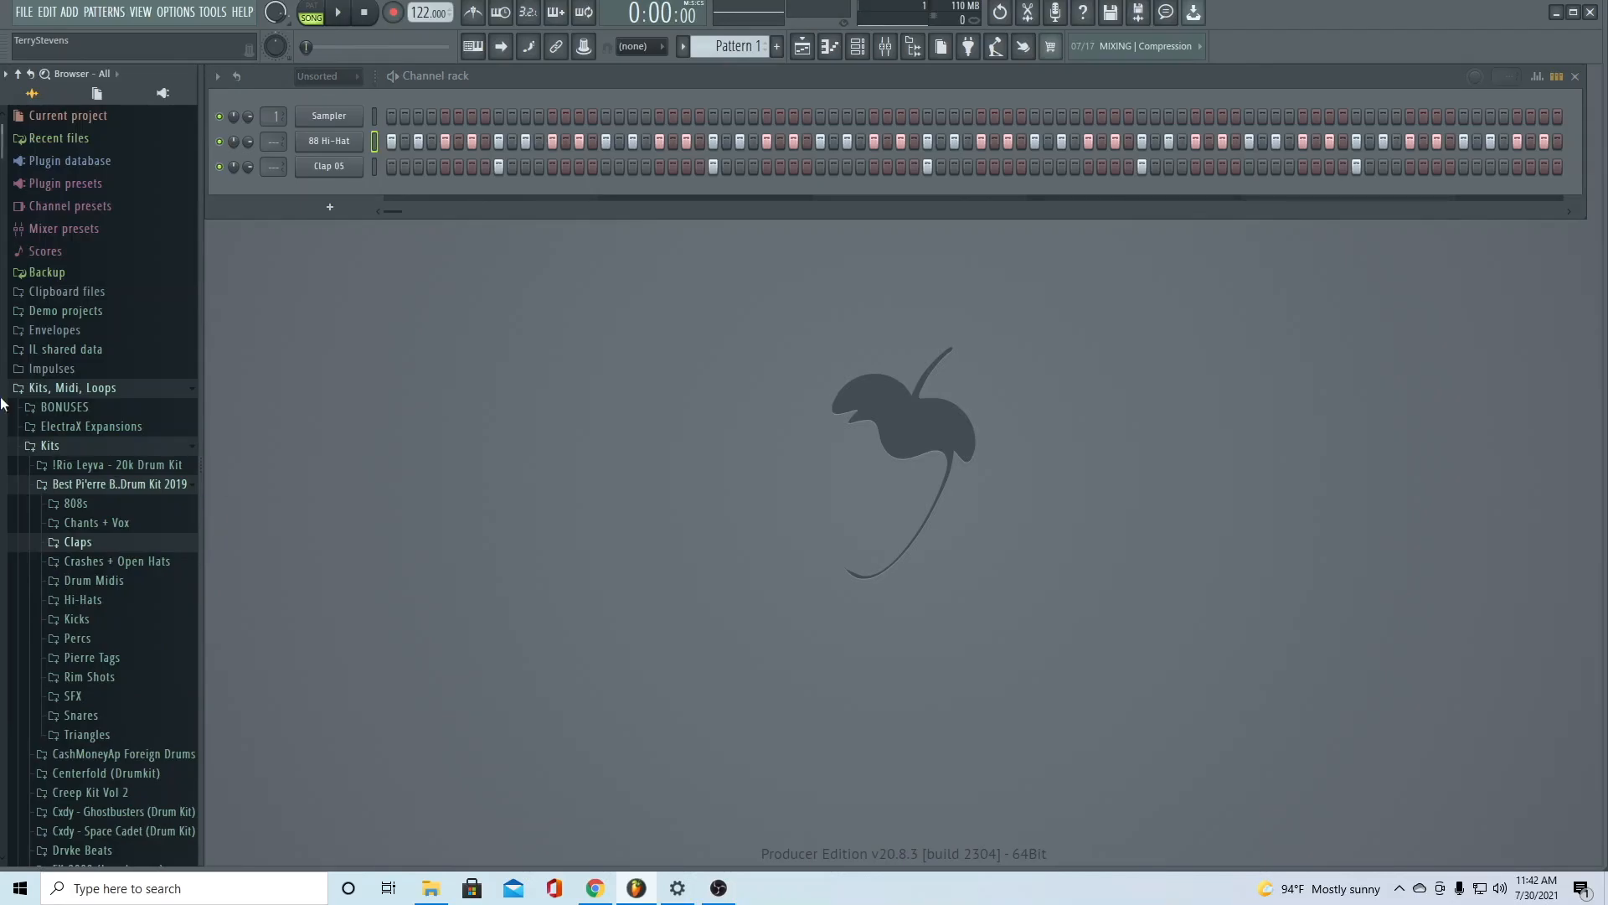
{"action": "mouse_move", "coordinate": [406, 559]}
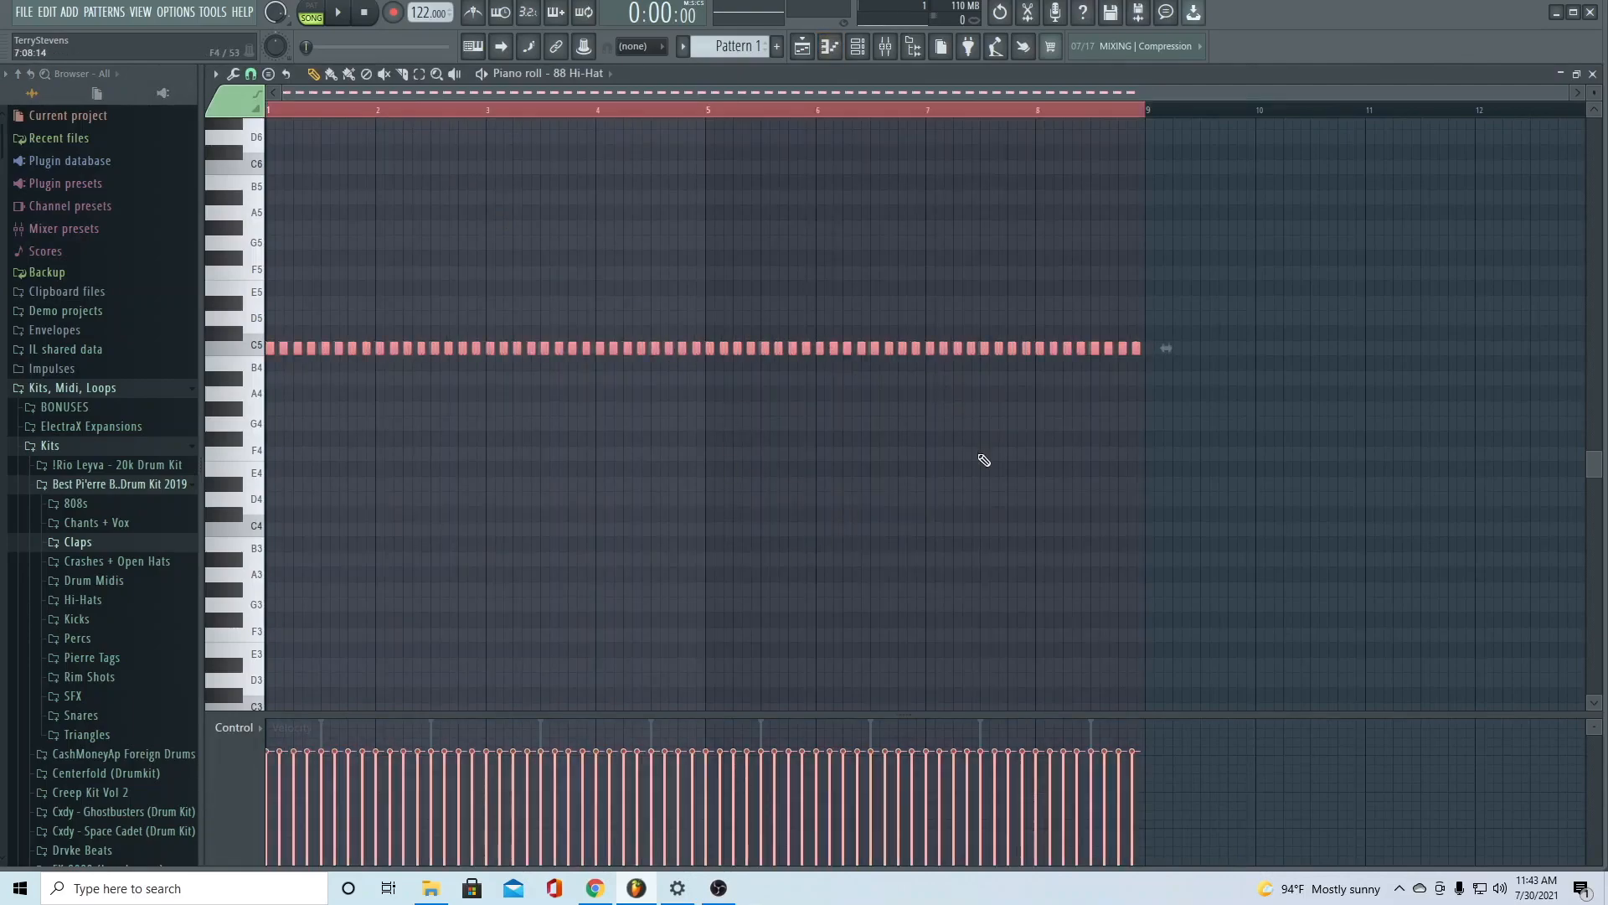
Chop a selected first-bar hi-hat note into a quick four-note roll with Tools > Chop
{"action": "left_click", "coordinate": [251, 72]}
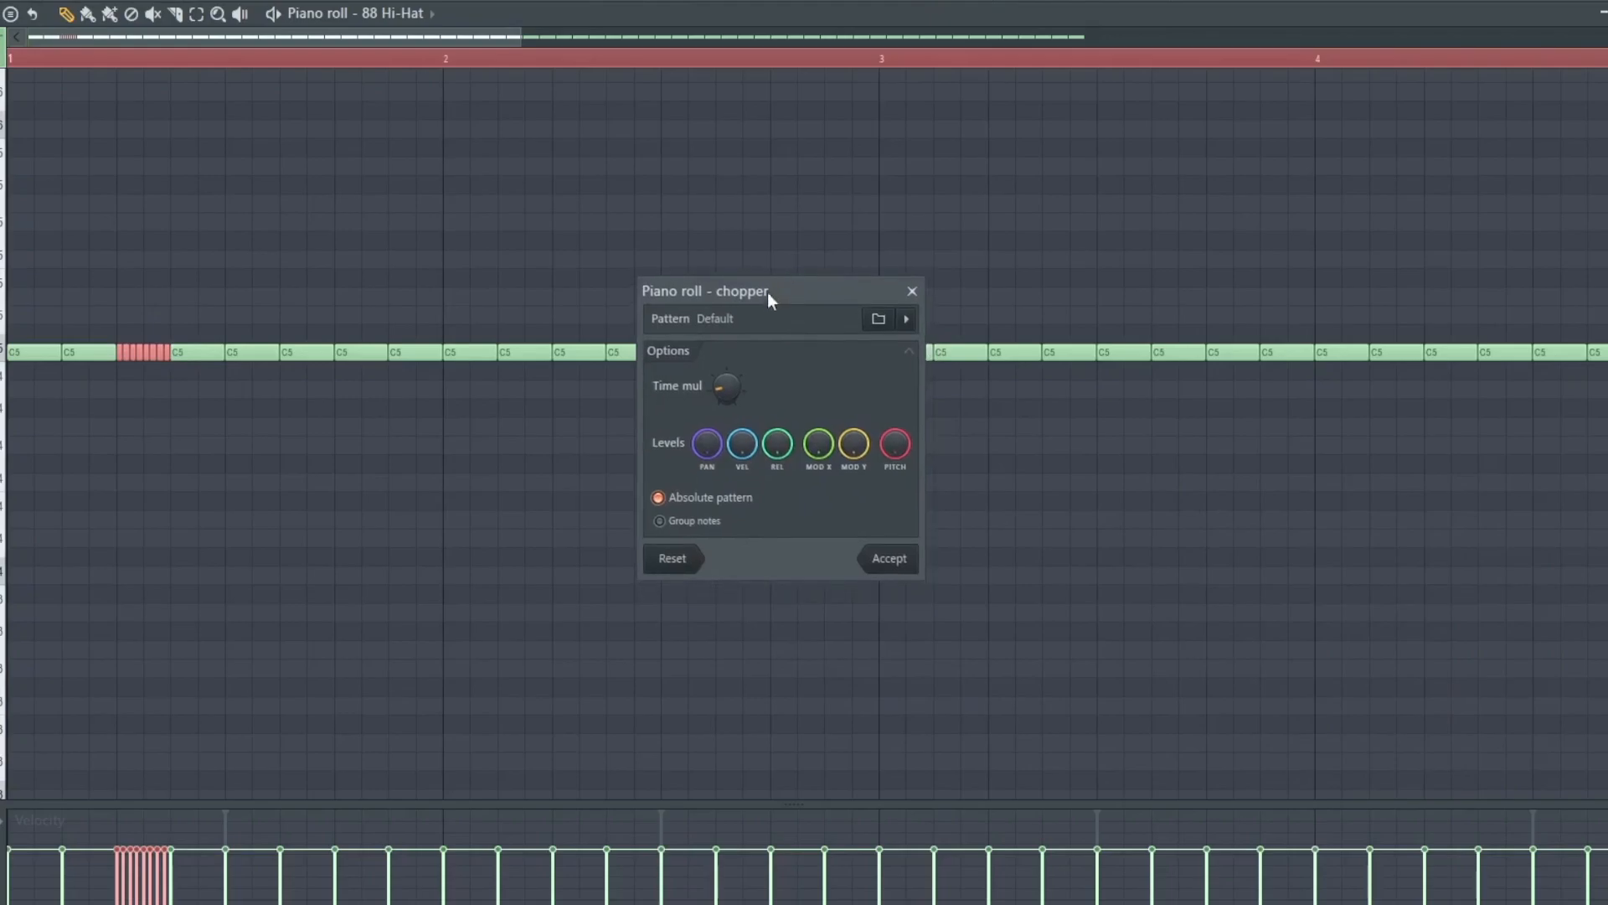
{"action": "left_click", "coordinate": [886, 558]}
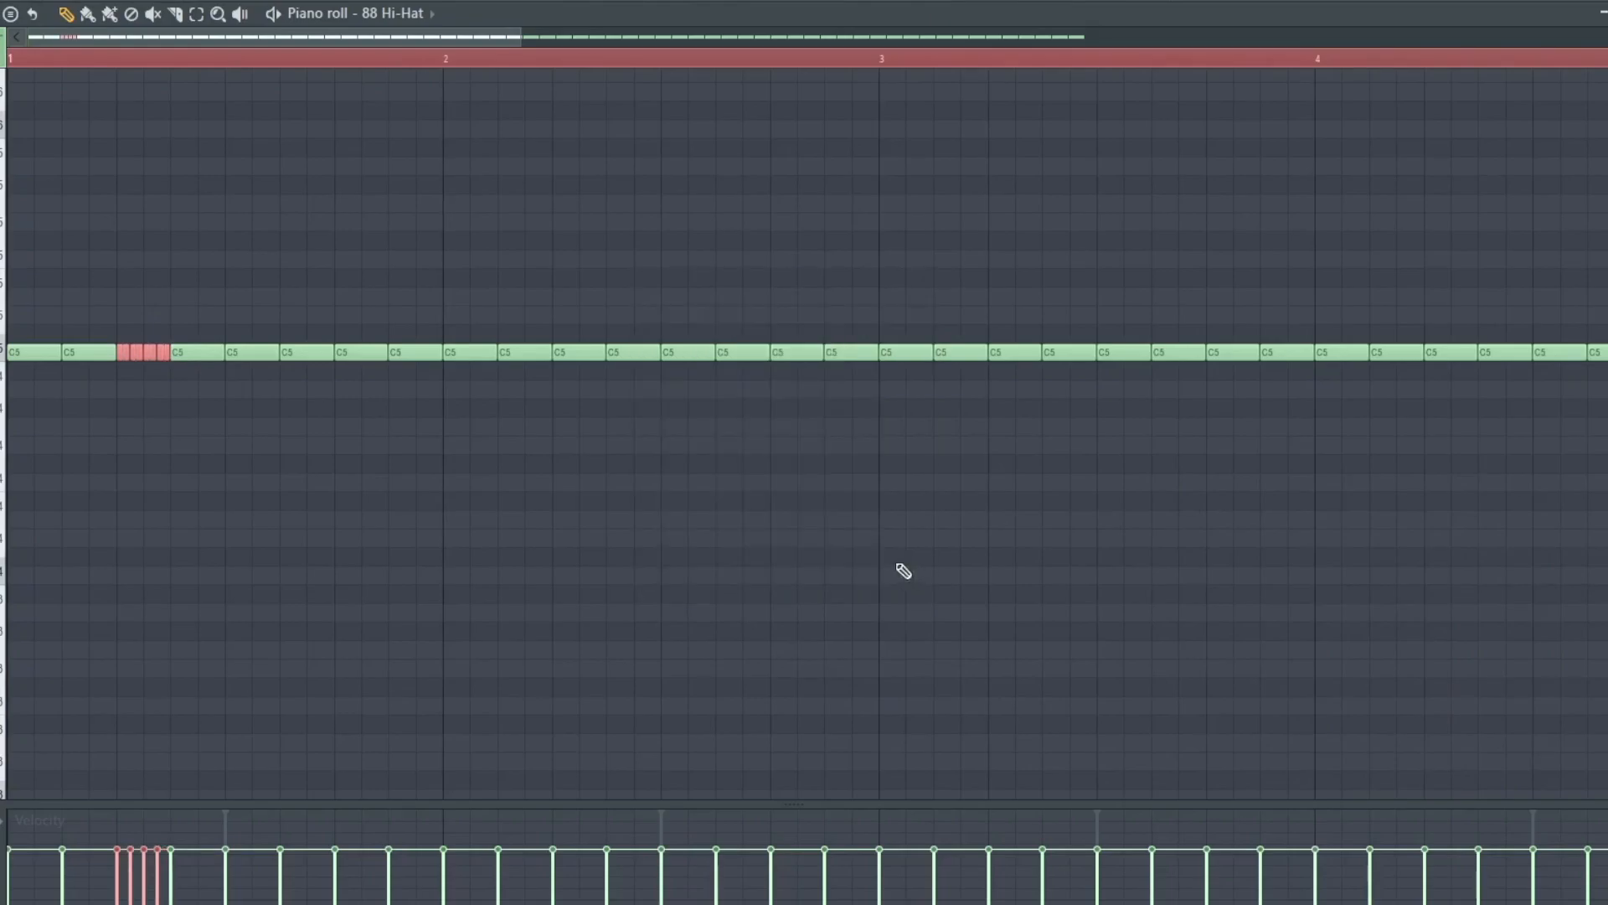
{"action": "mouse_move", "coordinate": [198, 372]}
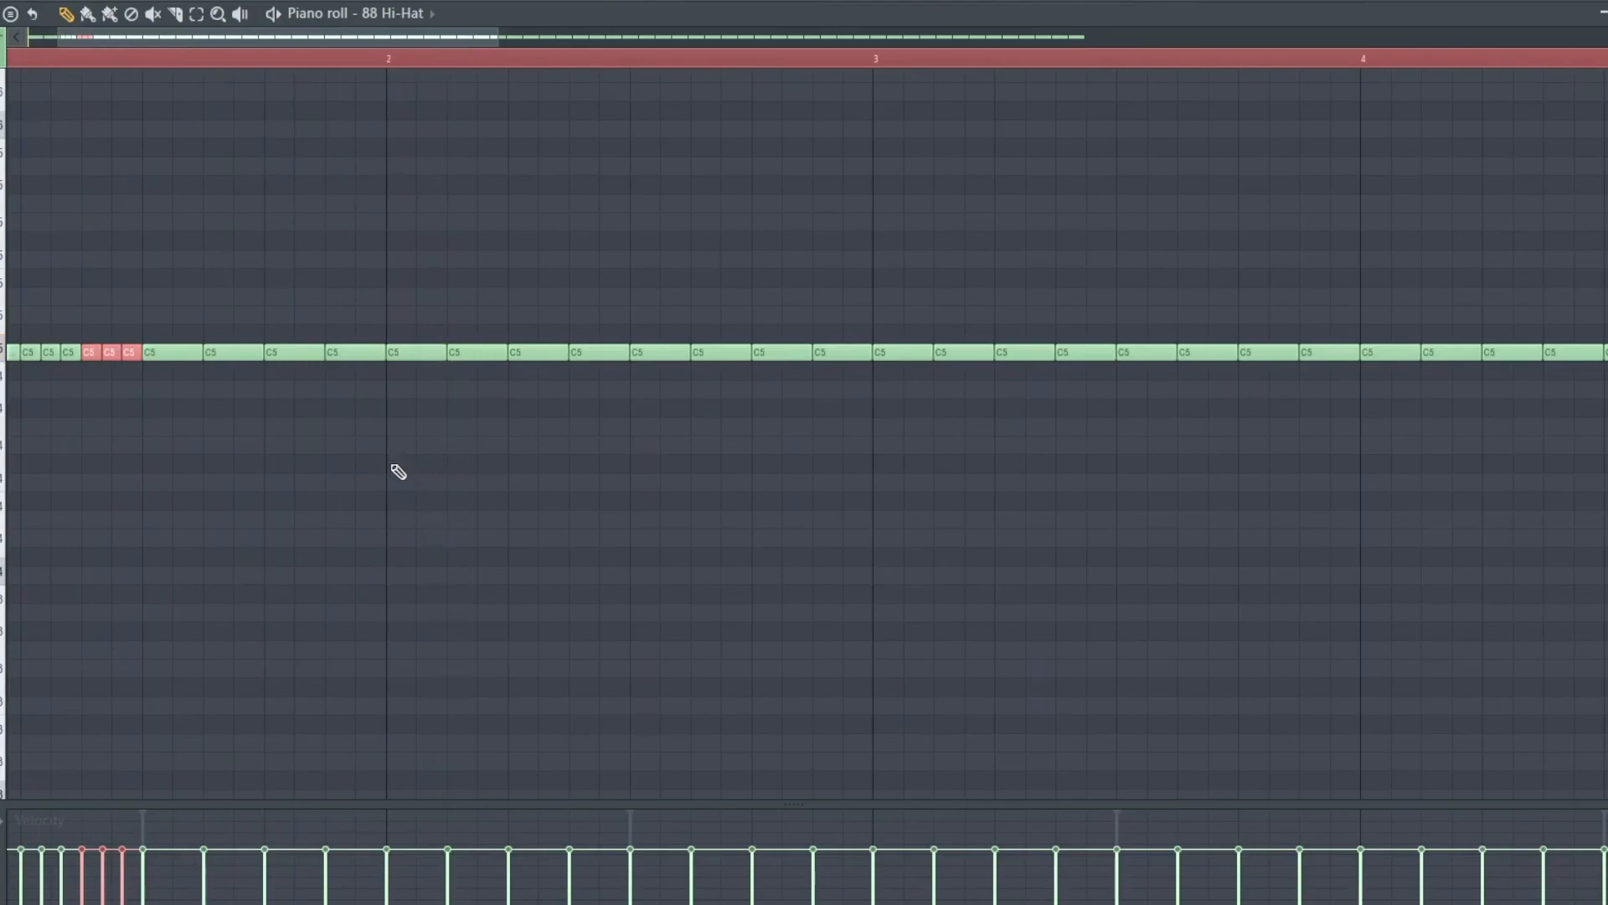
Chop a lower-pitched note near bar 2 into a roll and stretch its notes to fill the gap
{"action": "left_click", "coordinate": [387, 464]}
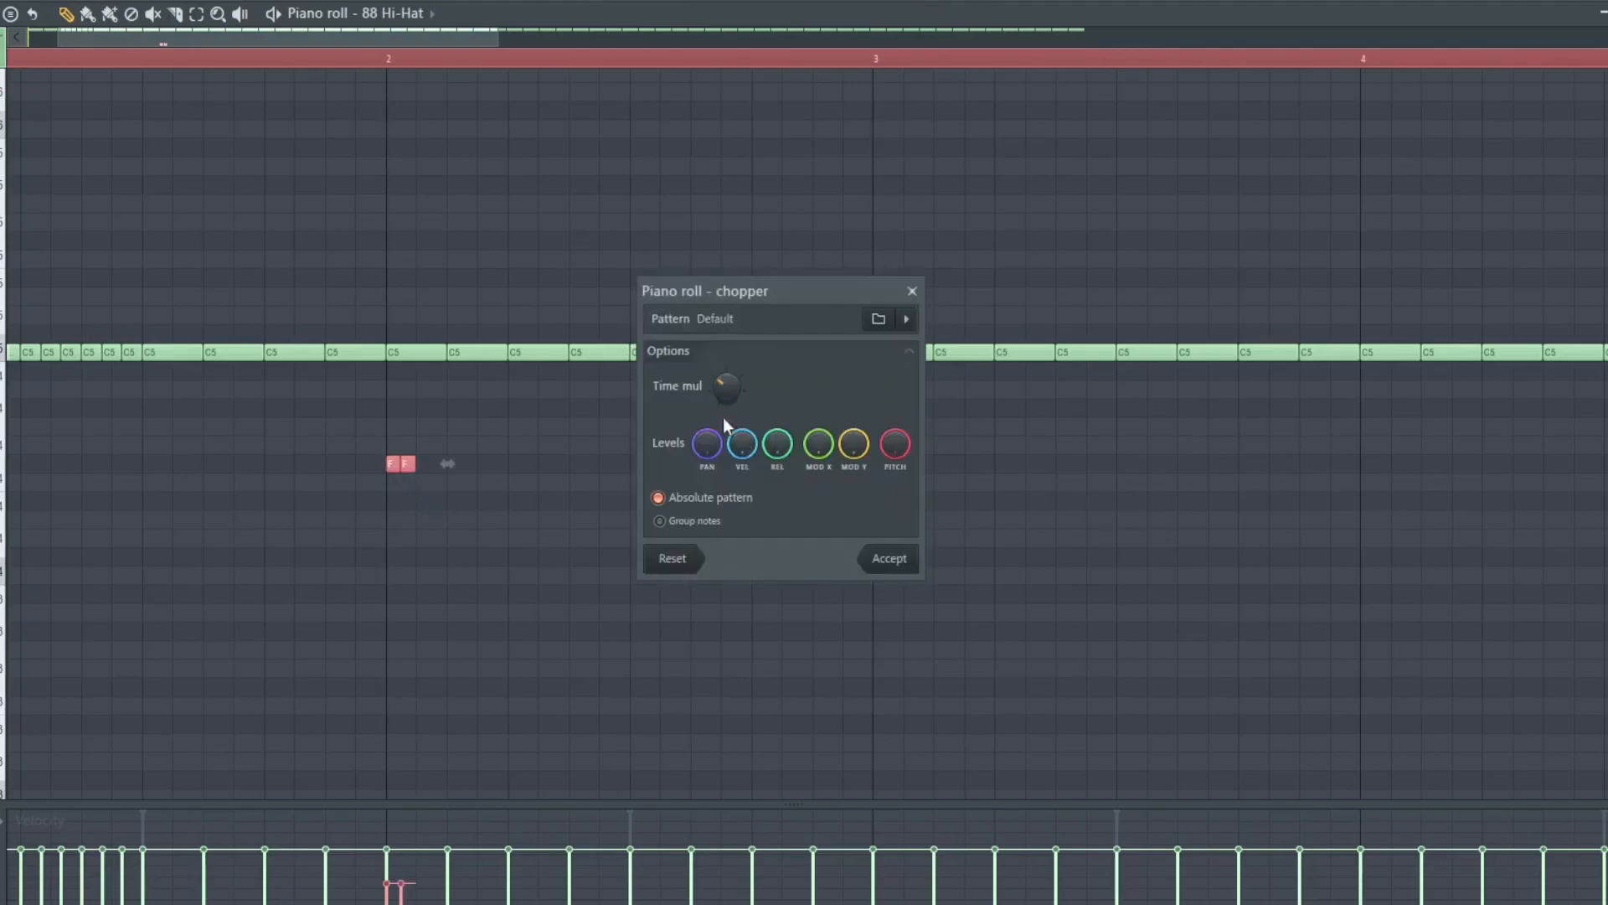
{"action": "left_click", "coordinate": [887, 558]}
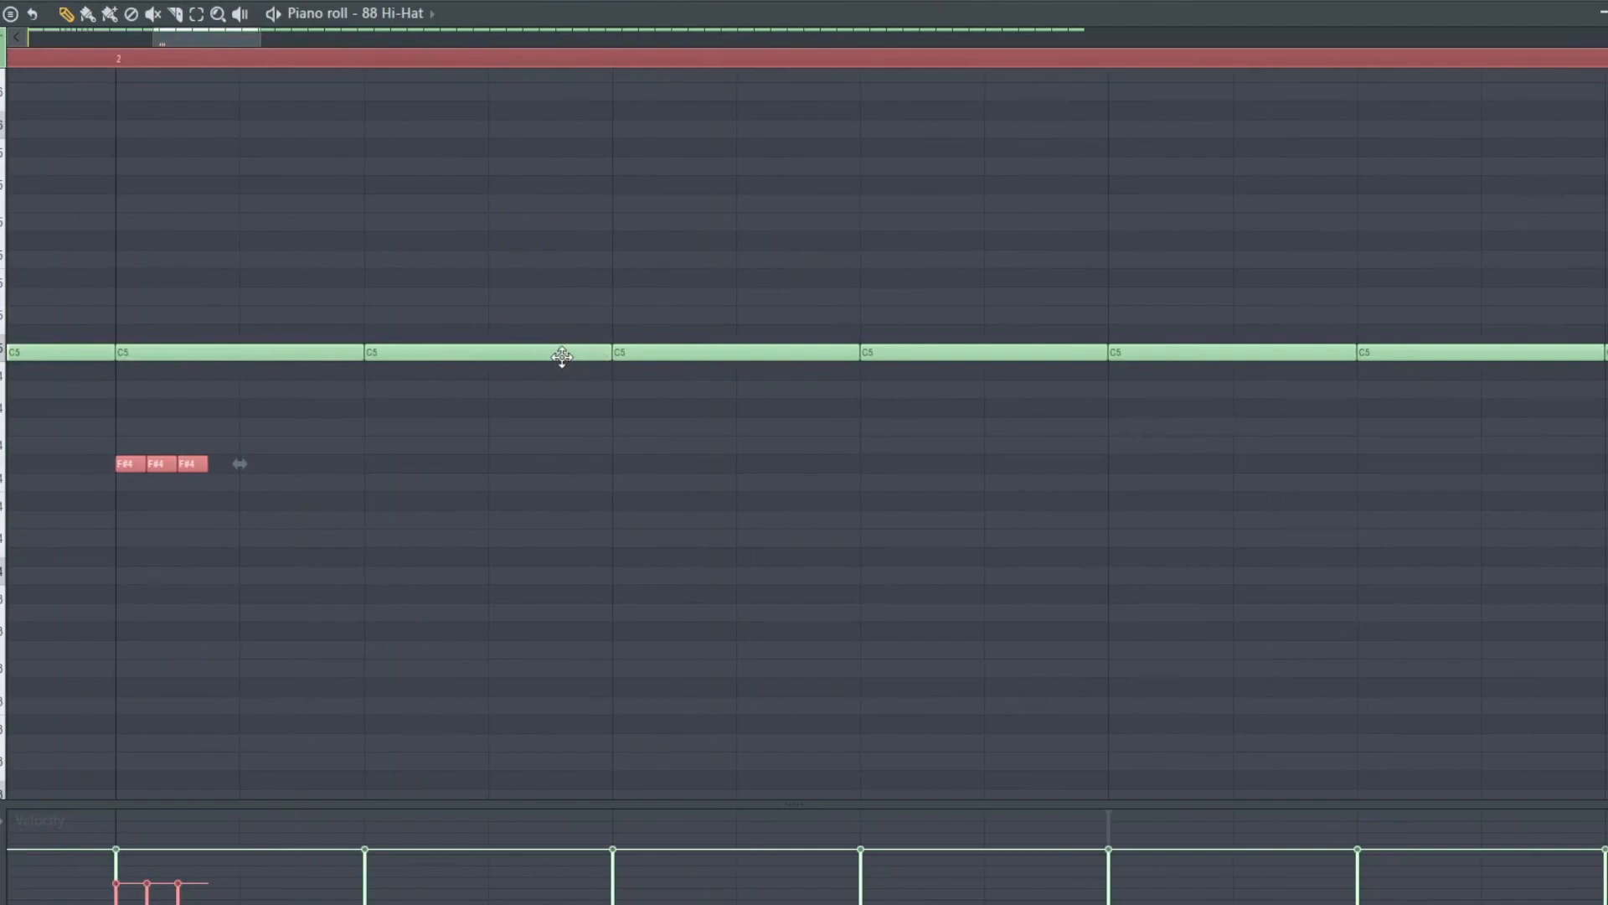
{"action": "left_click", "coordinate": [488, 352]}
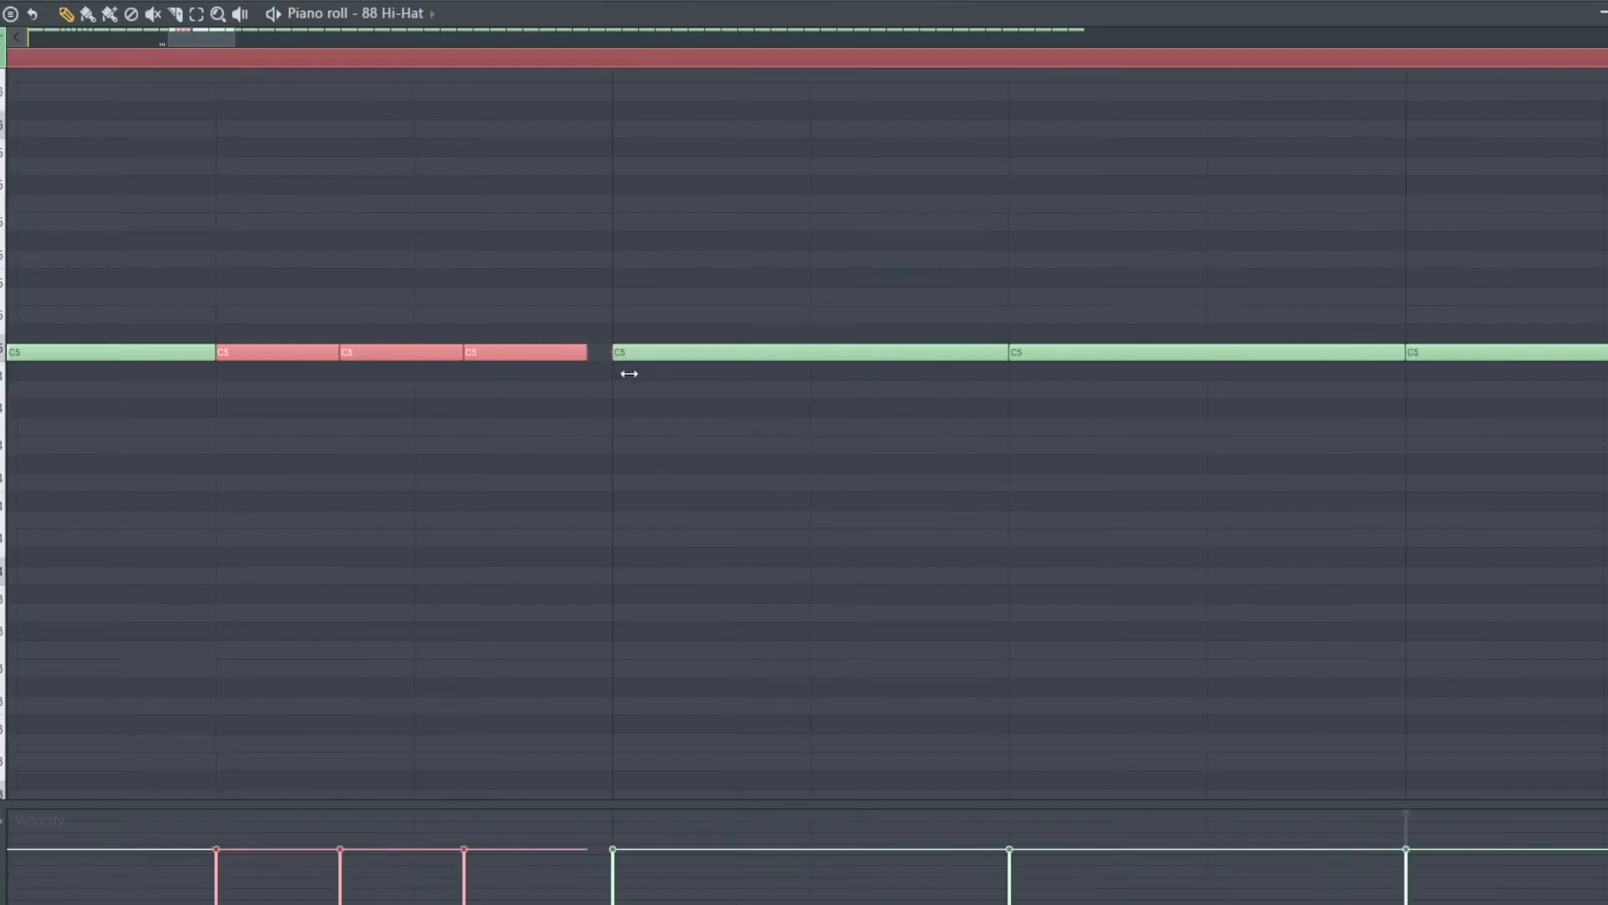
{"action": "left_click_drag", "start_coordinate": [588, 352], "coordinate": [615, 352]}
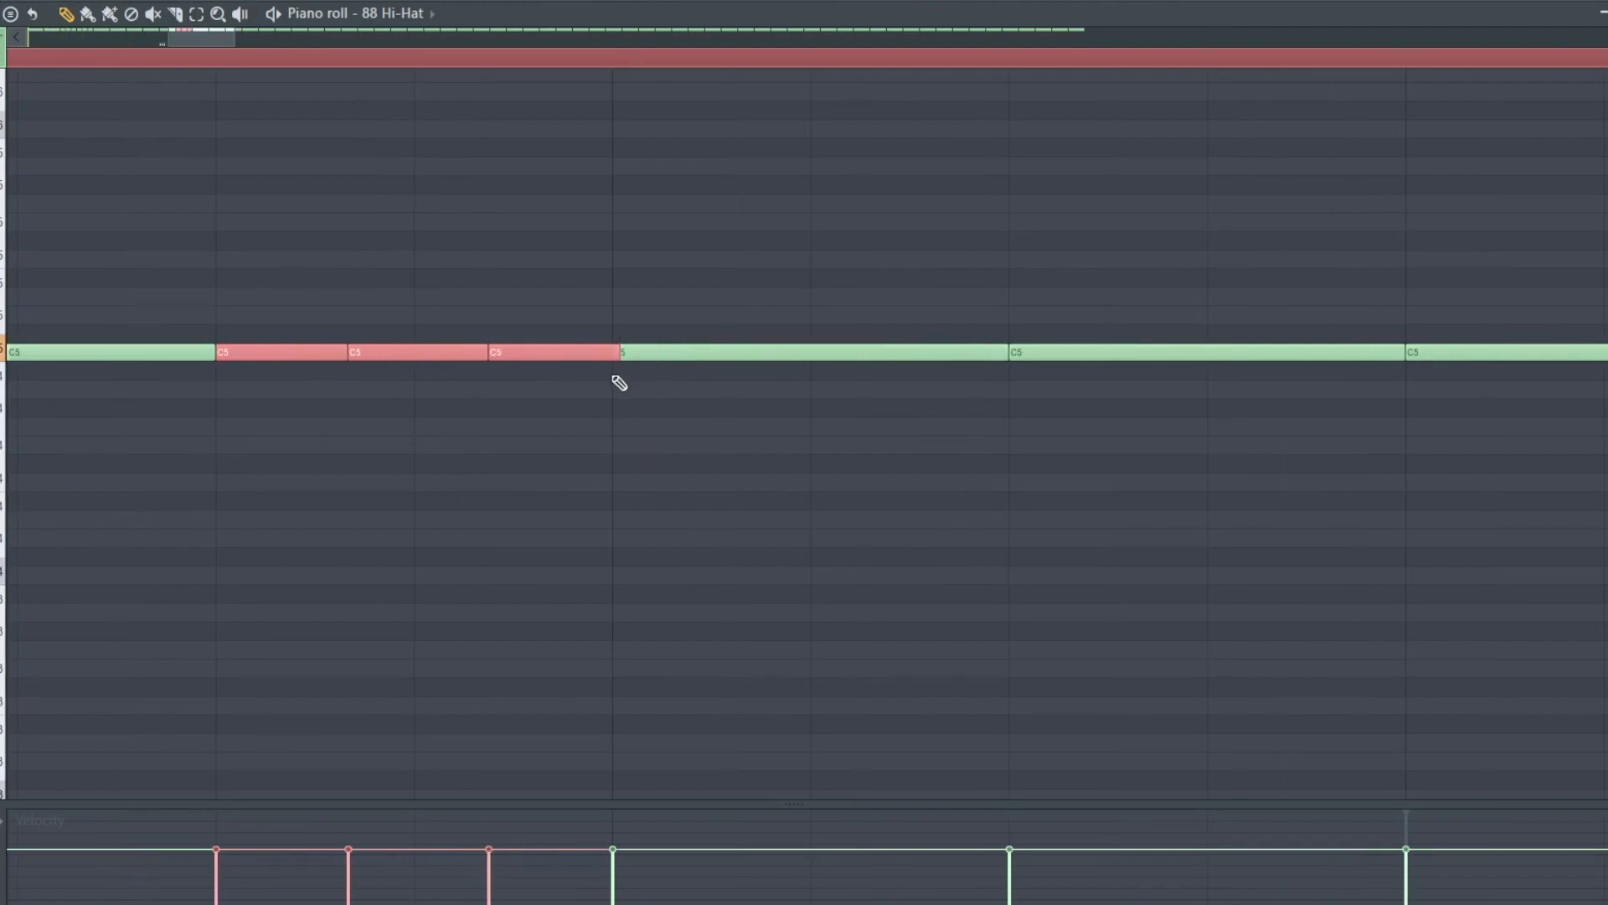
{"action": "left_click_drag", "start_coordinate": [610, 352], "coordinate": [513, 352]}
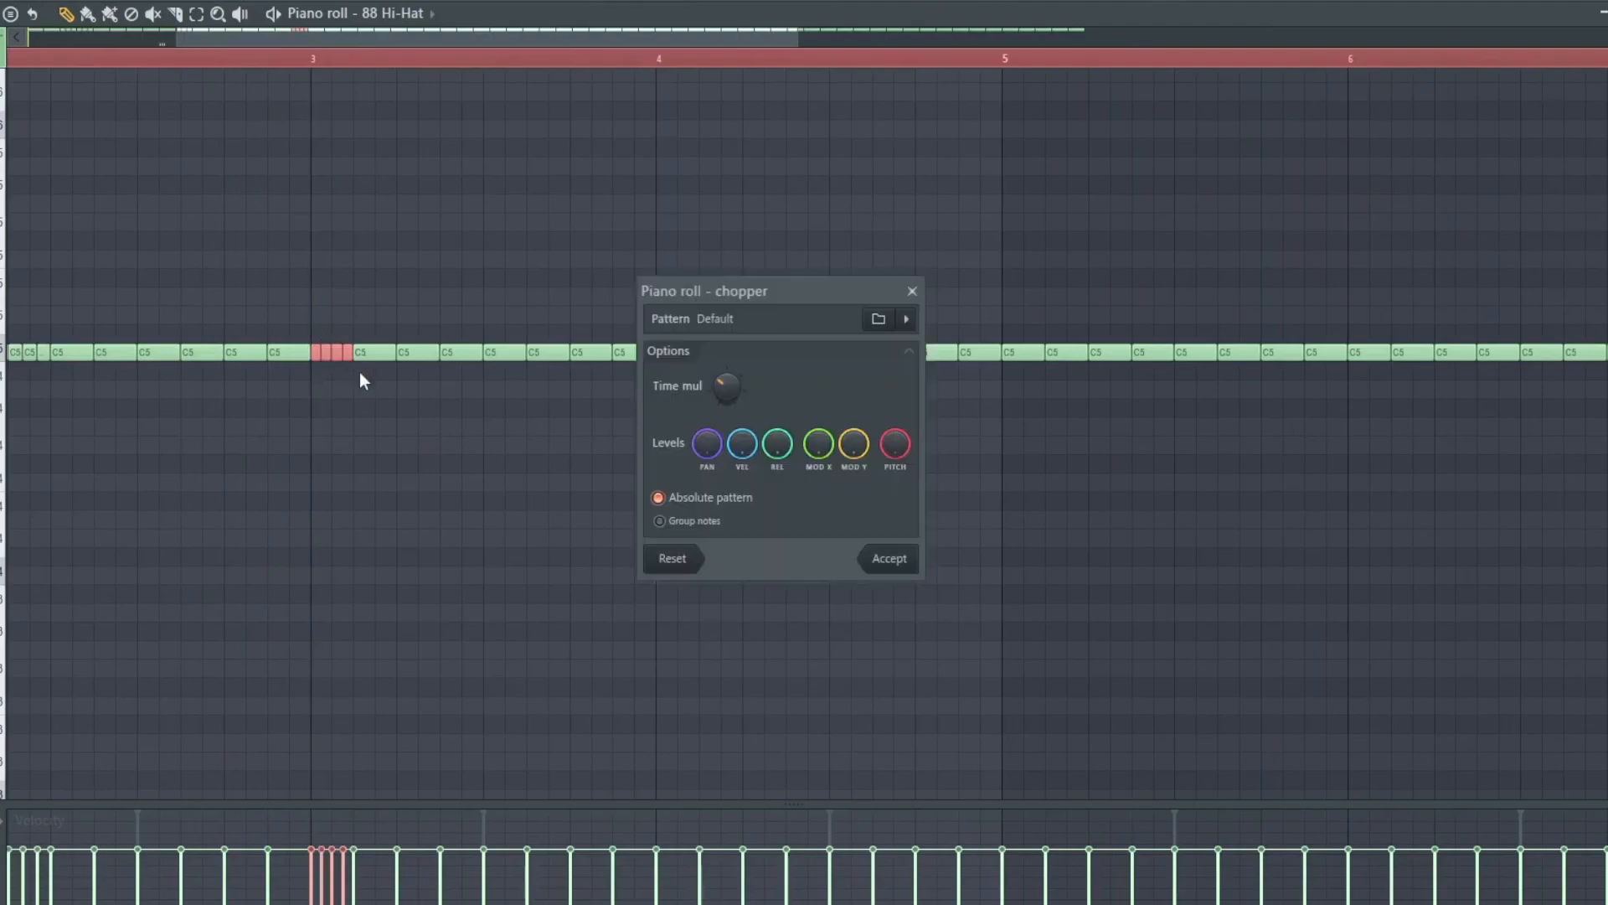
{"action": "mouse_move", "coordinate": [817, 549]}
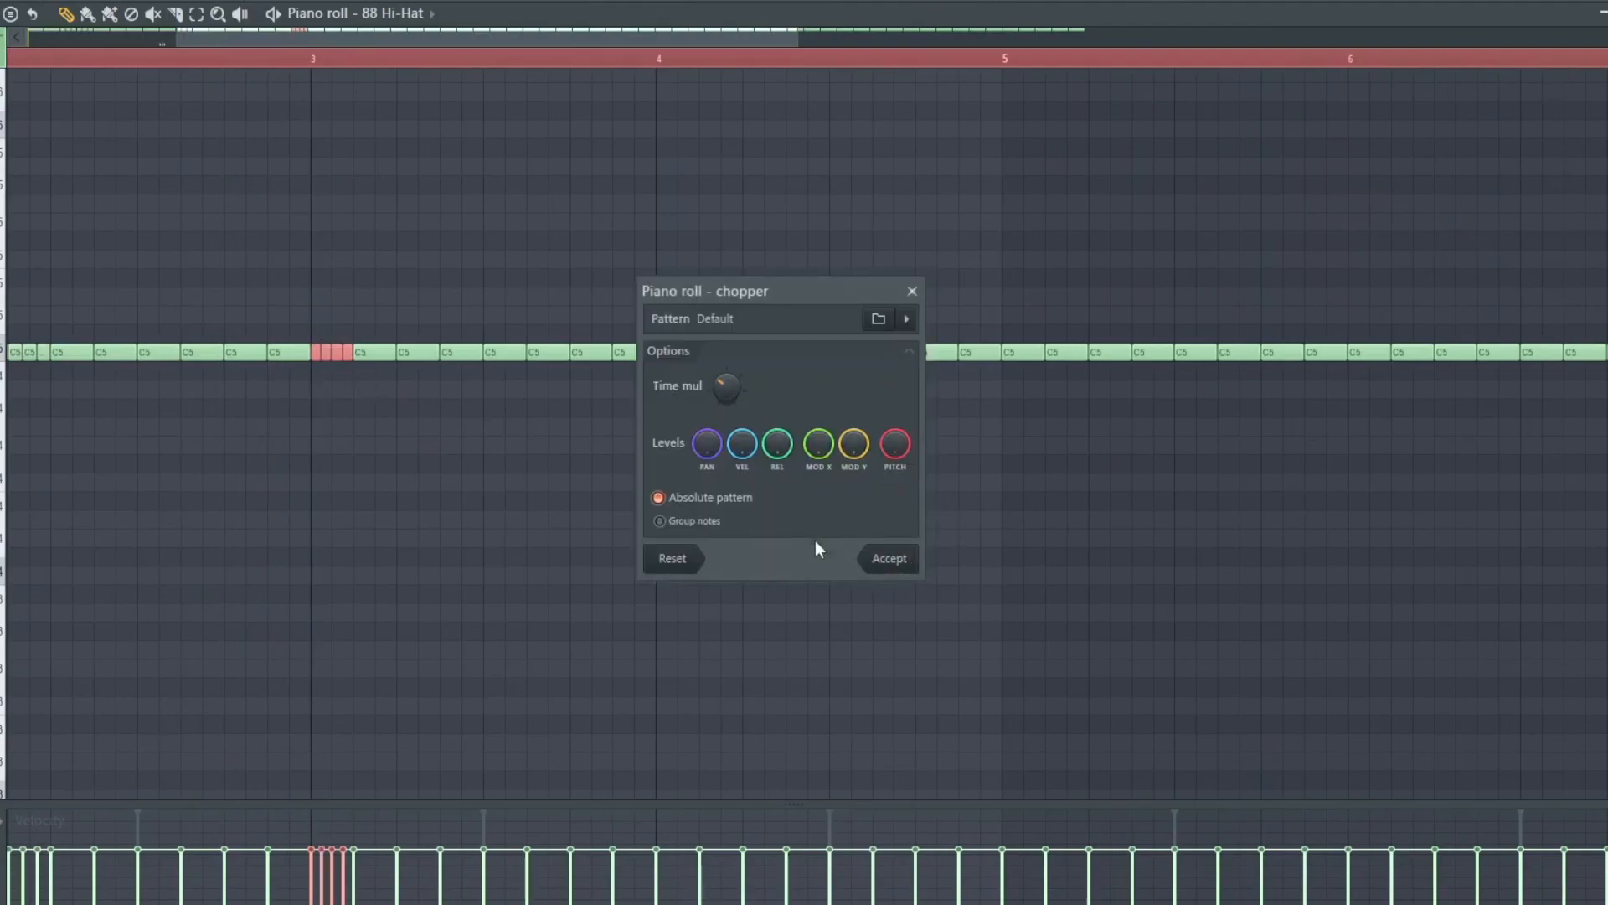
Chop more hi-hat notes in bar 3 into rolls, trimming one to three notes and shifting it lower
{"action": "left_click", "coordinate": [887, 558]}
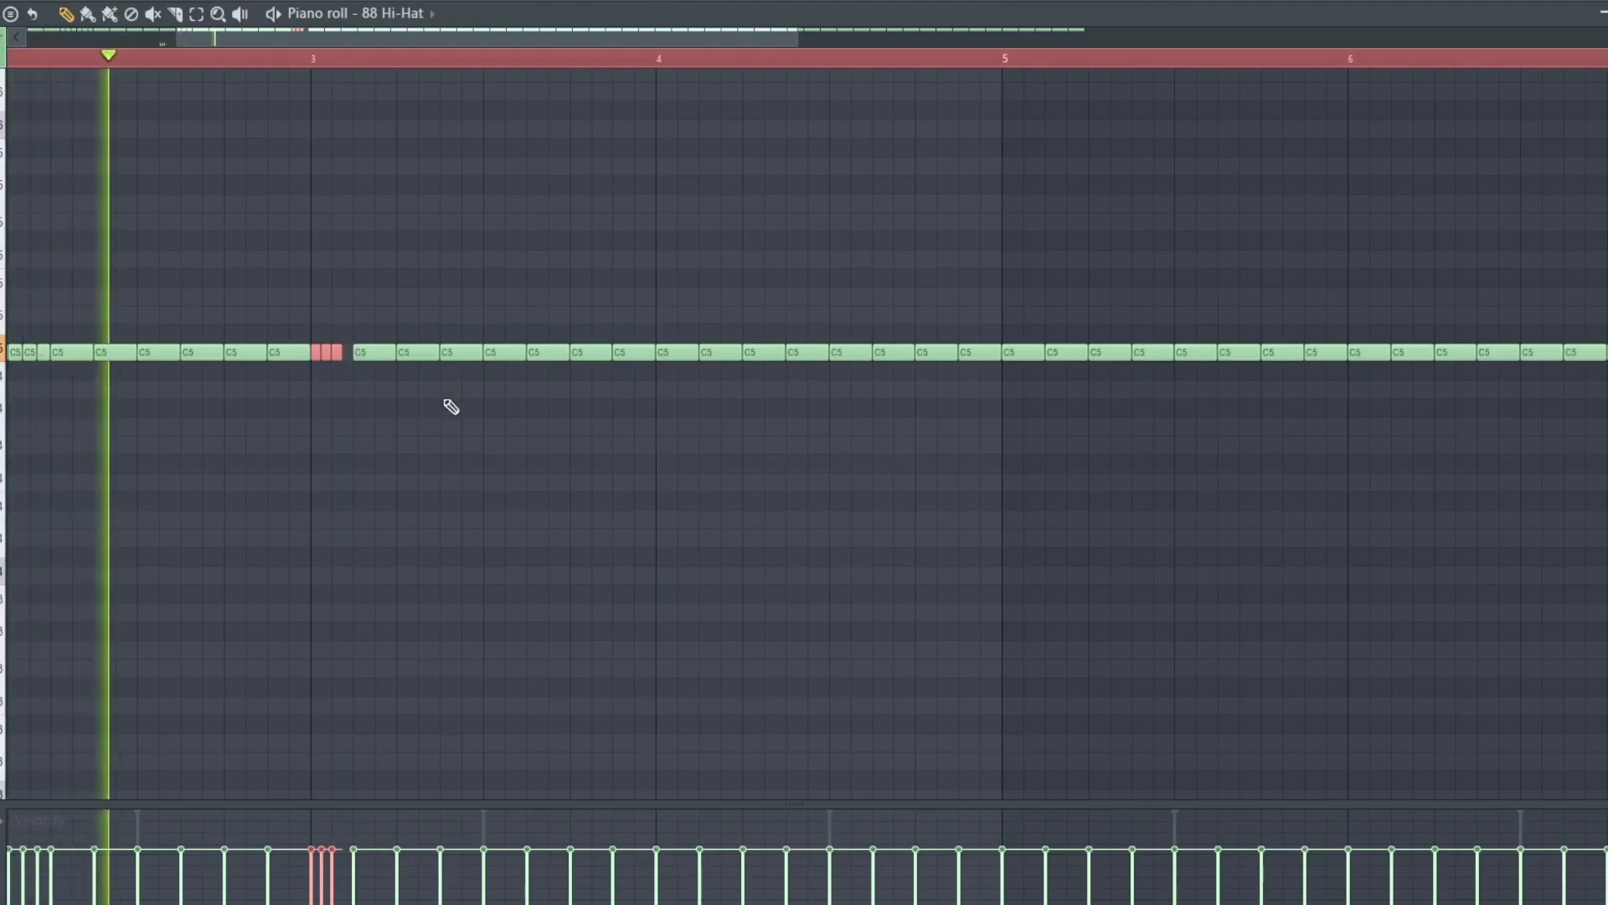
{"action": "left_click", "coordinate": [459, 57]}
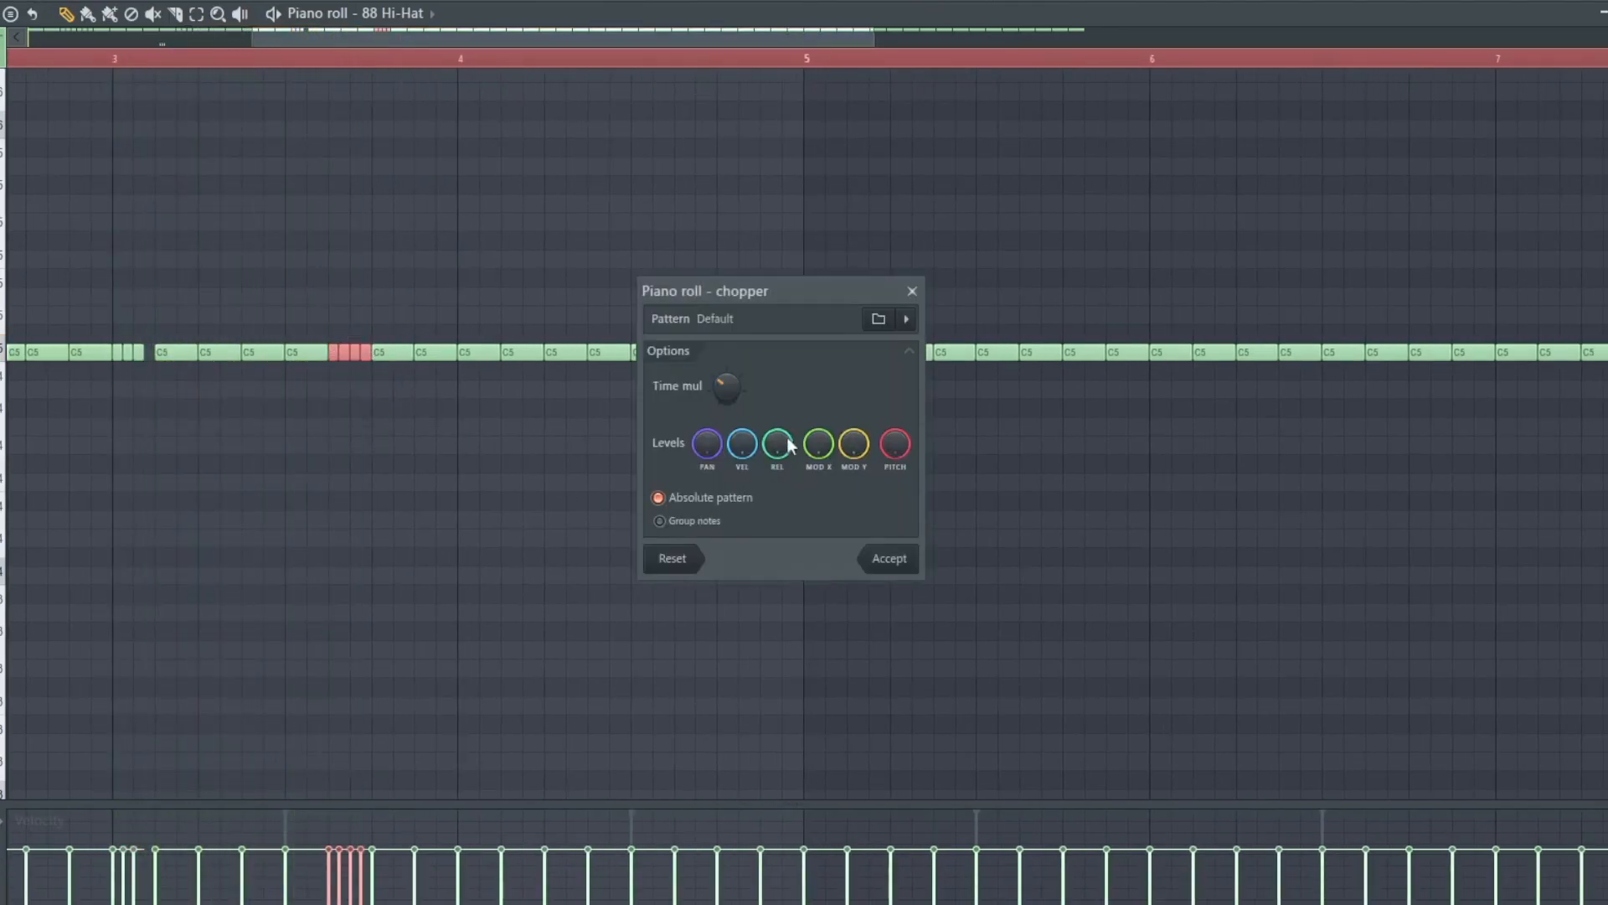
{"action": "left_click", "coordinate": [888, 558]}
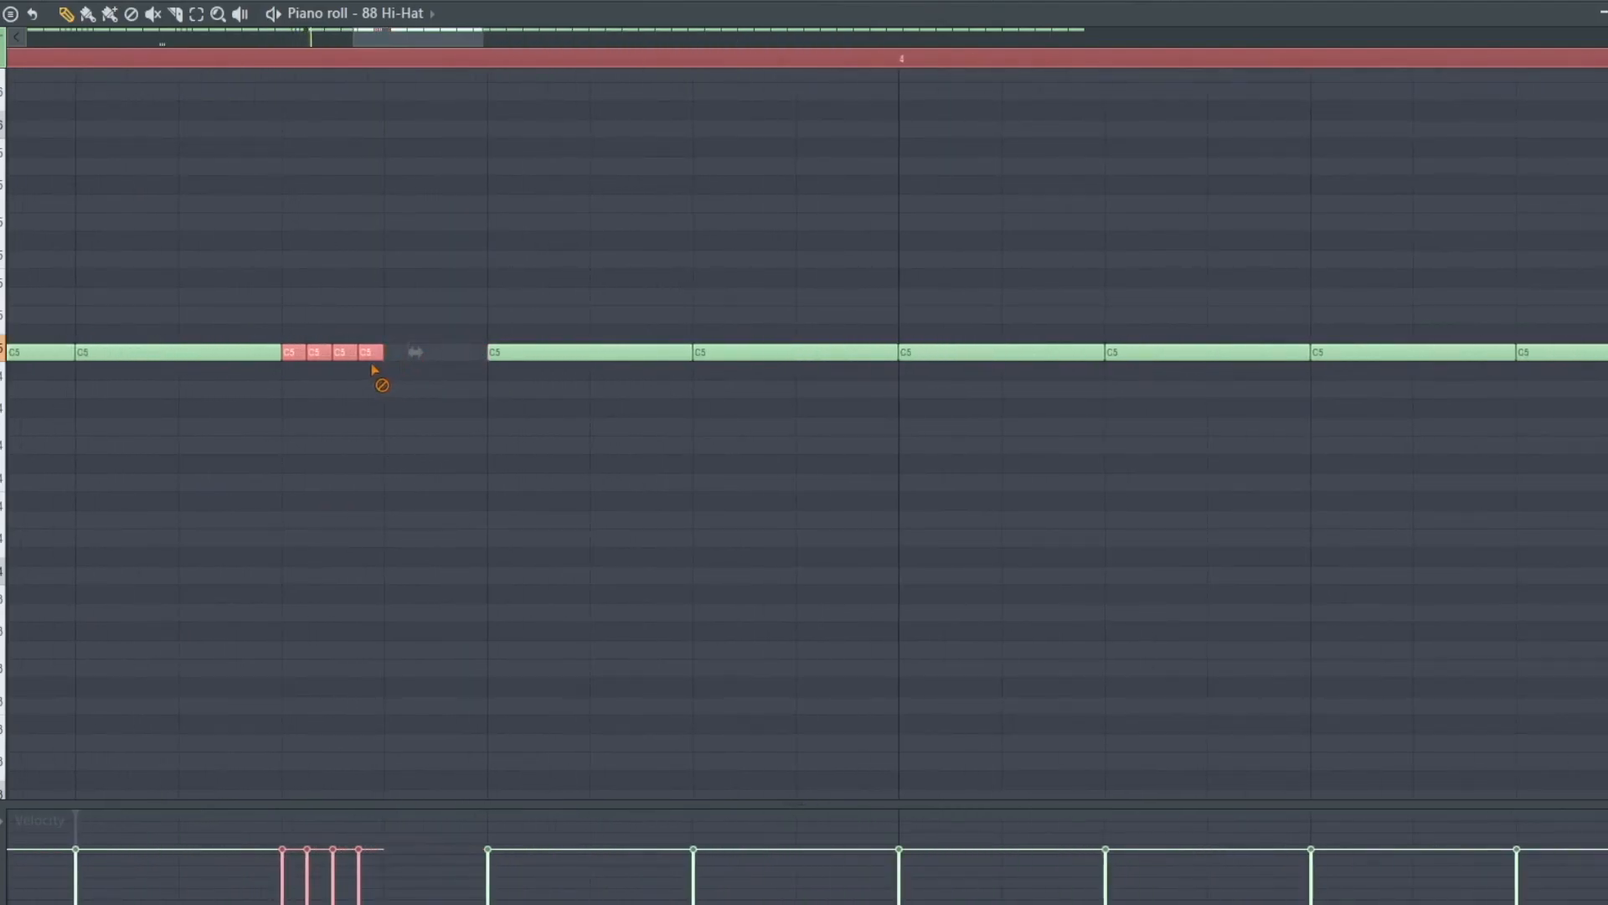
{"action": "left_click", "coordinate": [369, 352]}
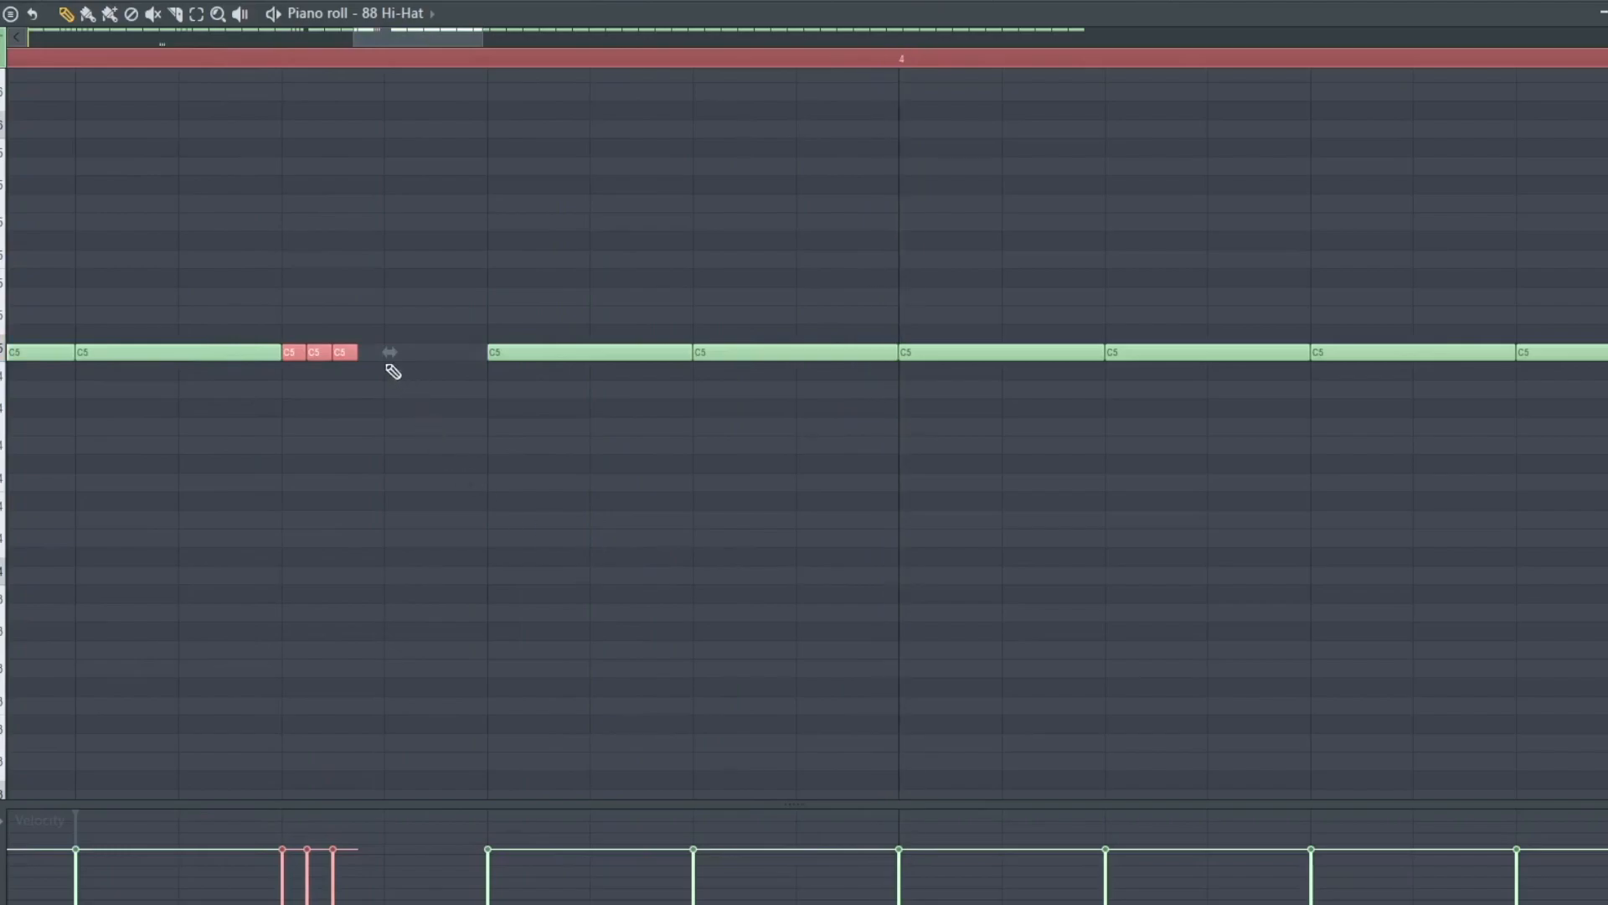
{"action": "left_click_drag", "start_coordinate": [317, 352], "coordinate": [317, 556]}
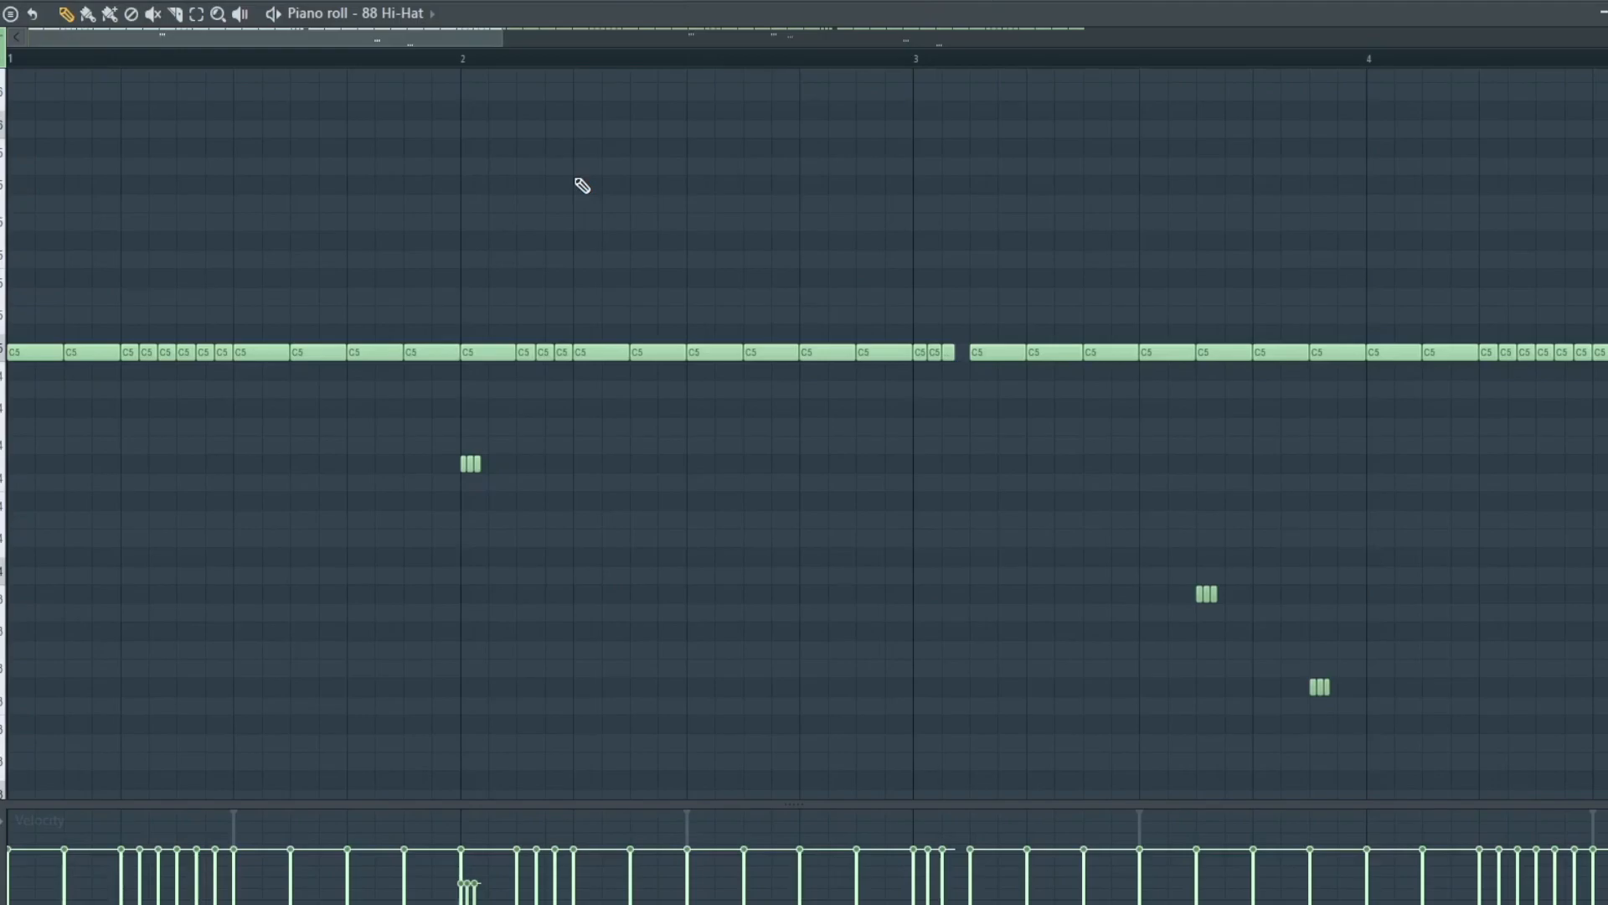
Delete several C5 hi-hat notes across bars 1–3 to leave gaps in the pattern
{"action": "left_click", "coordinate": [261, 352]}
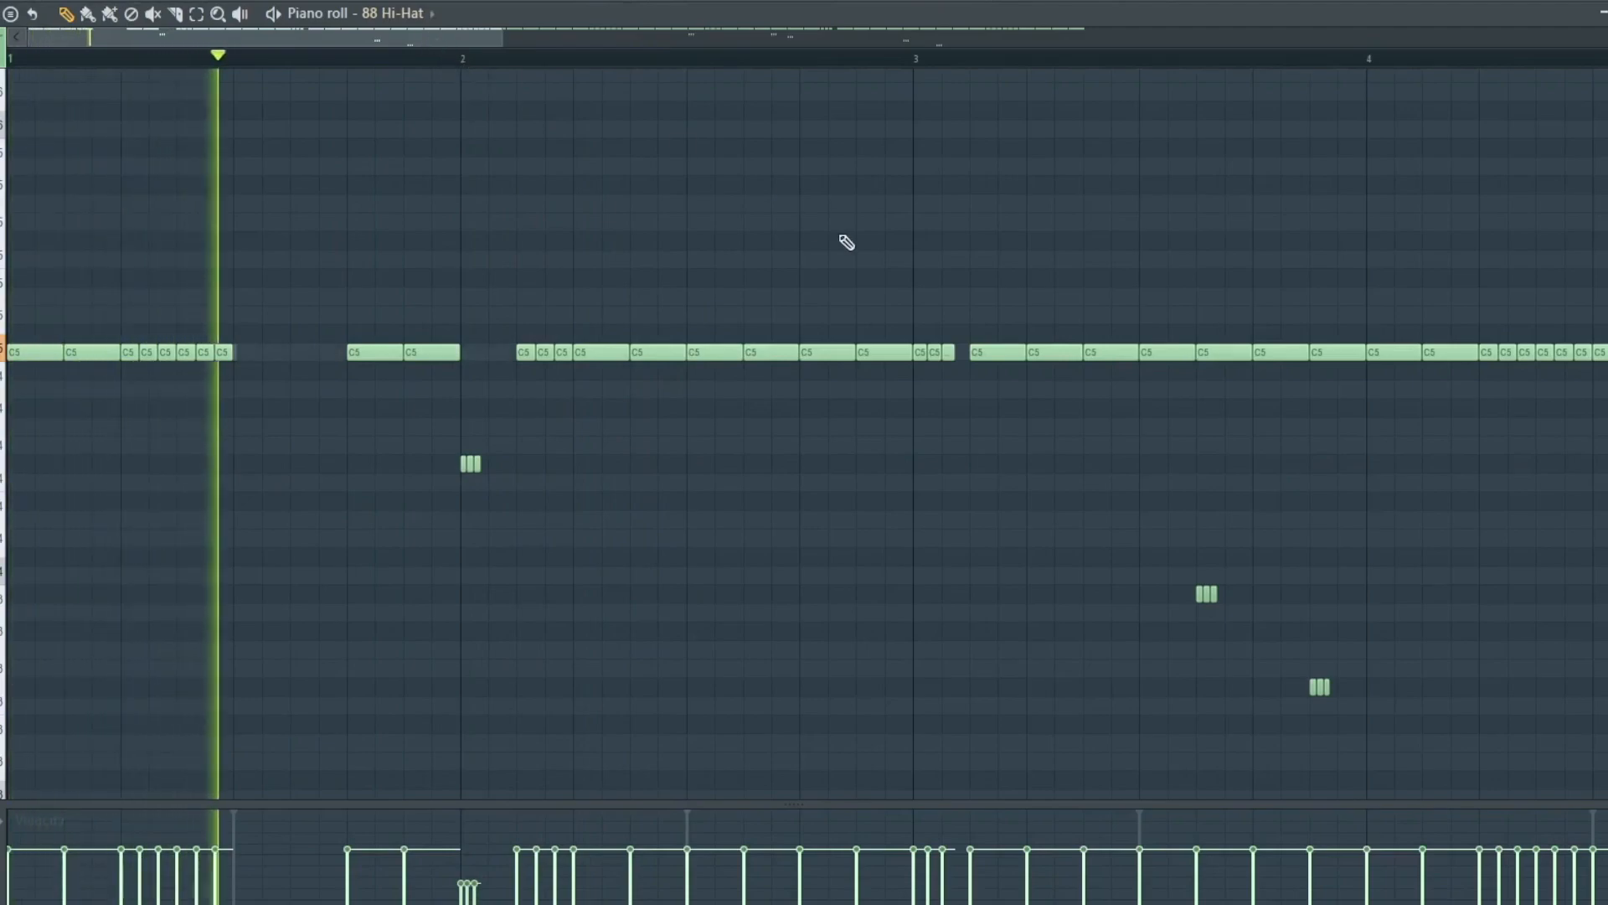
{"action": "left_click", "coordinate": [675, 55]}
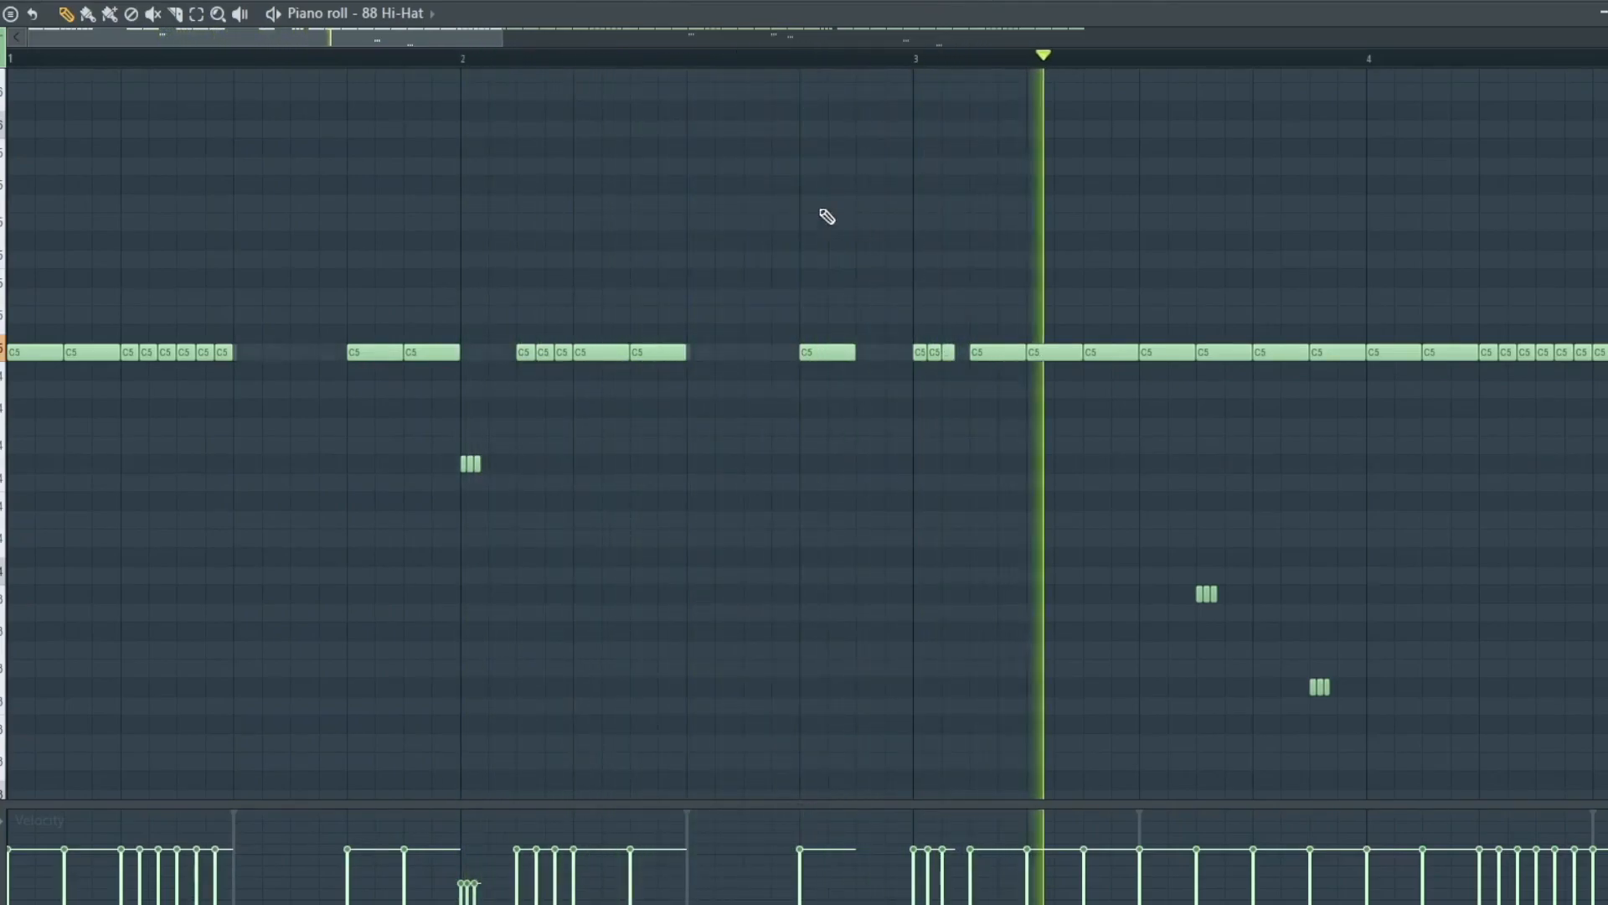
{"action": "scroll", "scroll_direction": "right", "scroll_amount": 3}
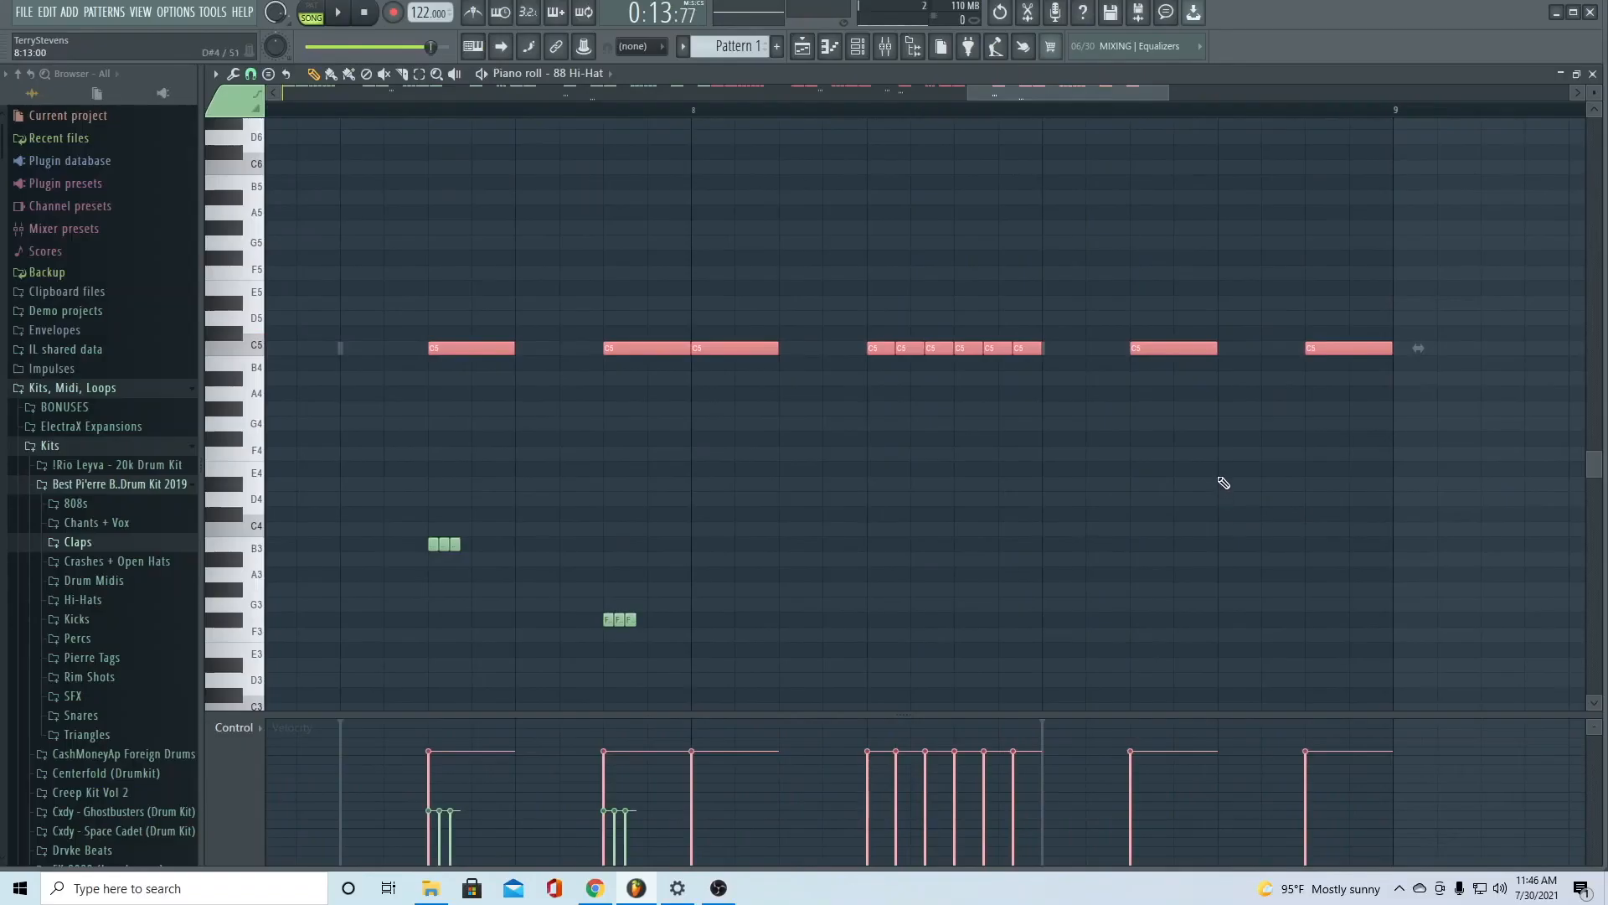
Chop another hi-hat note into a three-note roll and move it down to E4
{"action": "left_click", "coordinate": [1262, 468]}
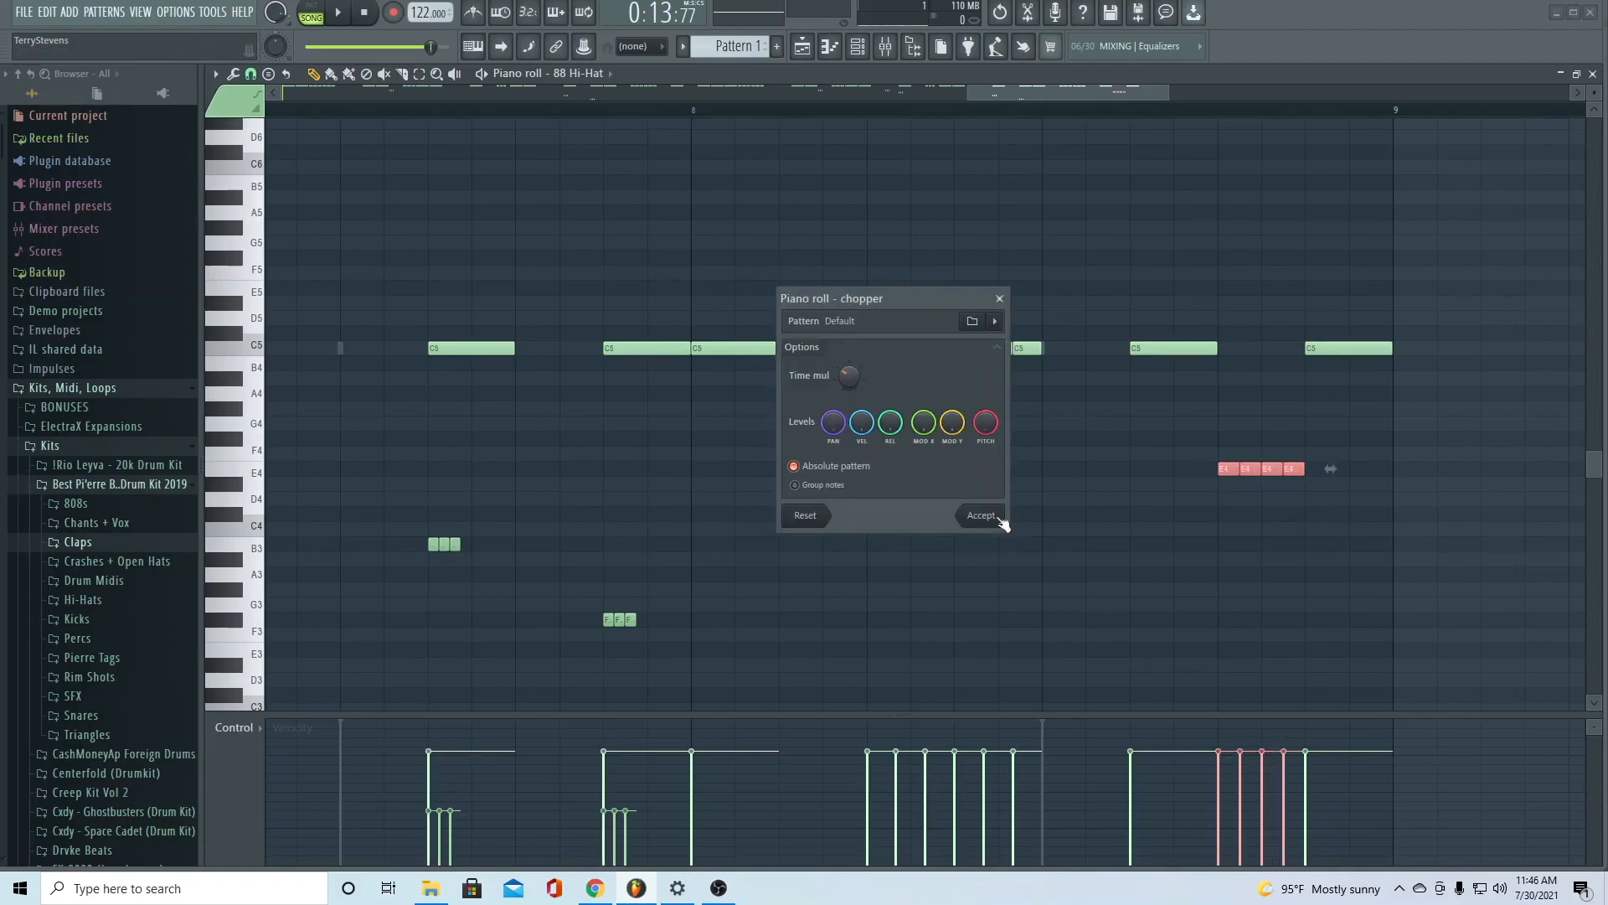
{"action": "left_click", "coordinate": [980, 515]}
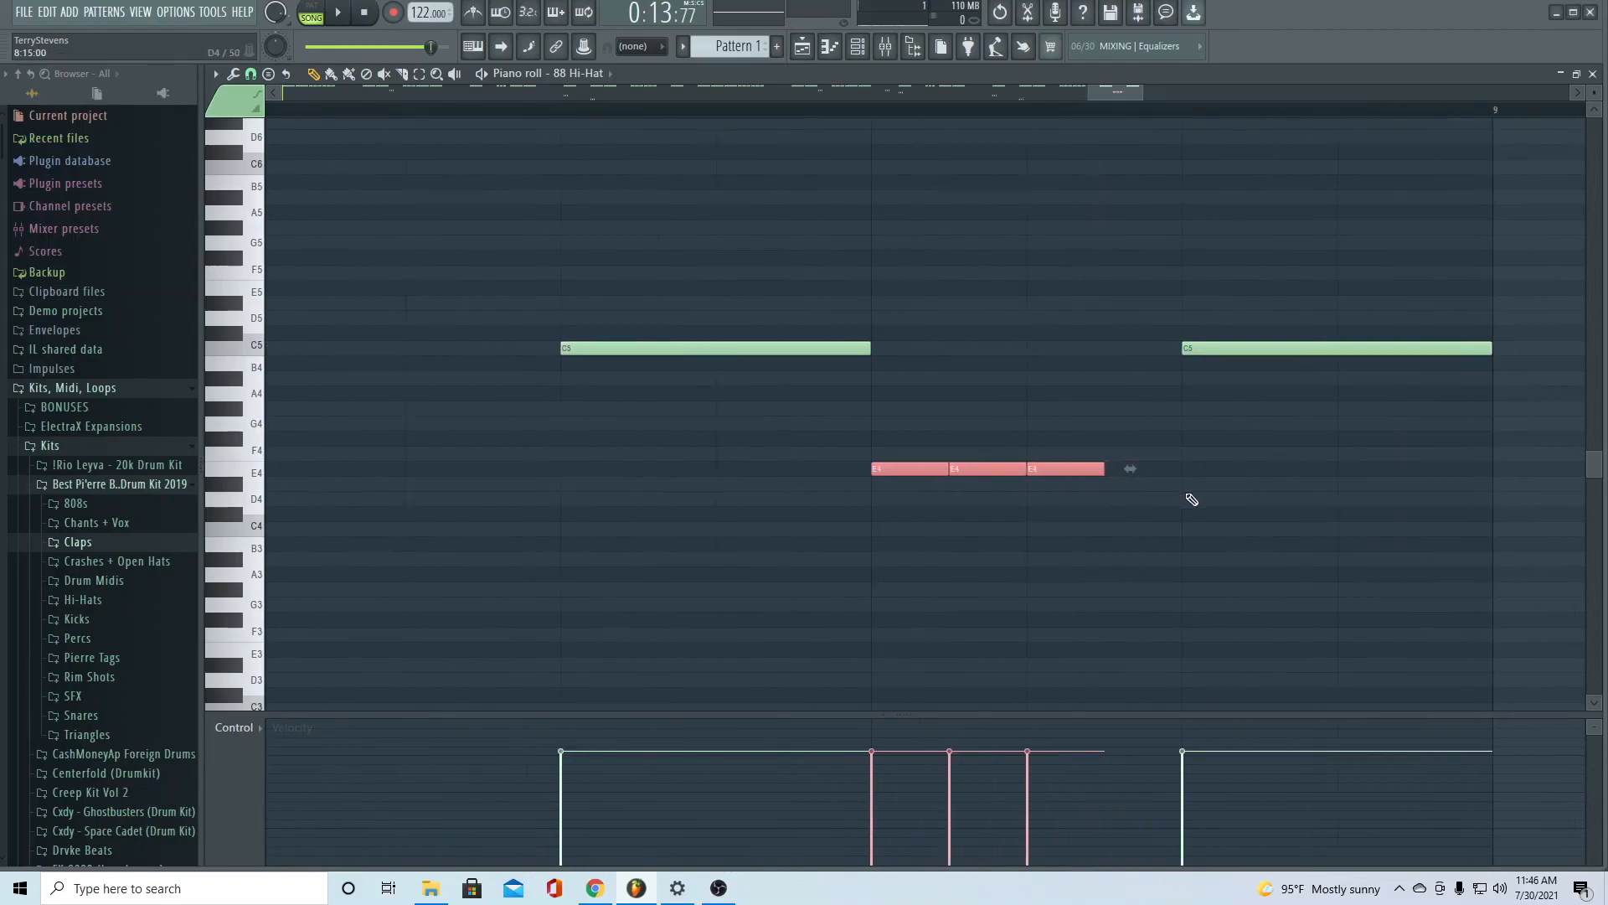
{"action": "left_click_drag", "start_coordinate": [1129, 467], "coordinate": [1204, 468]}
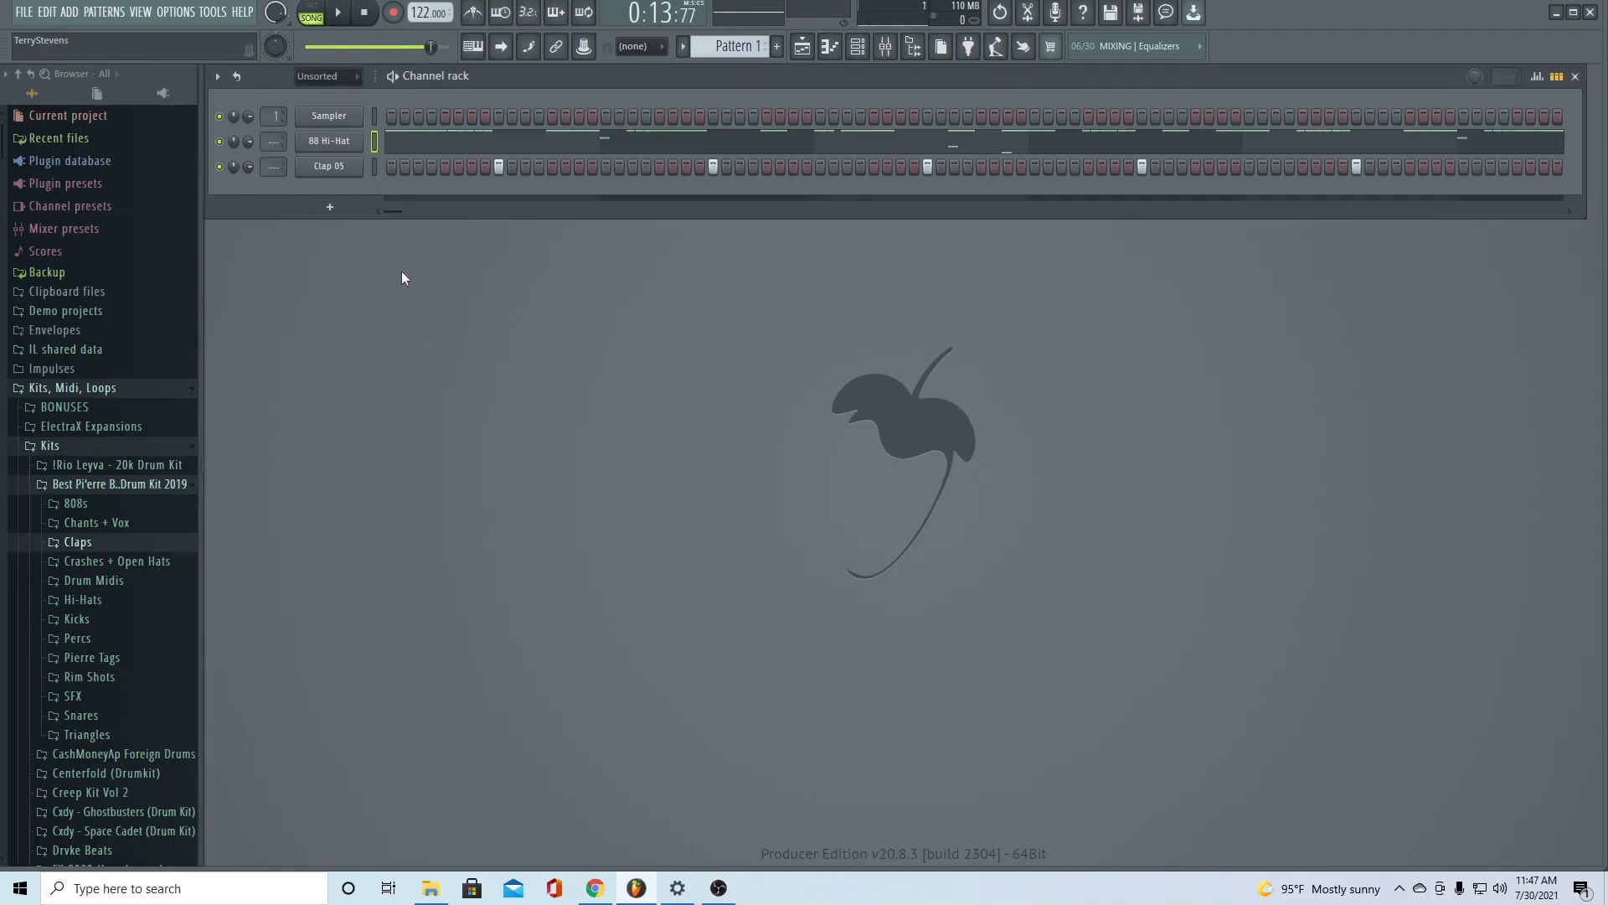
Load Spinz 808 from the 808s folder and place its first notes
{"action": "double_click", "coordinate": [94, 785]}
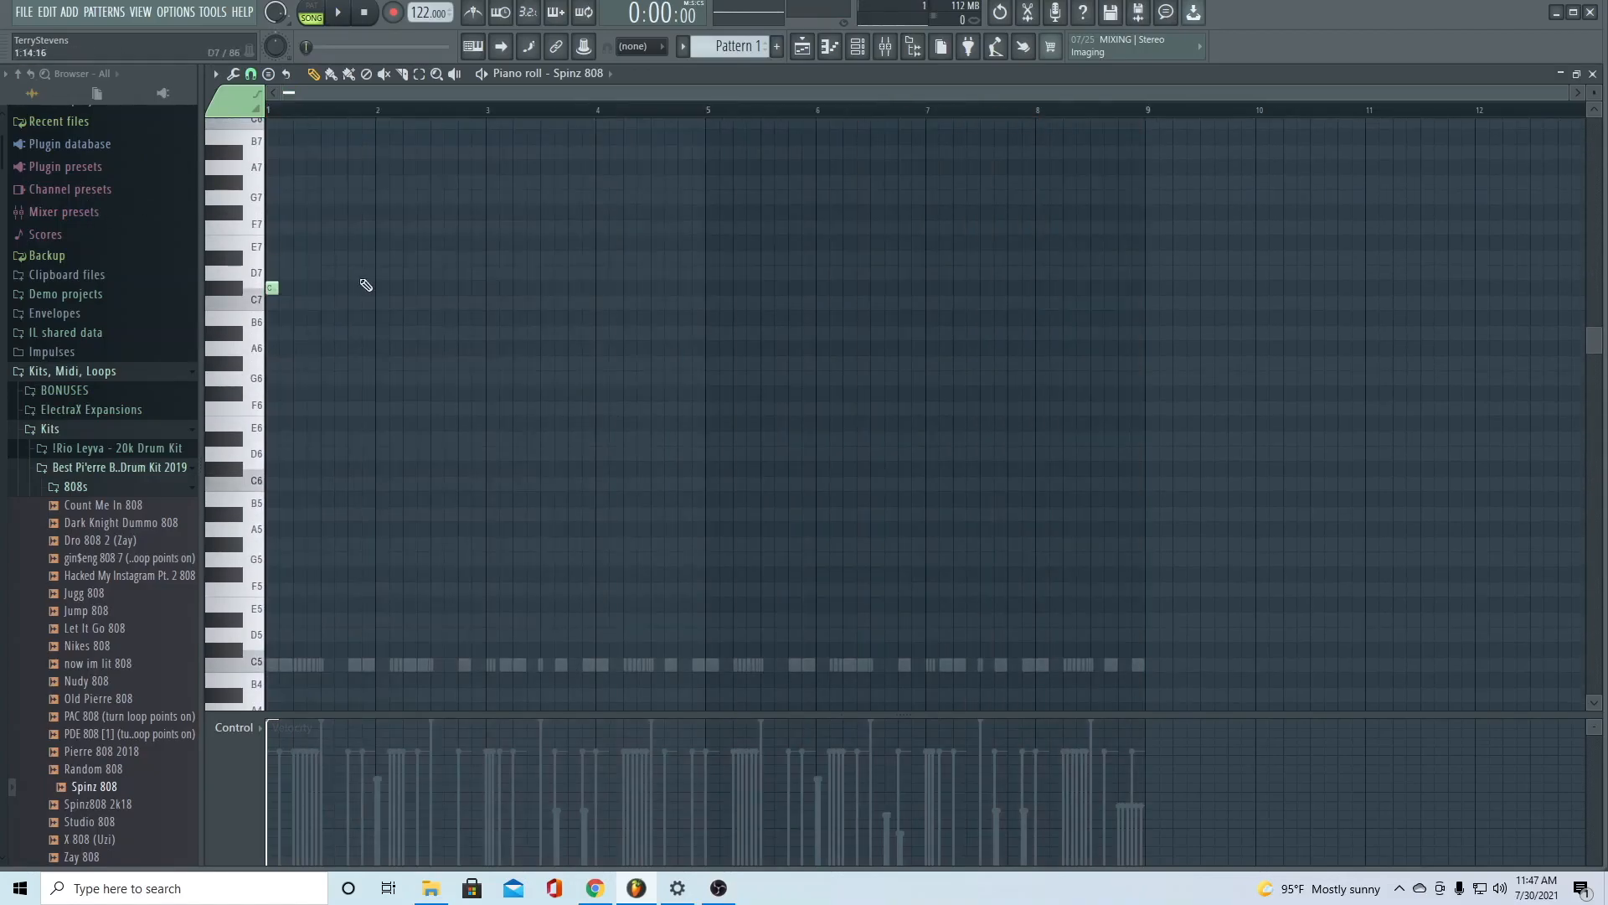
{"action": "left_click", "coordinate": [236, 322]}
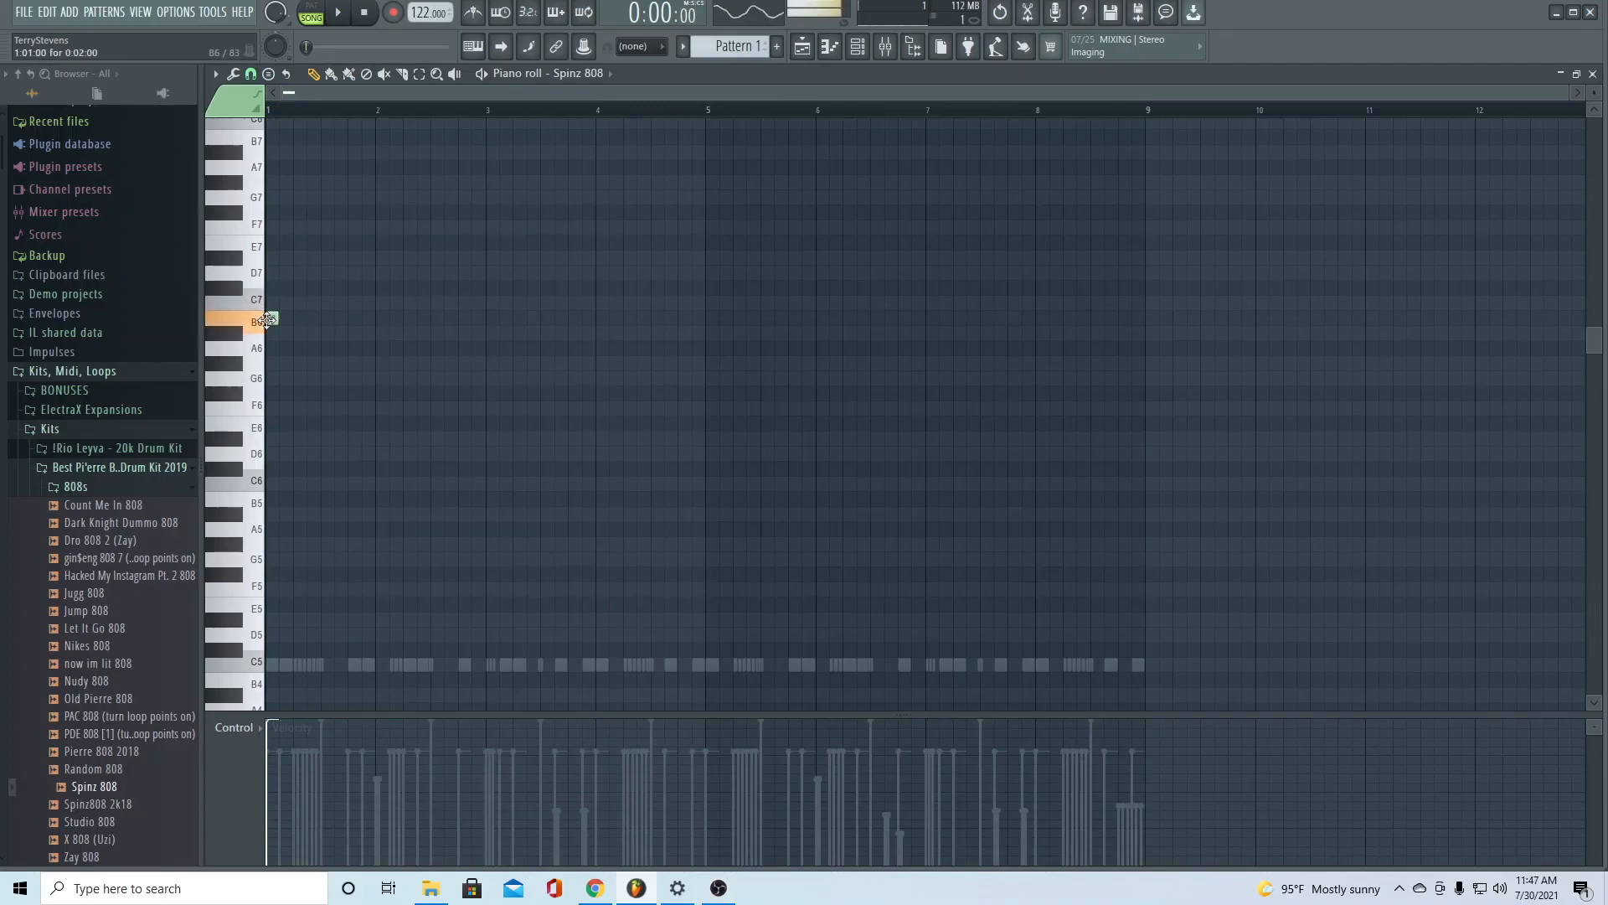
{"action": "left_click", "coordinate": [801, 47]}
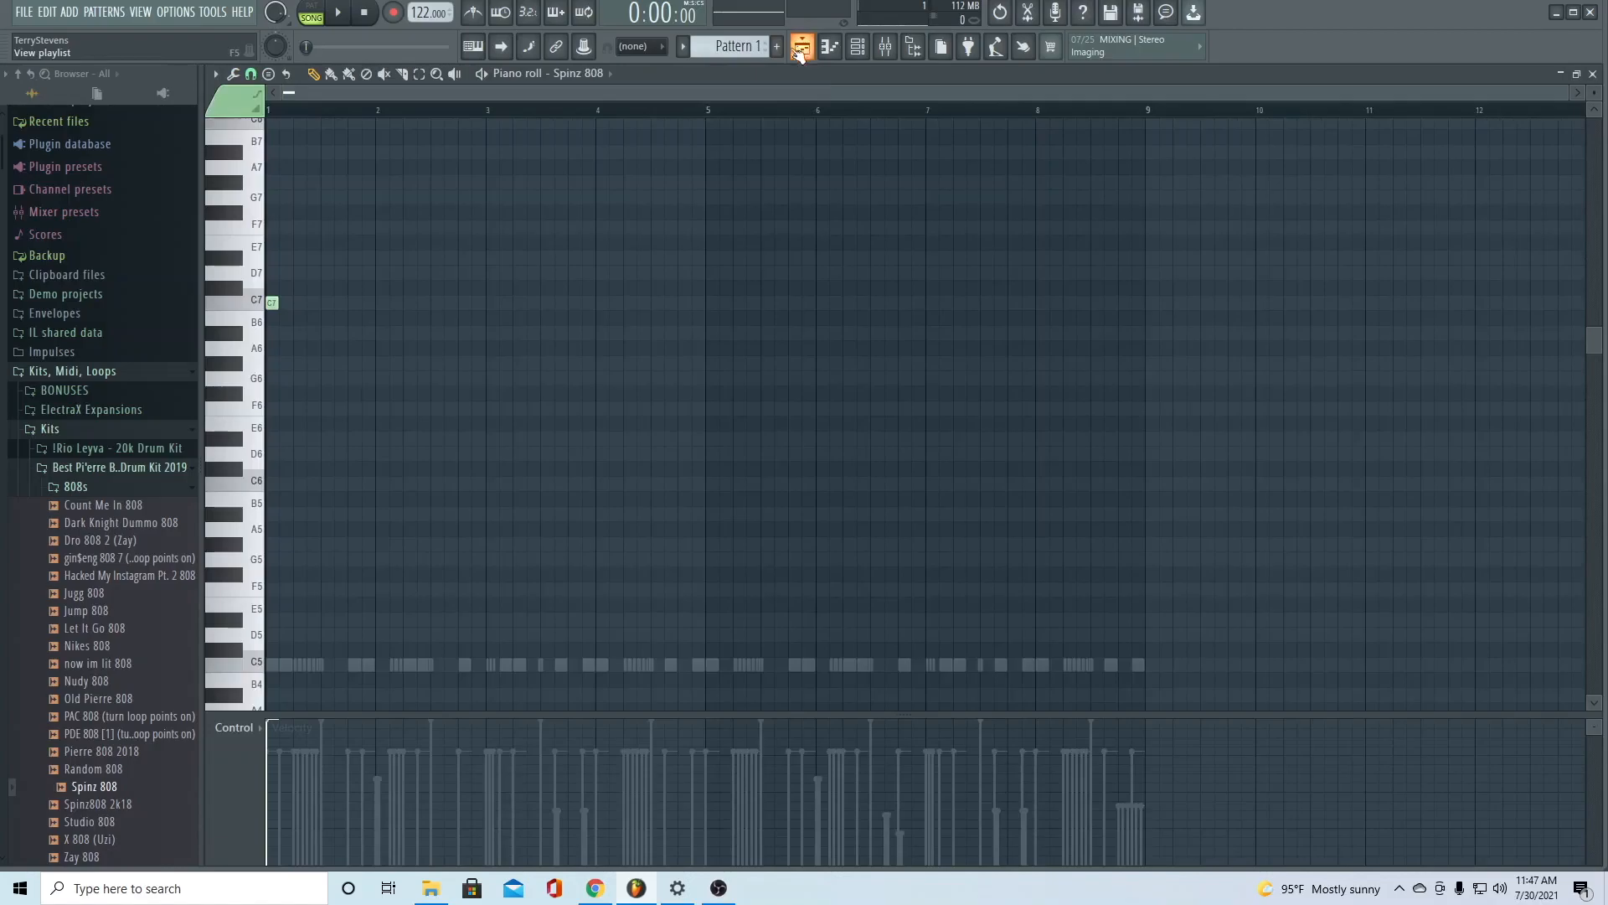
{"action": "left_click", "coordinate": [337, 12]}
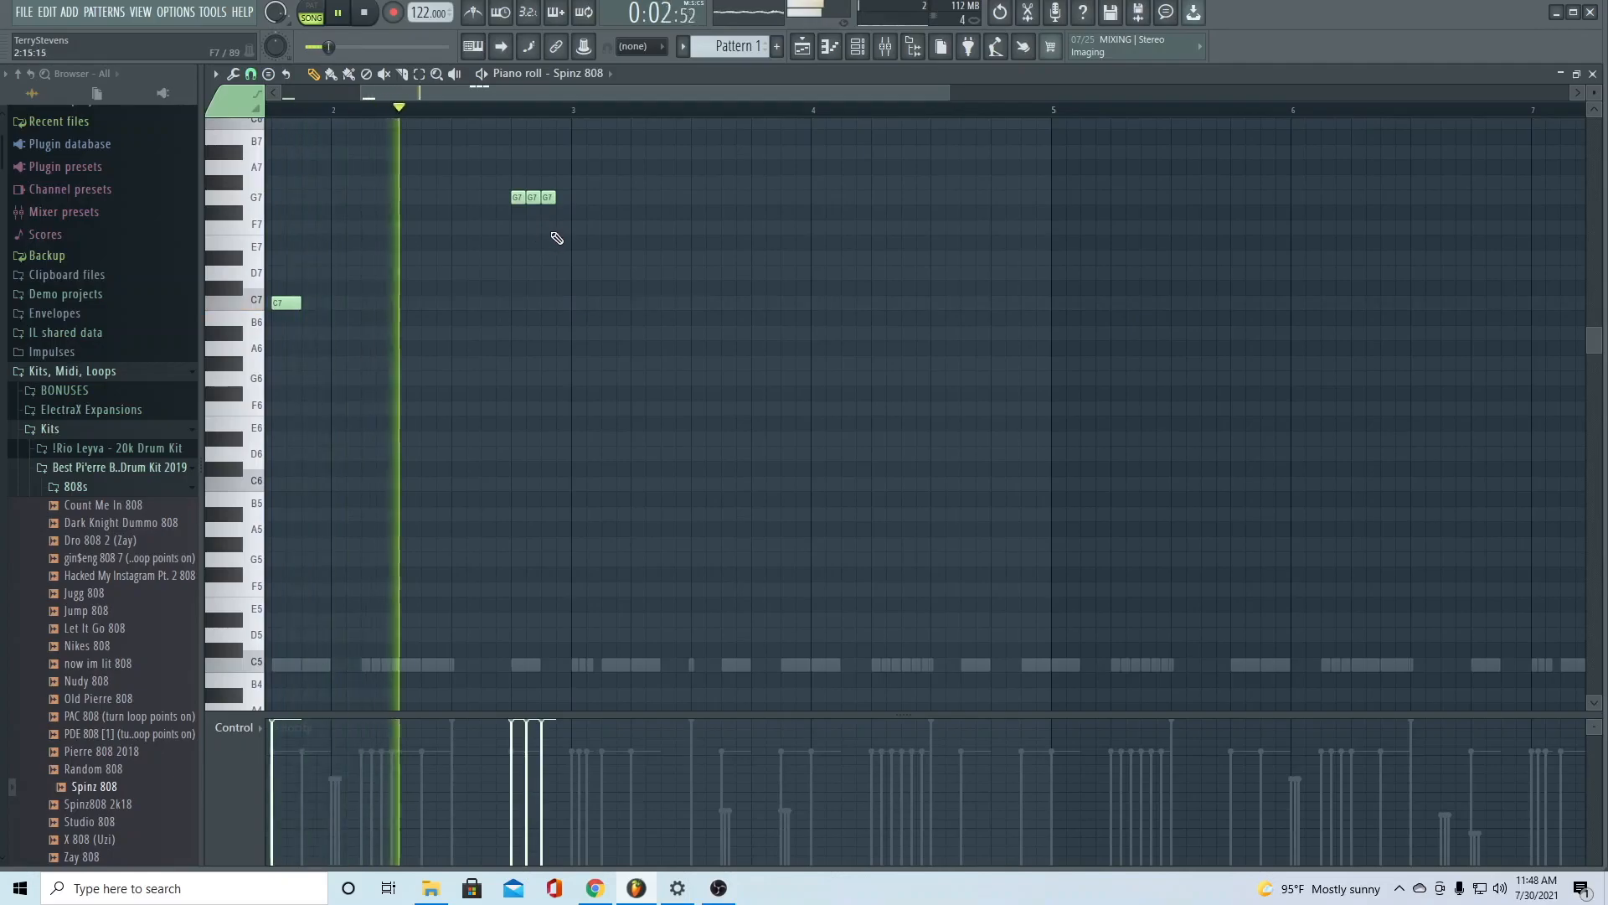
Fill out the 808 bassline with more C7 notes and remove an unwanted one
{"action": "left_click", "coordinate": [365, 12]}
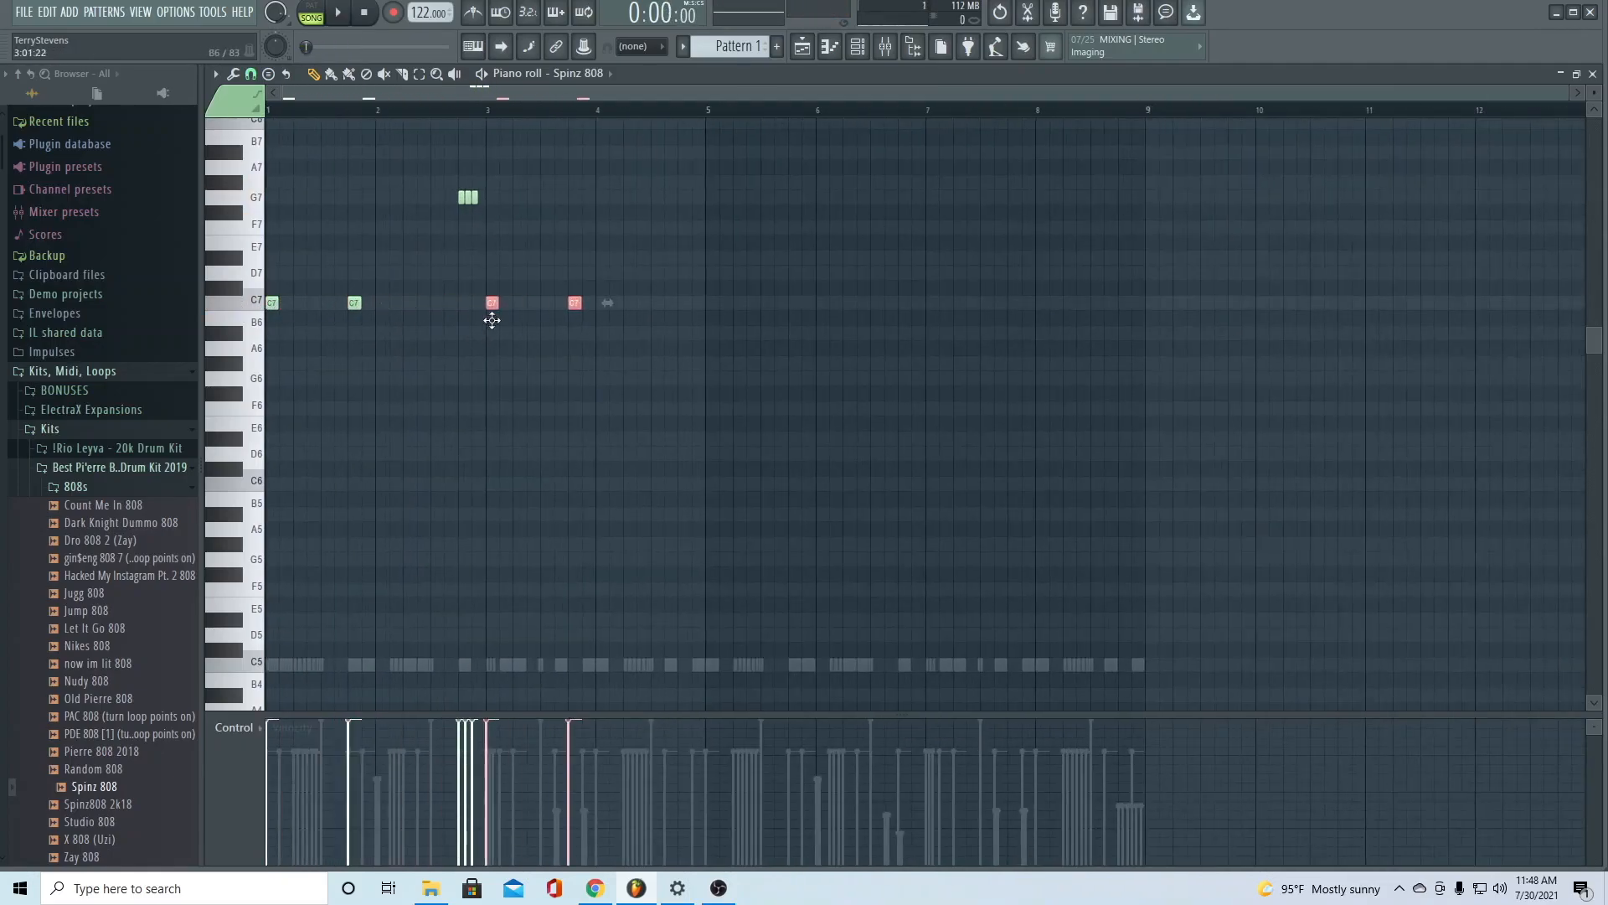
{"action": "left_click", "coordinate": [338, 12]}
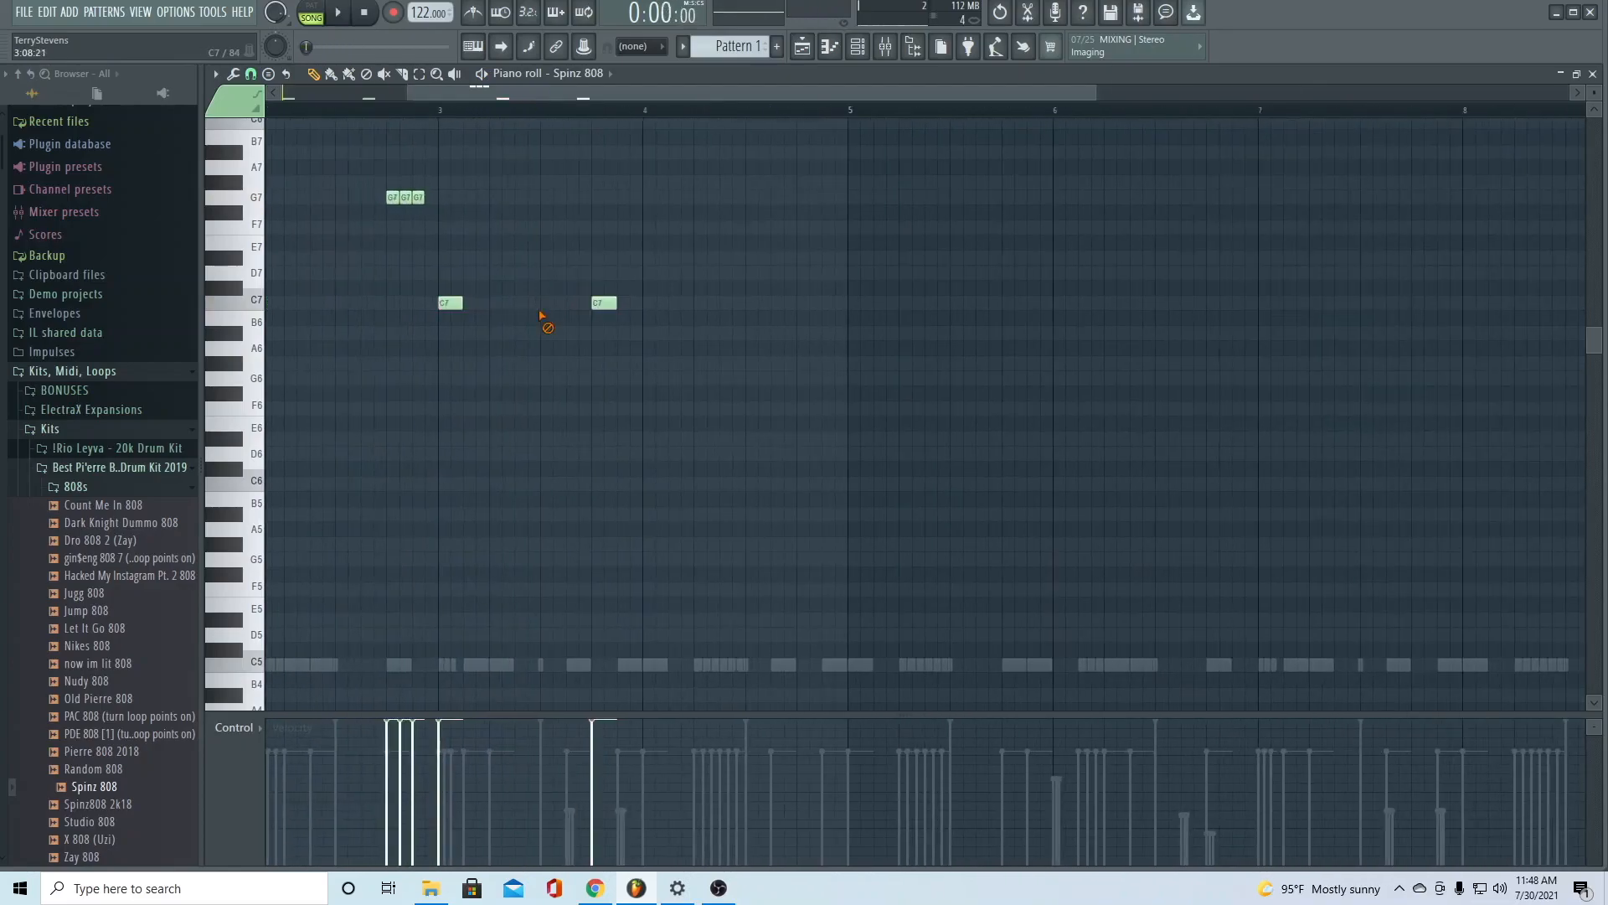
{"action": "left_click", "coordinate": [526, 302]}
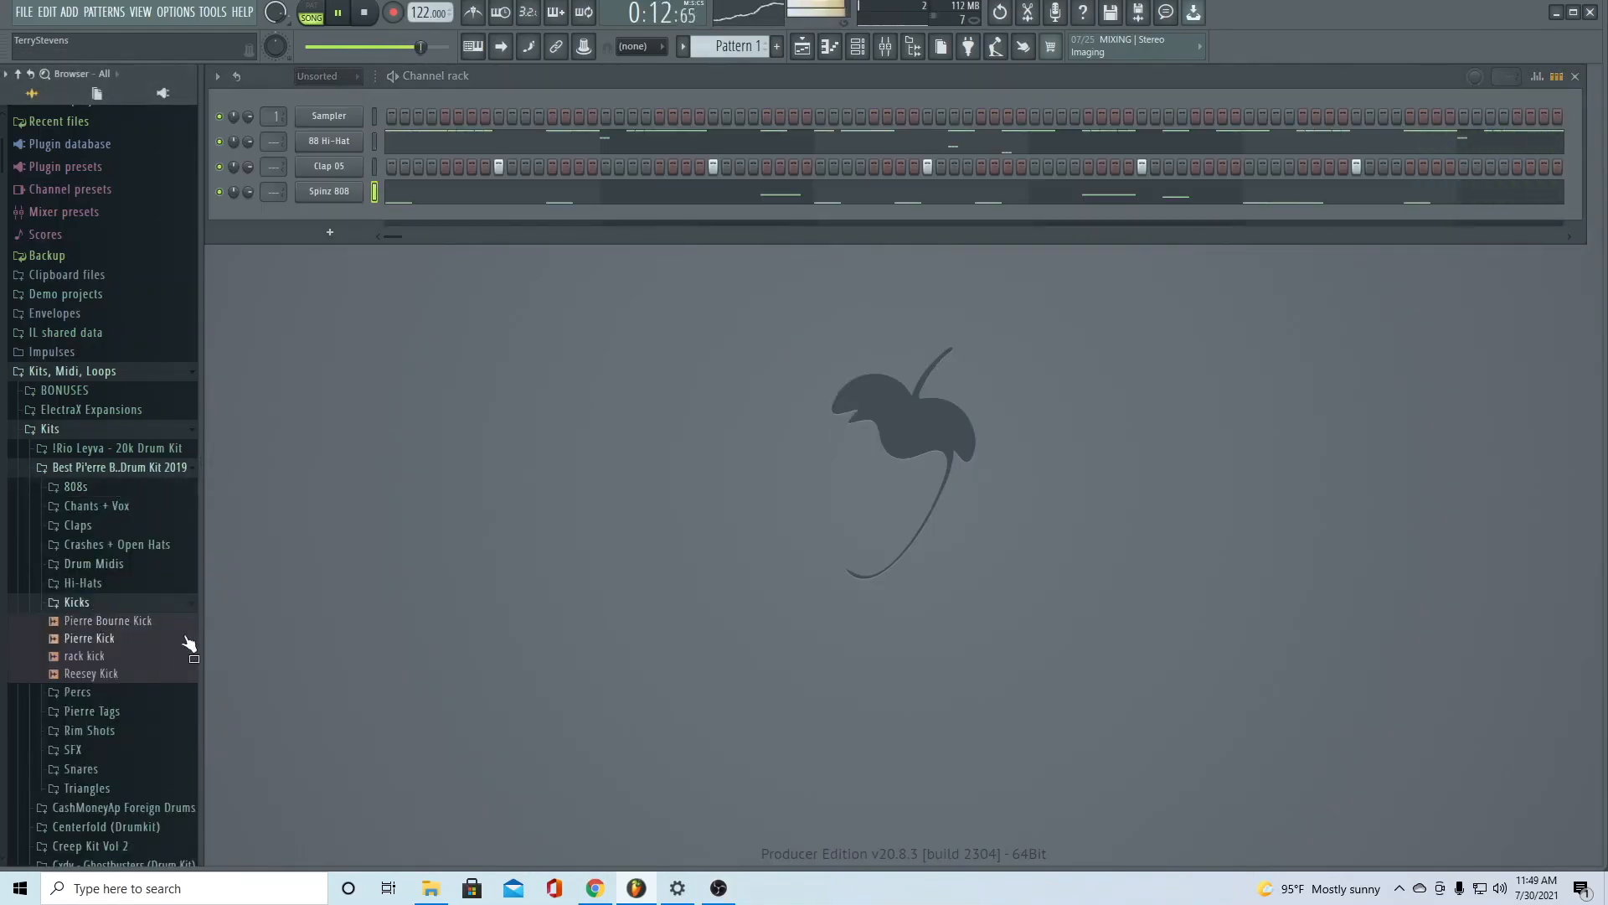
Load rack kick from the Kicks folder and write its kick note pattern
{"action": "double_click", "coordinate": [91, 655]}
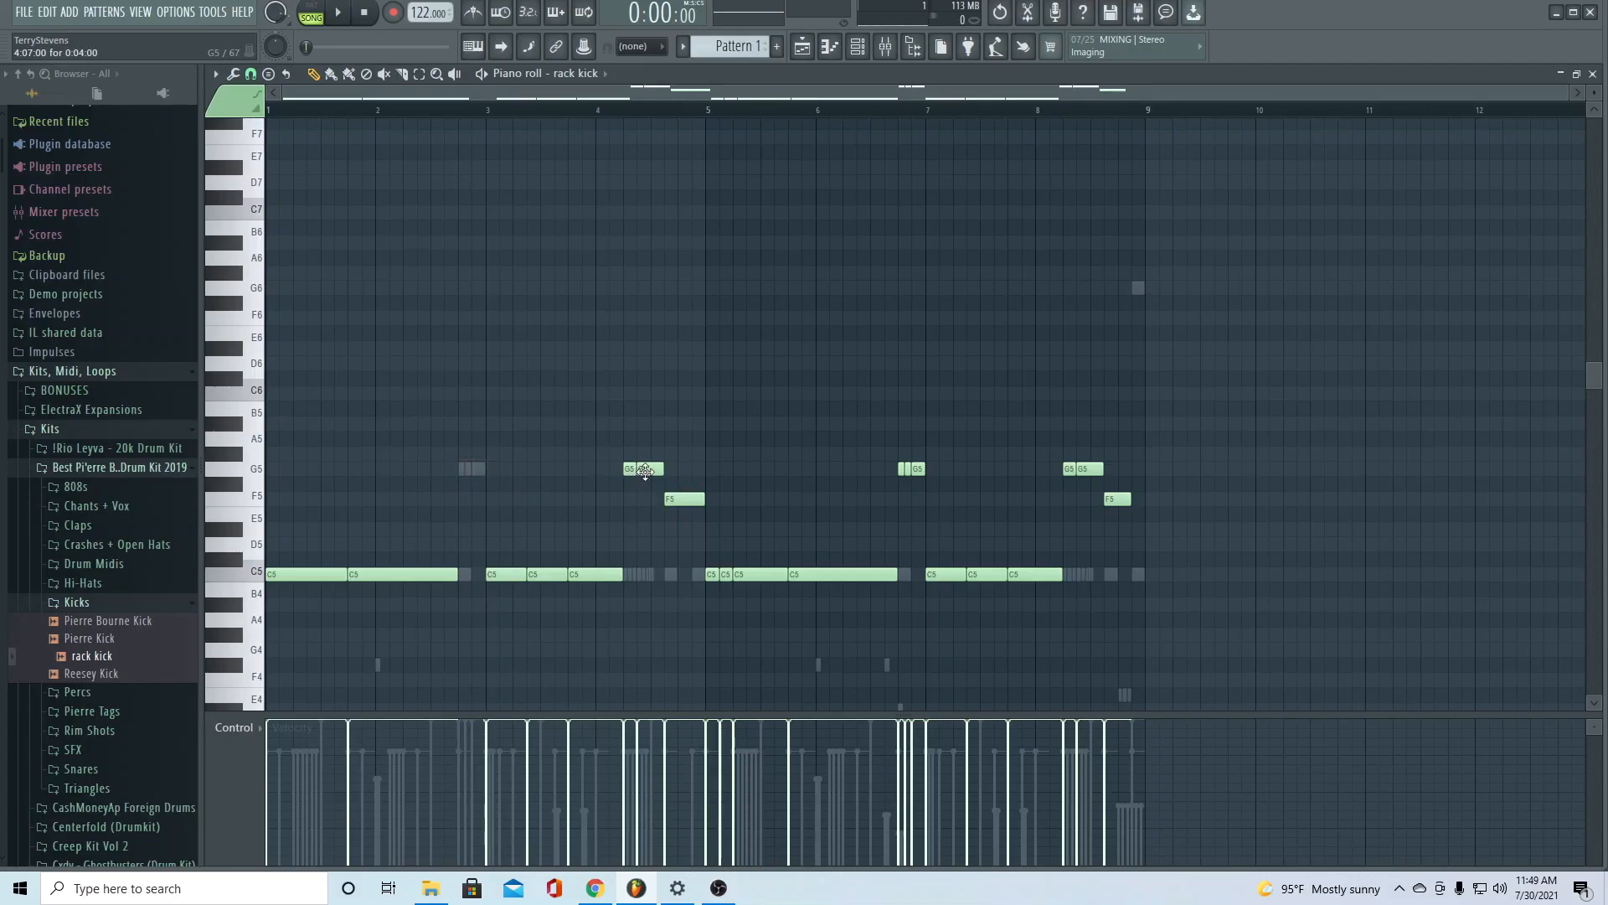
{"action": "left_click", "coordinate": [912, 469]}
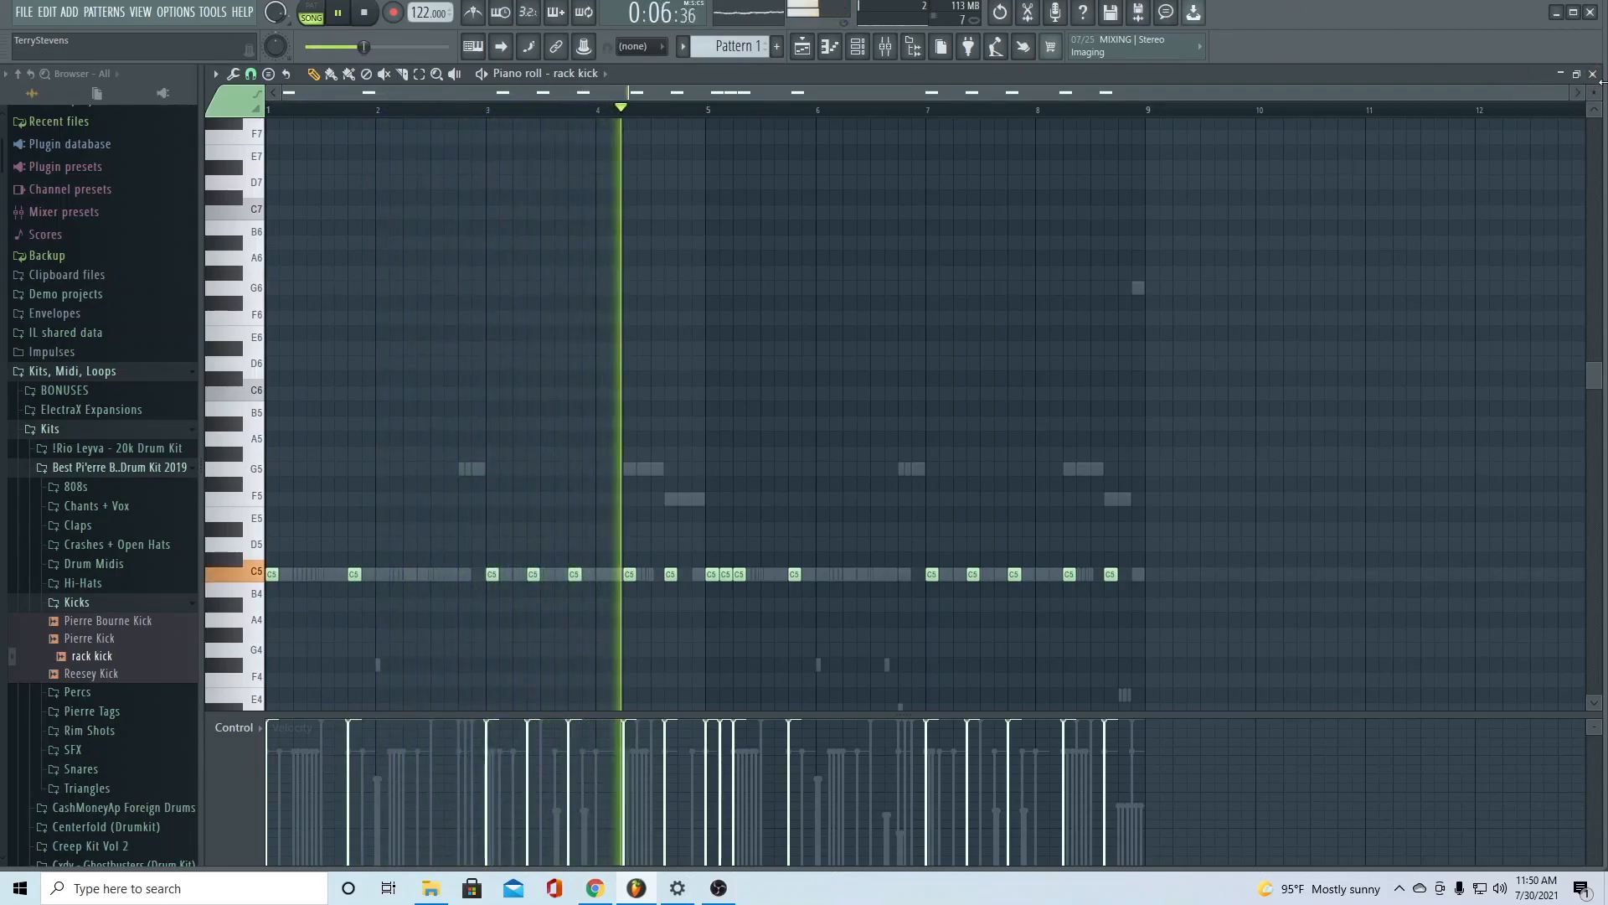
{"action": "left_click", "coordinate": [363, 13]}
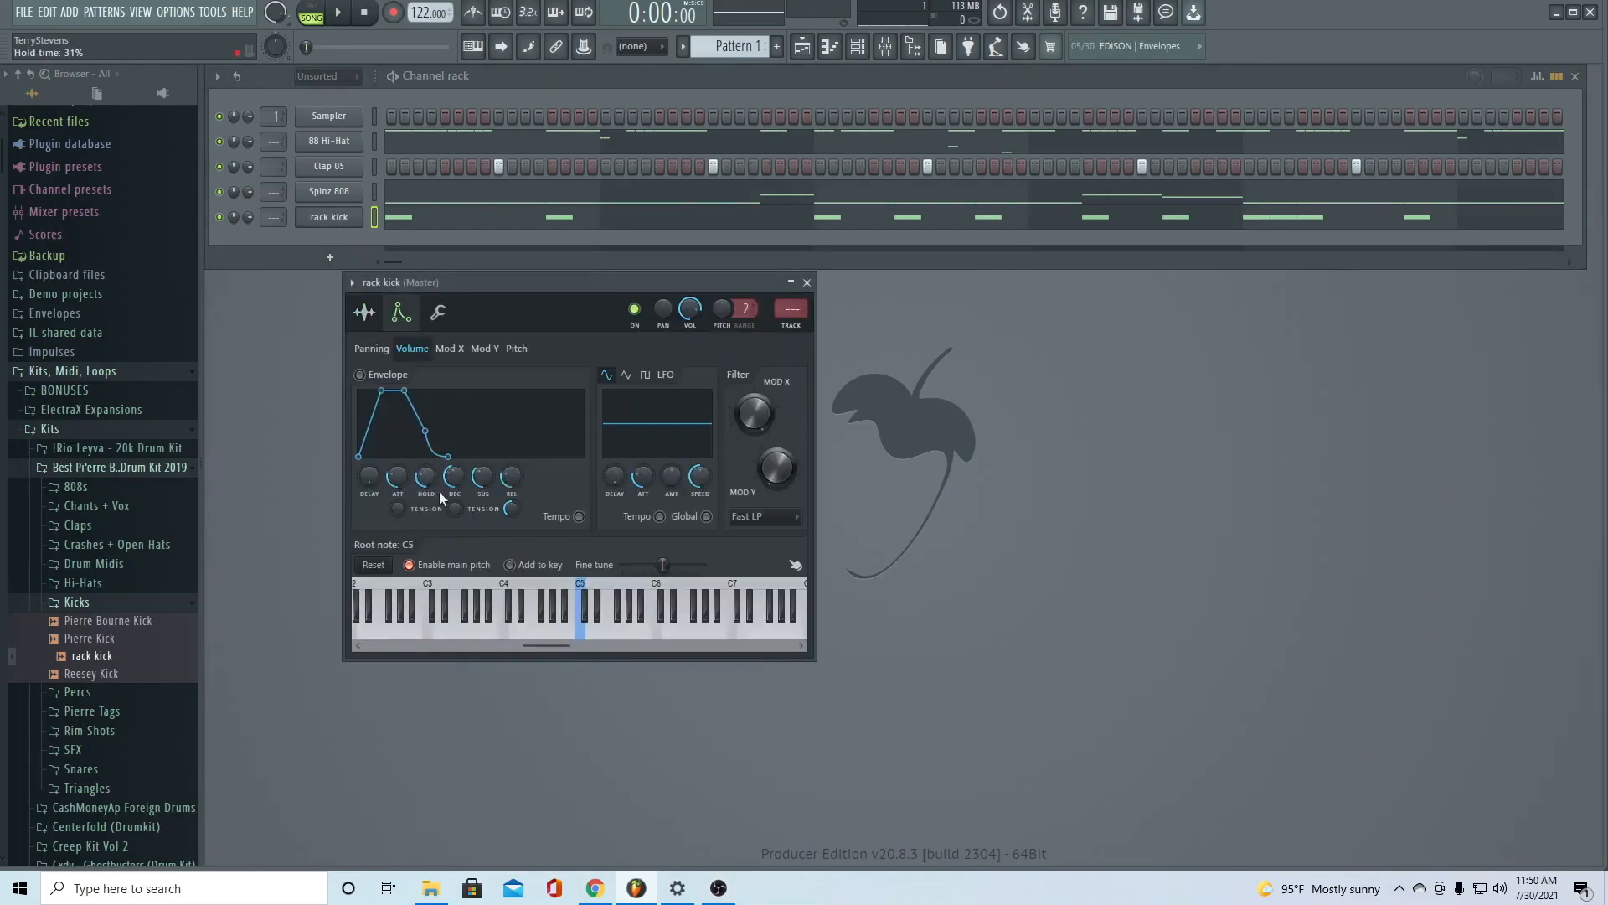
Switch the kick's channel settings to the sampler tab and bring up the Mixer with Fruity Soft Clipper on Master
{"action": "left_click", "coordinate": [363, 312]}
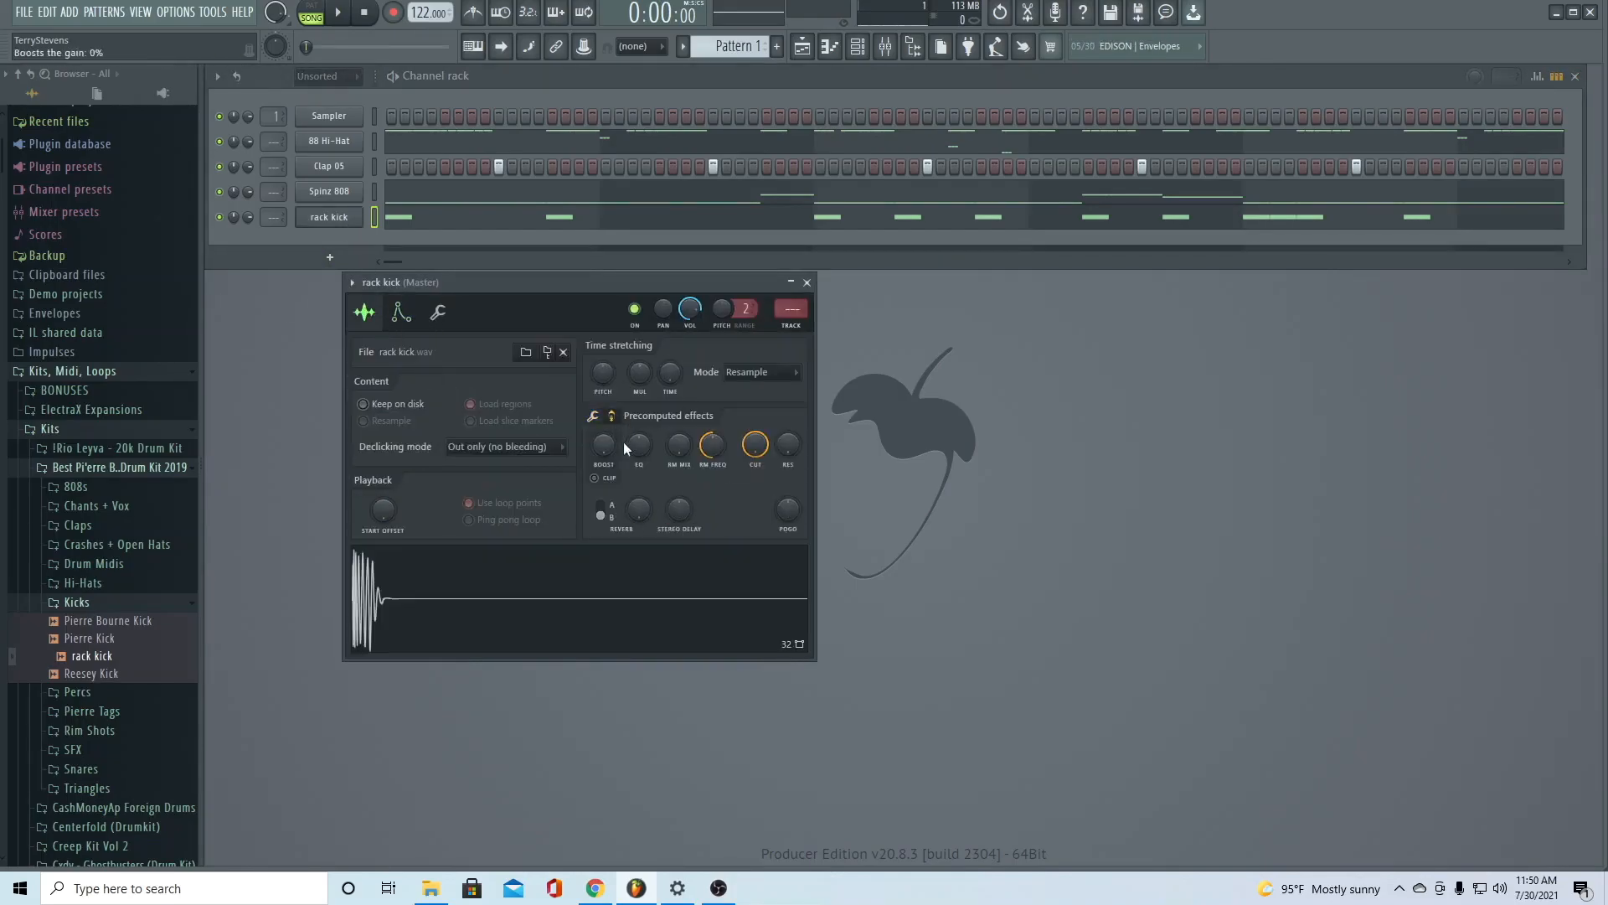
{"action": "left_click", "coordinate": [338, 14]}
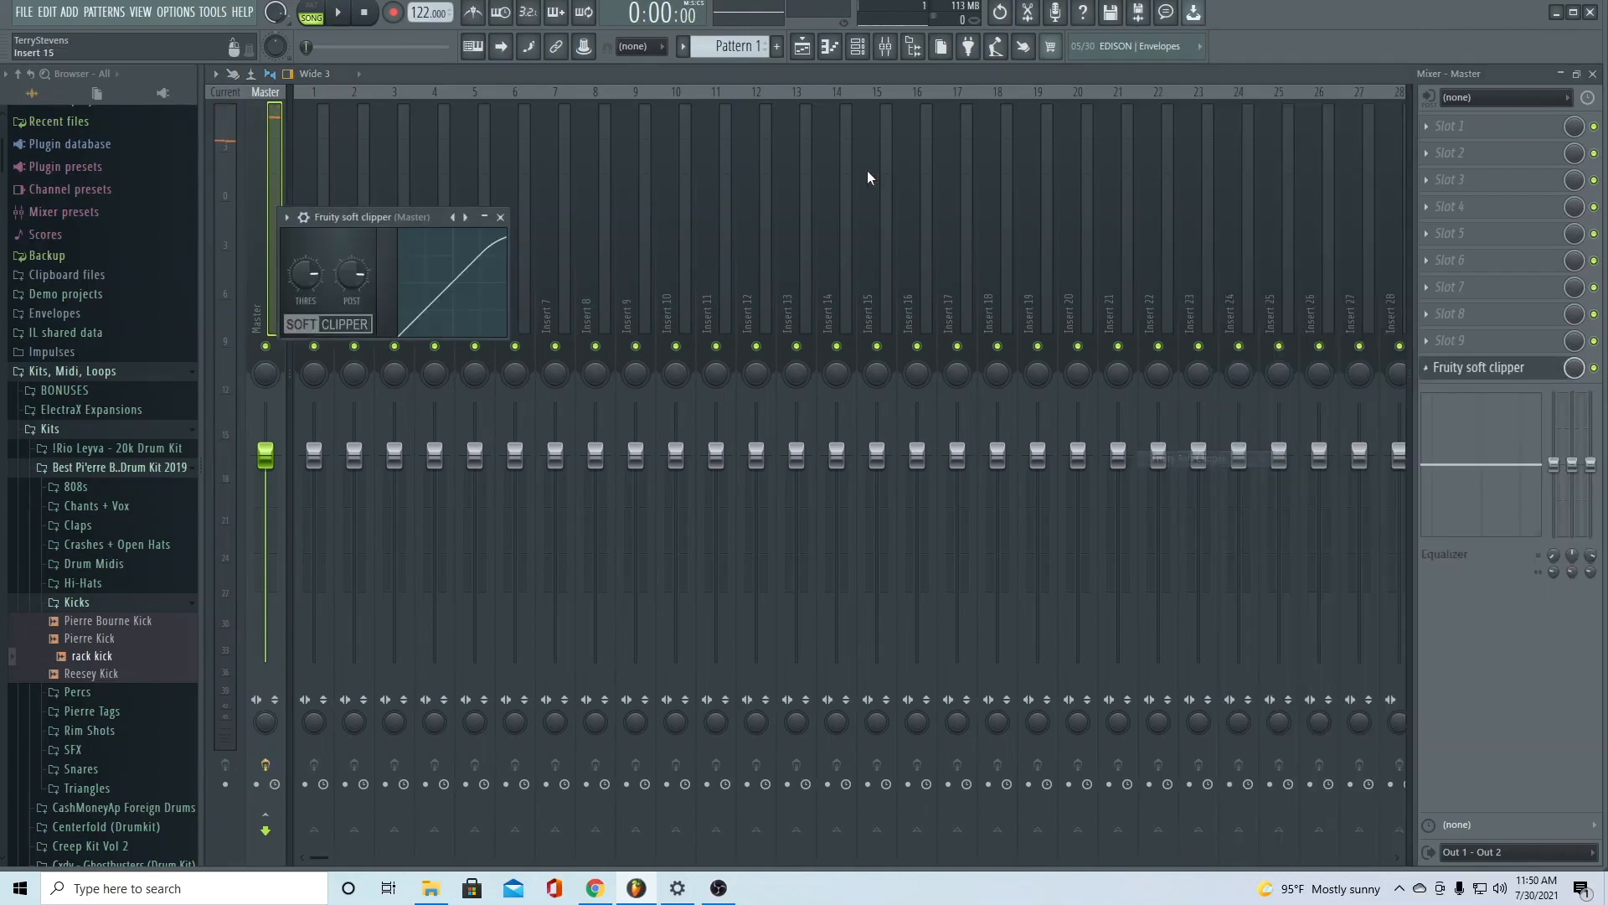
Close the Mixer to return to the Channel Rack
{"action": "left_click", "coordinate": [501, 216]}
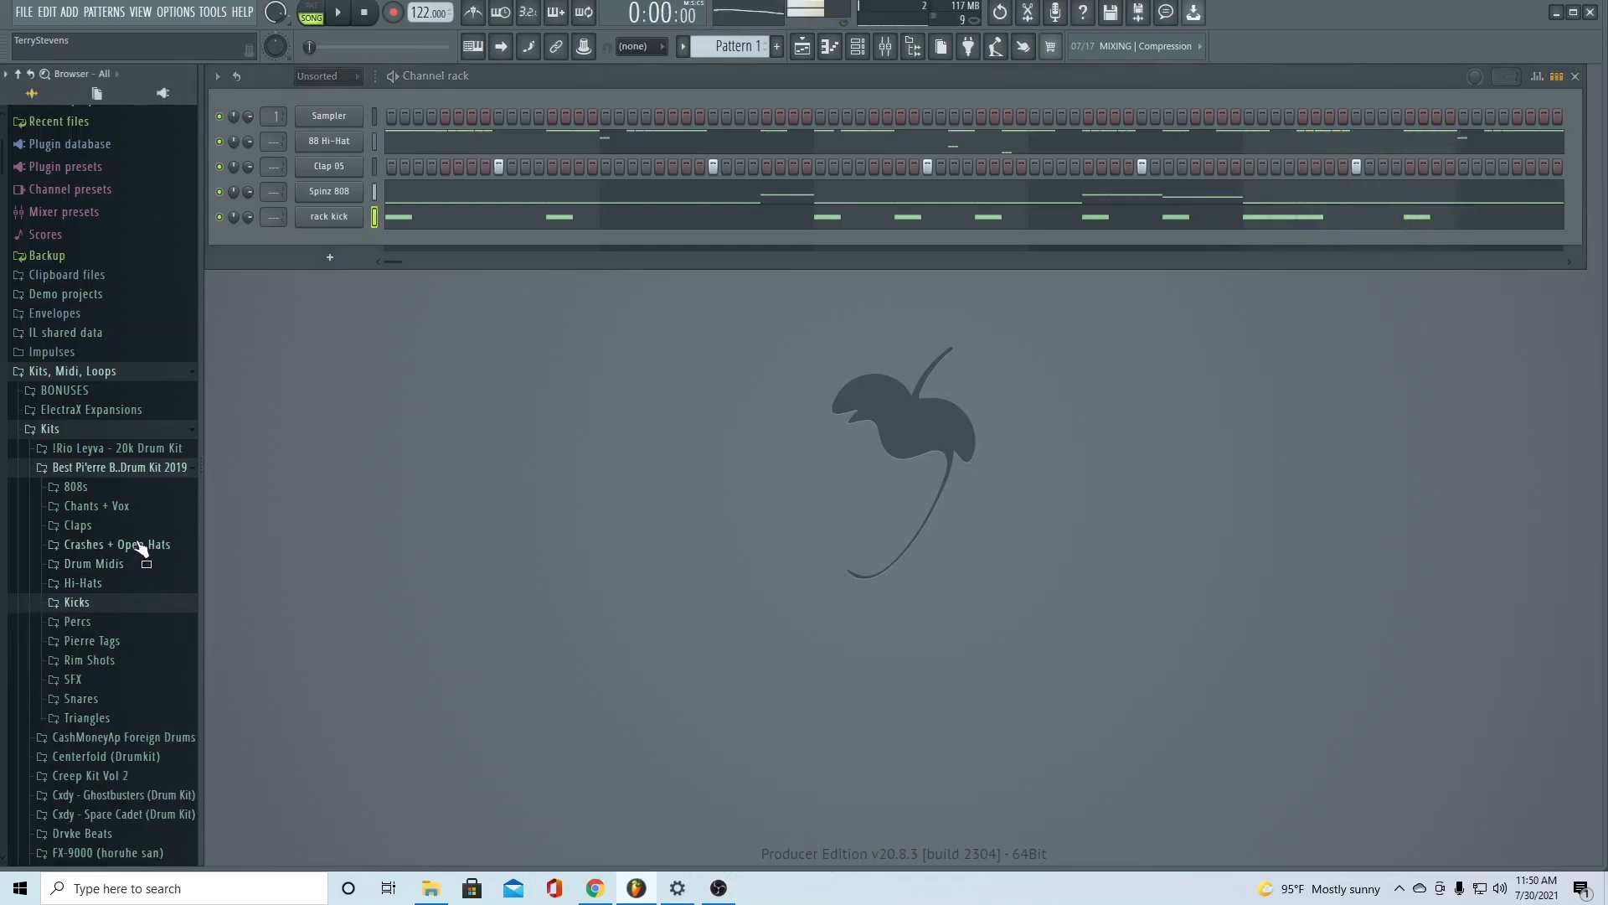
Add TM-88 Hats [Open Hat 4] from the Crashes + Open Hats folder as a new channel and show its settings
{"action": "left_click", "coordinate": [115, 542]}
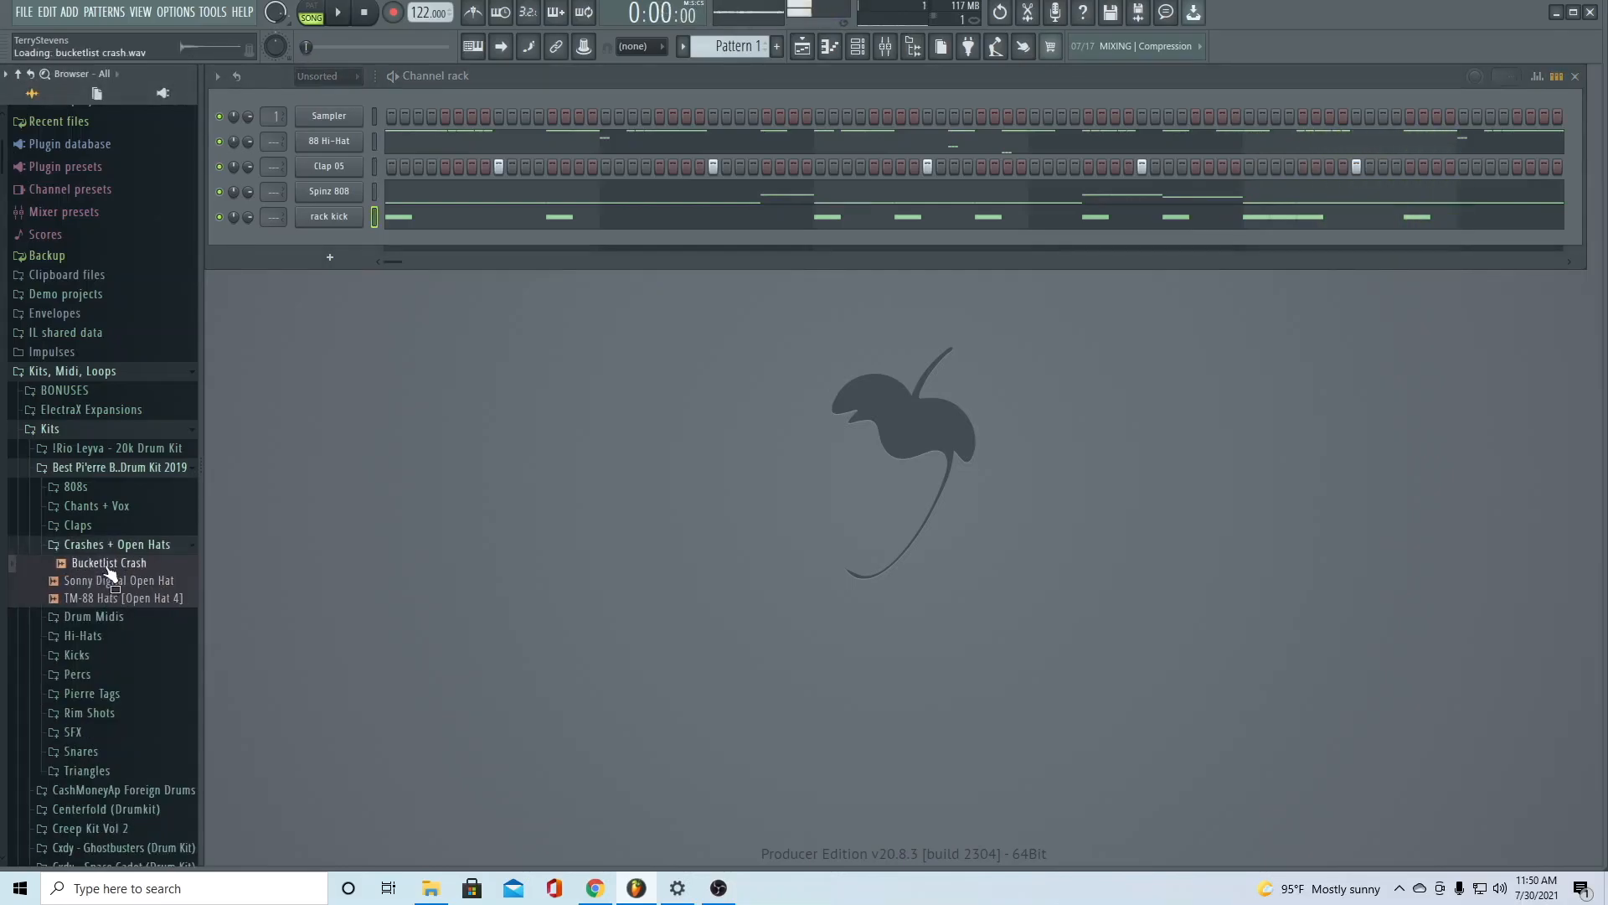
{"action": "left_click_drag", "start_coordinate": [122, 598], "coordinate": [354, 144]}
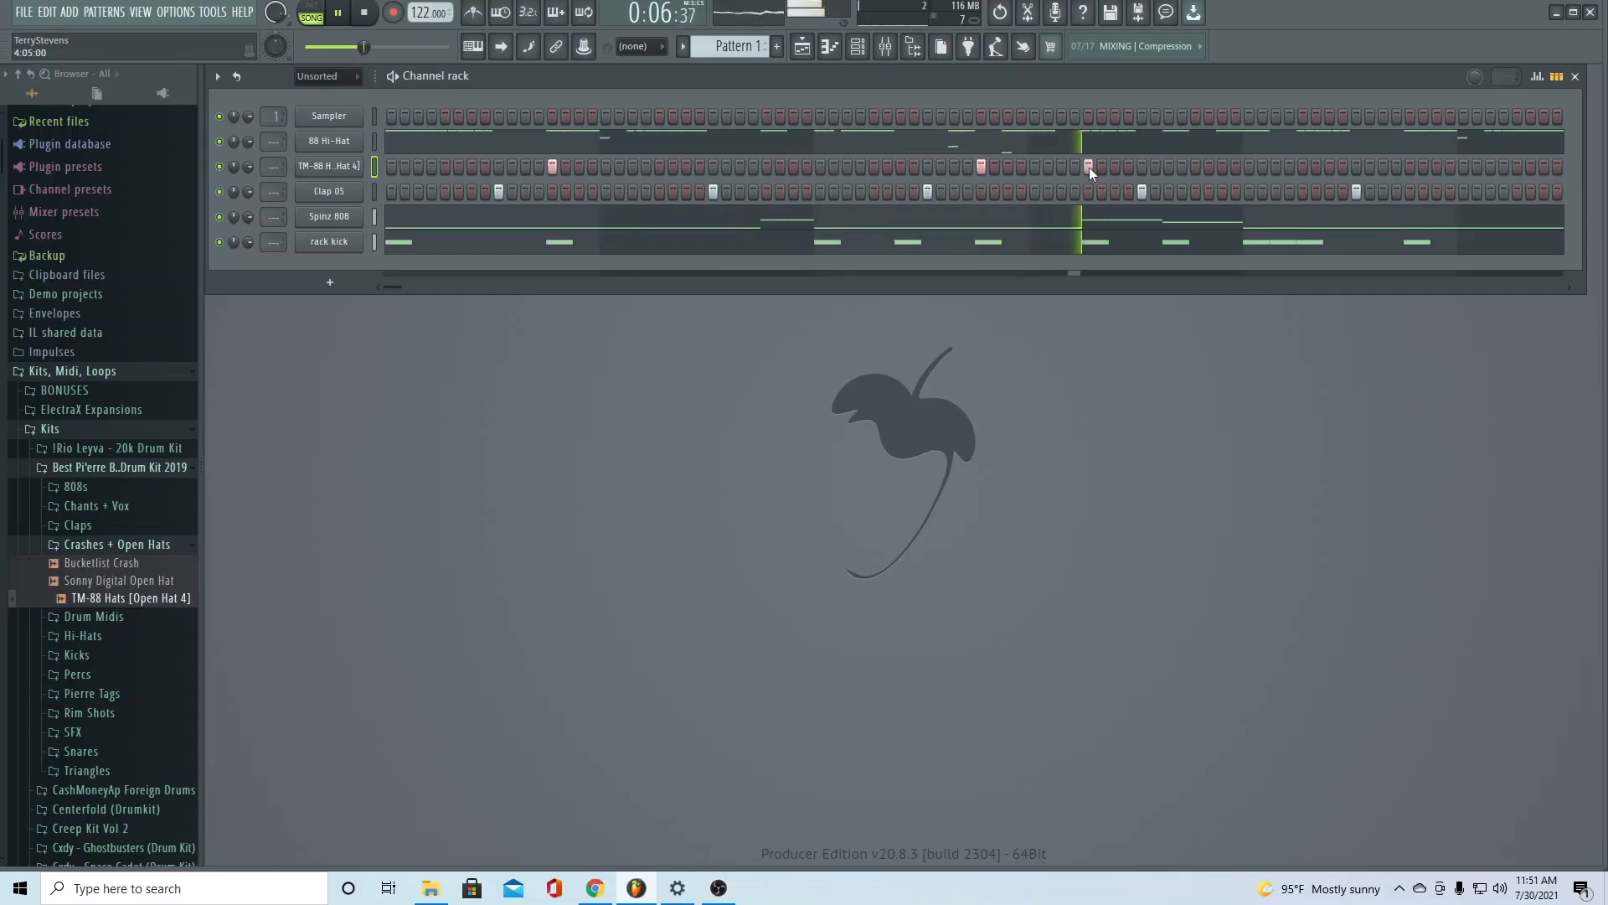
{"action": "double_click", "coordinate": [328, 141]}
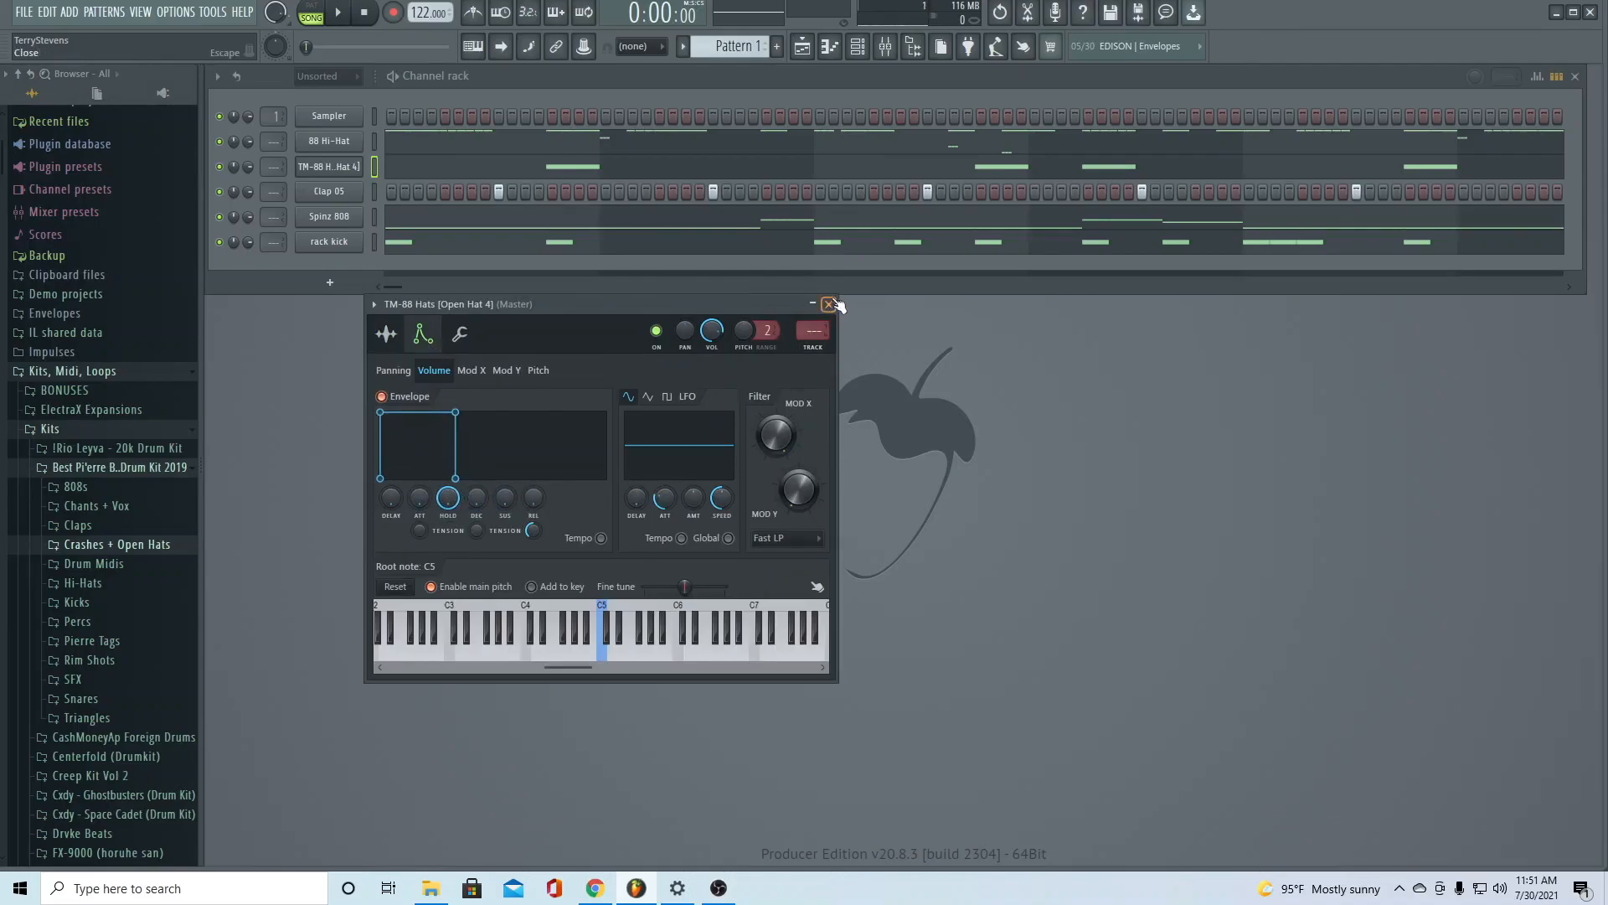
Close the TM-88 open hat's envelope settings so the drum pattern plays back
{"action": "left_click", "coordinate": [827, 305]}
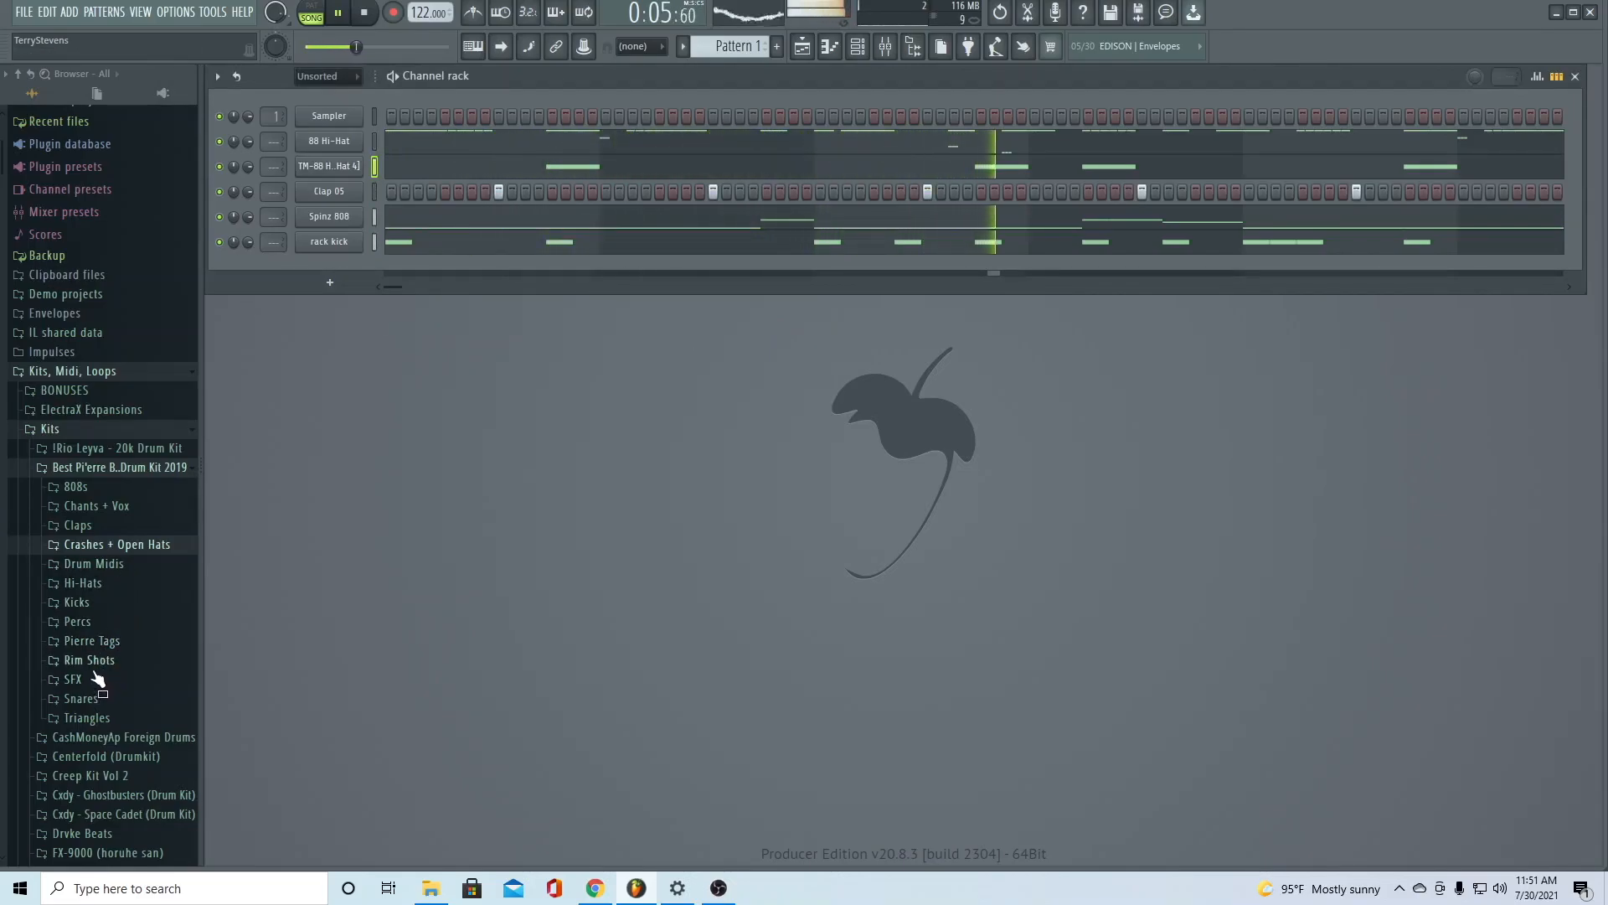
Add Lay Up Rim (no reverb) from the Rim Shots folder as a new drum channel
{"action": "left_click", "coordinate": [89, 660]}
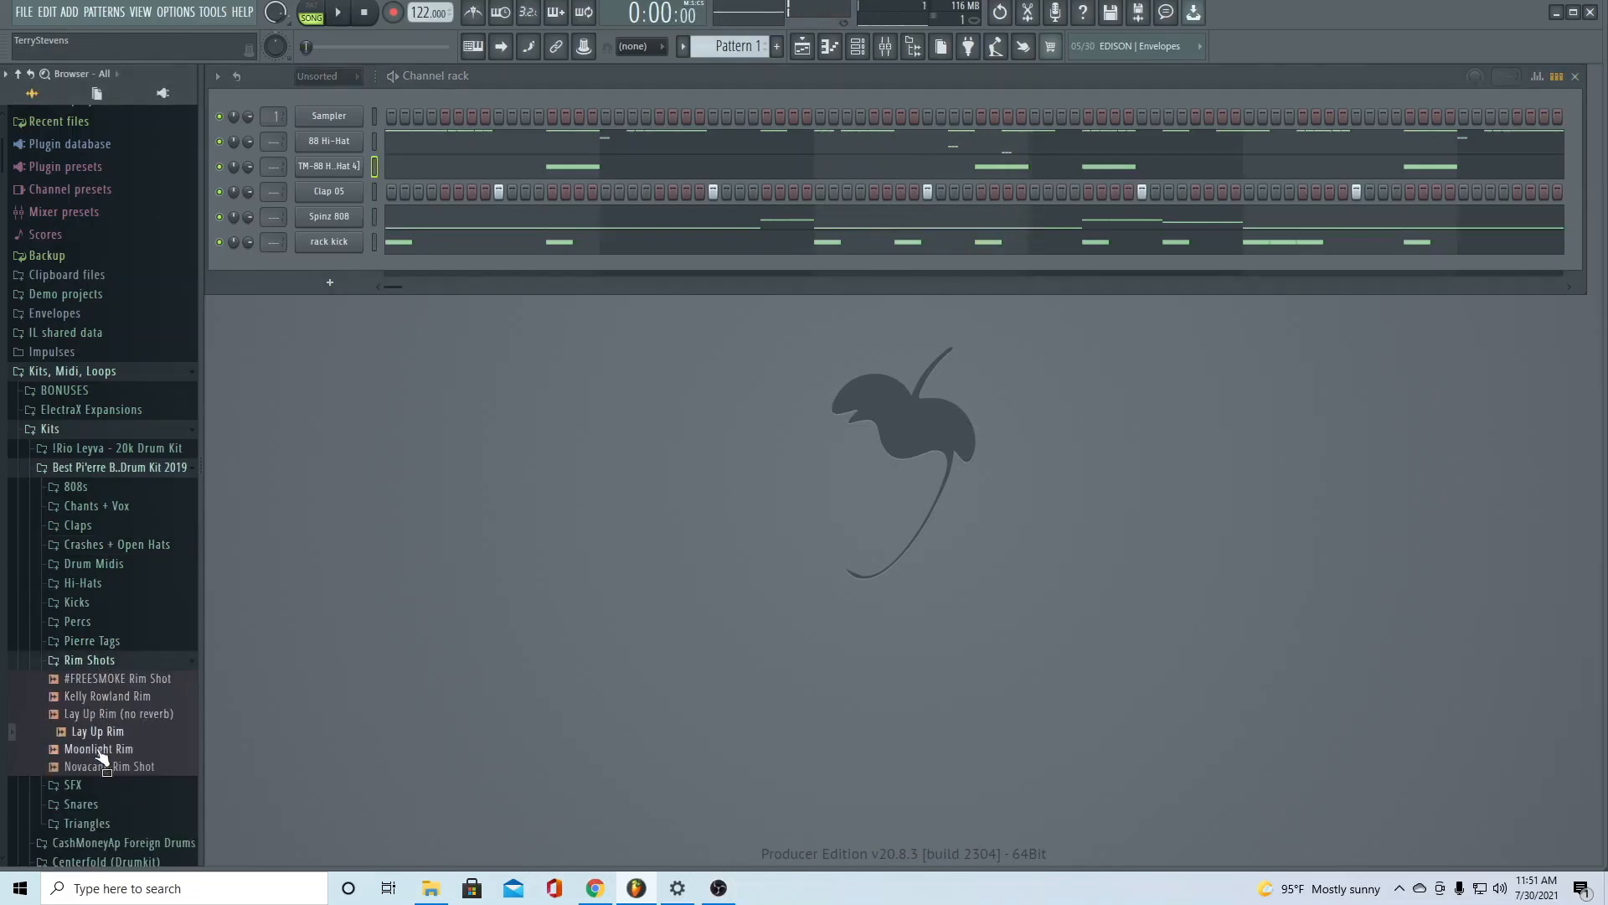
{"action": "left_click", "coordinate": [336, 11]}
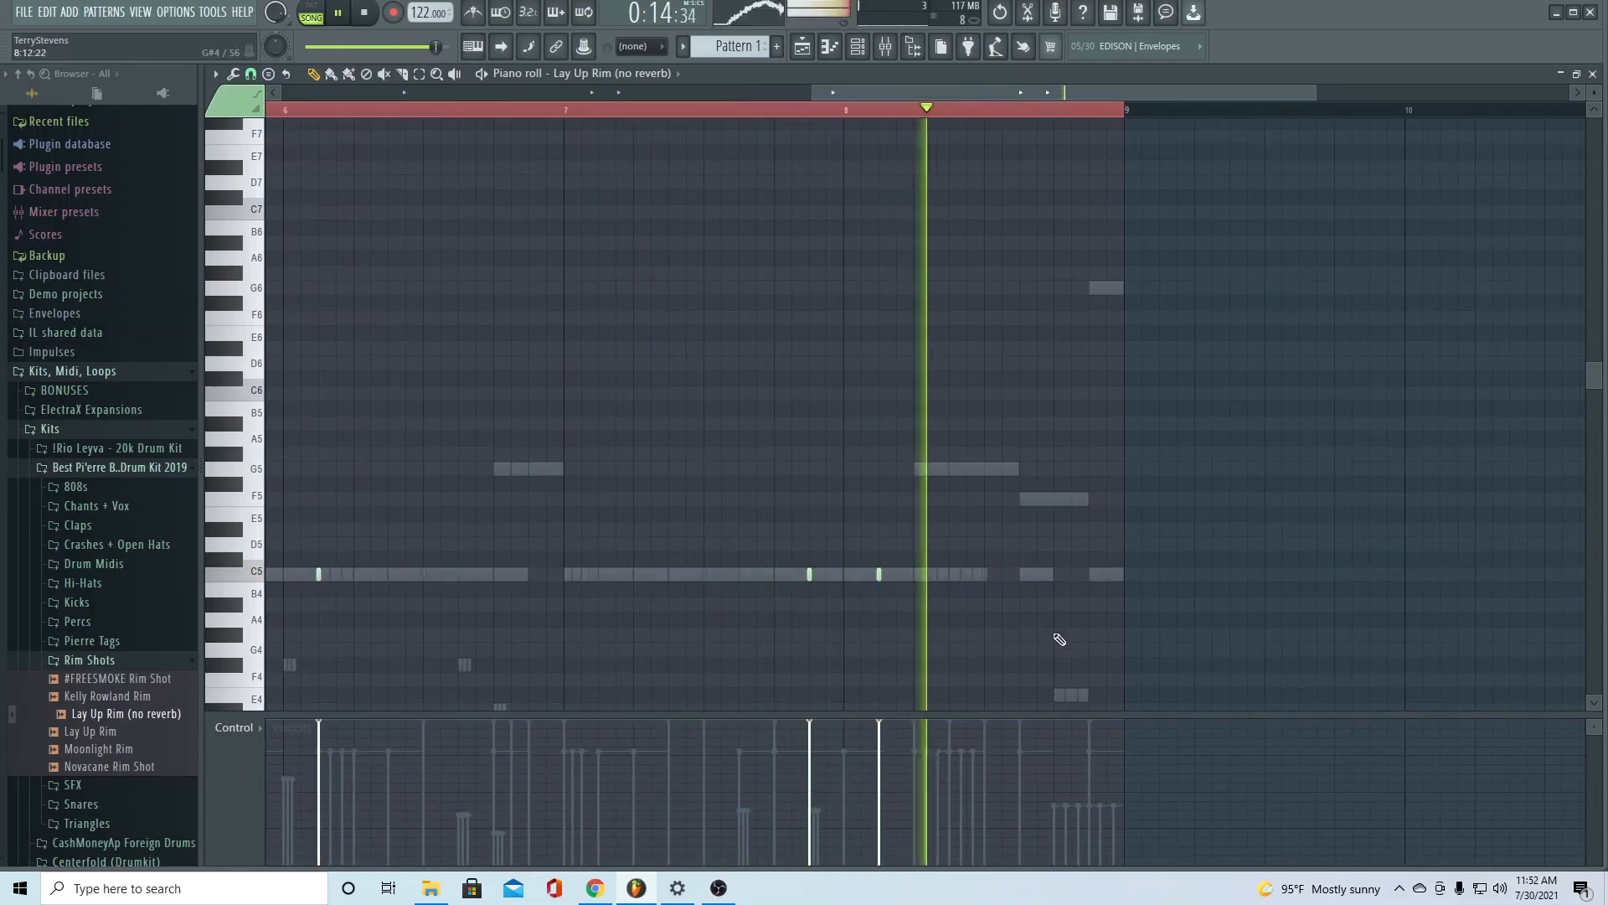
Stop the rim pattern and return to the channel rack with its seven drum channels
{"action": "left_click", "coordinate": [363, 12]}
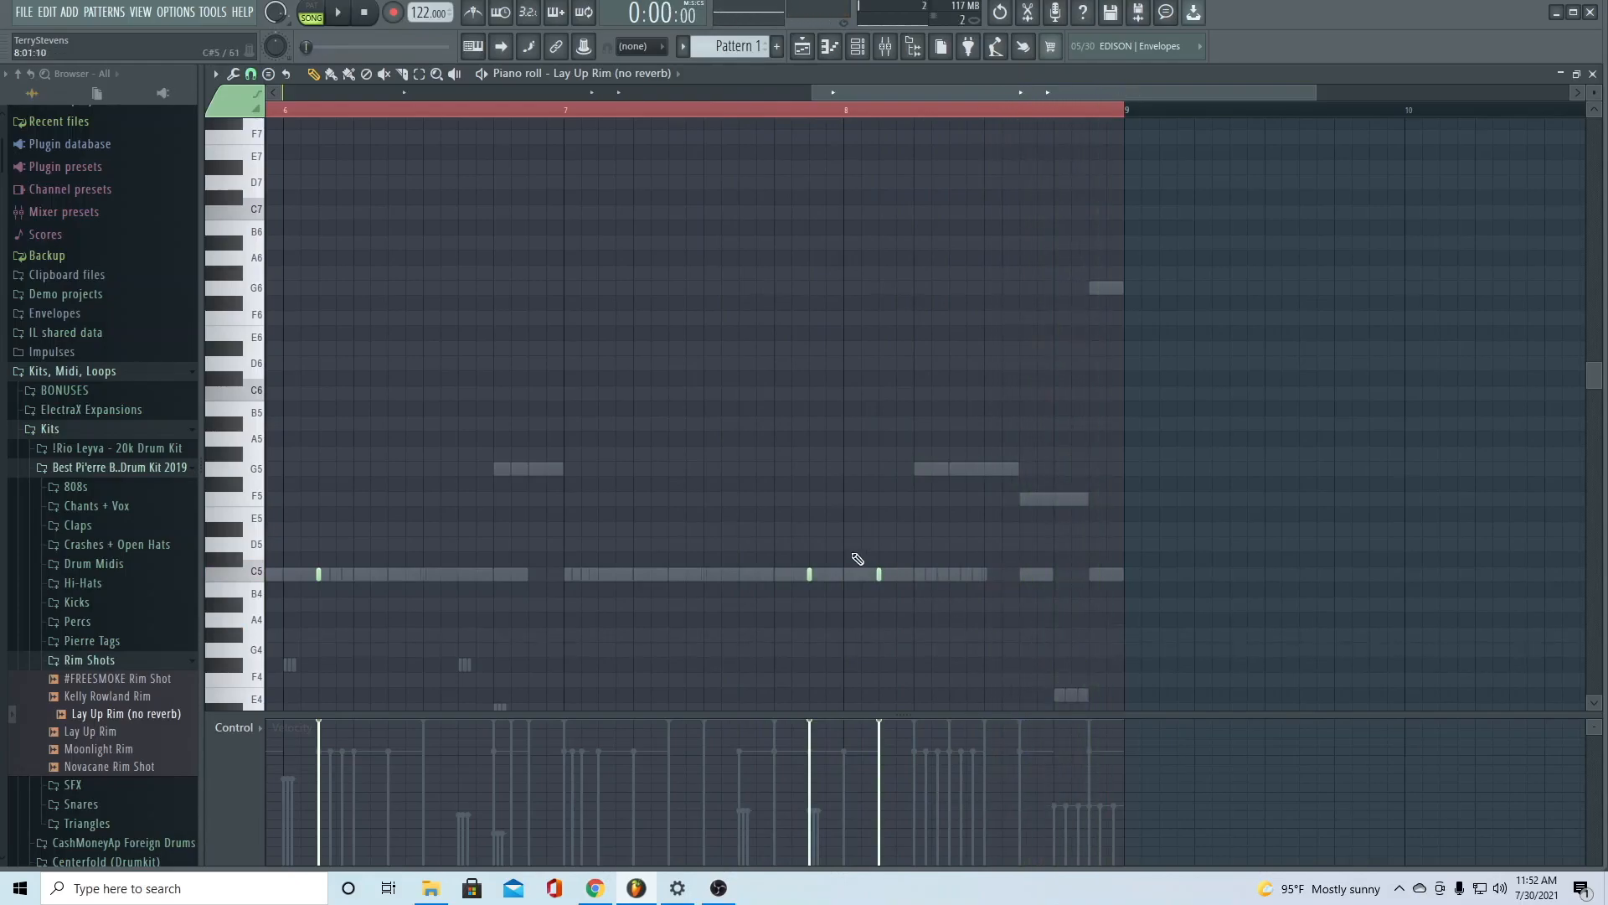
{"action": "left_click", "coordinate": [1054, 633]}
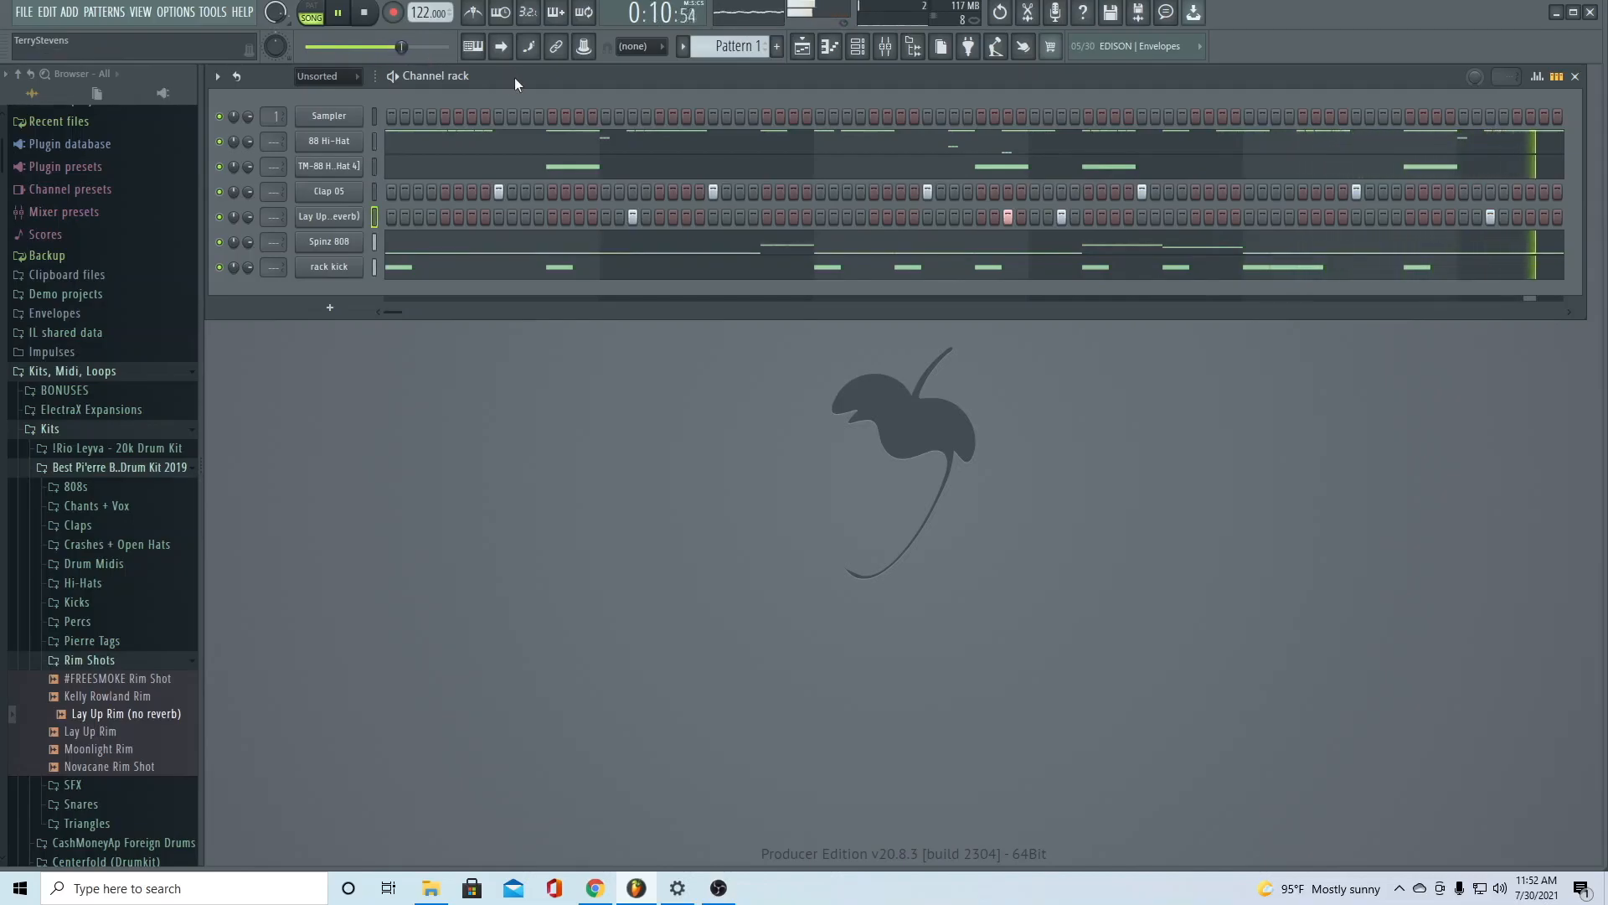
Bring up the mixer with the drums routed to their own inserts
{"action": "right_click", "coordinate": [328, 115]}
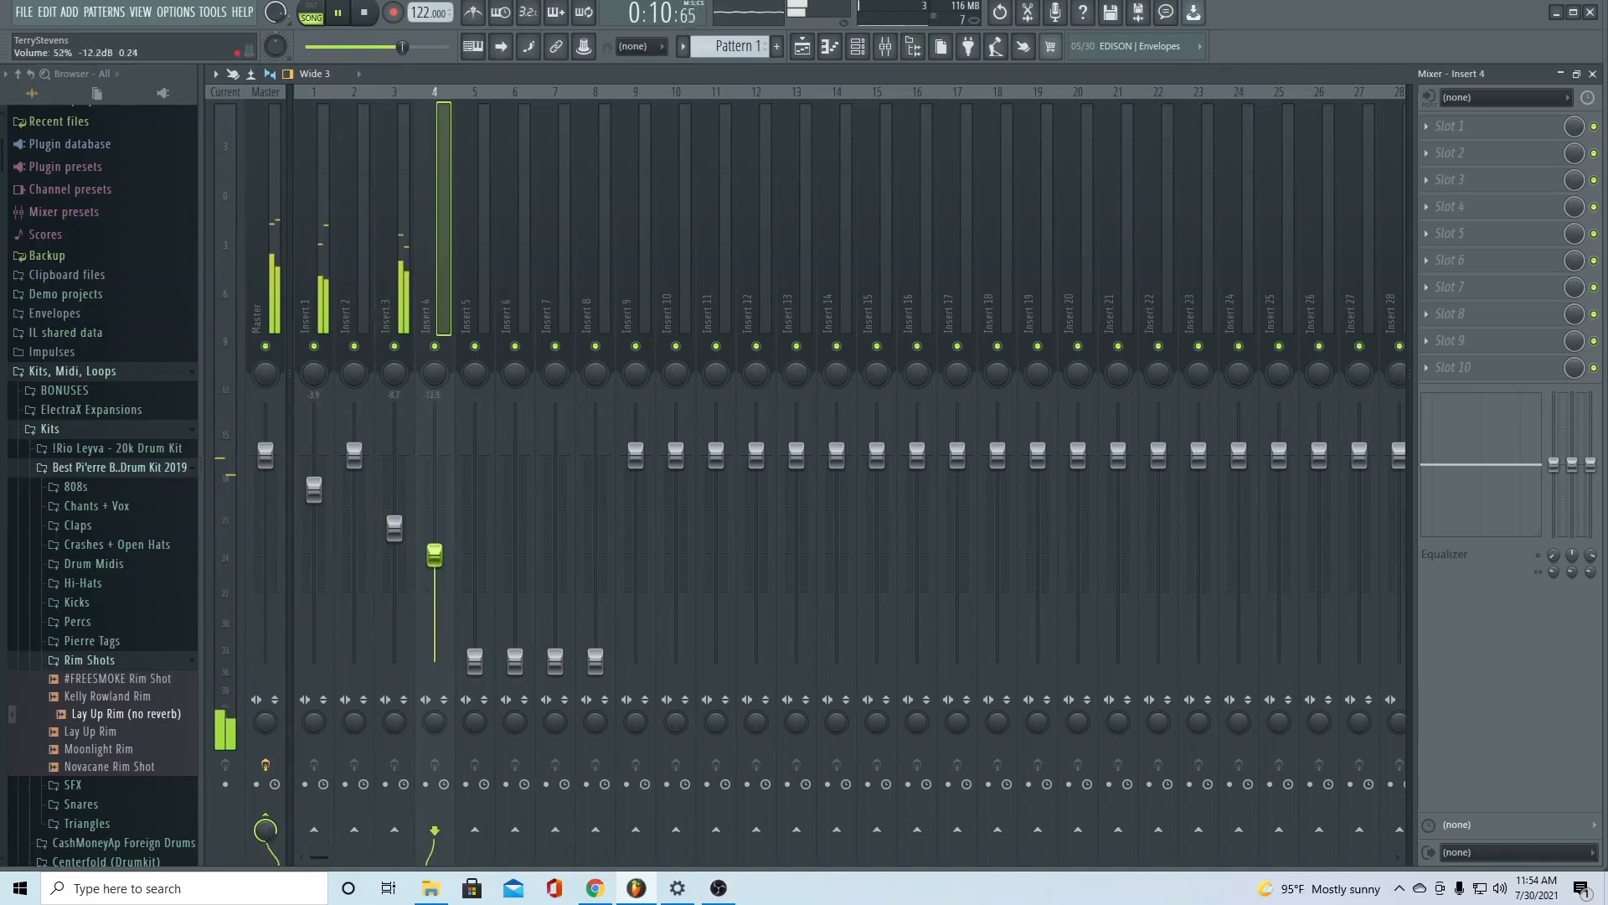
Balance the faders on inserts 4, 7 and 8 and reach insert 8's first effect slot
{"action": "left_click_drag", "start_coordinate": [434, 555], "coordinate": [434, 528]}
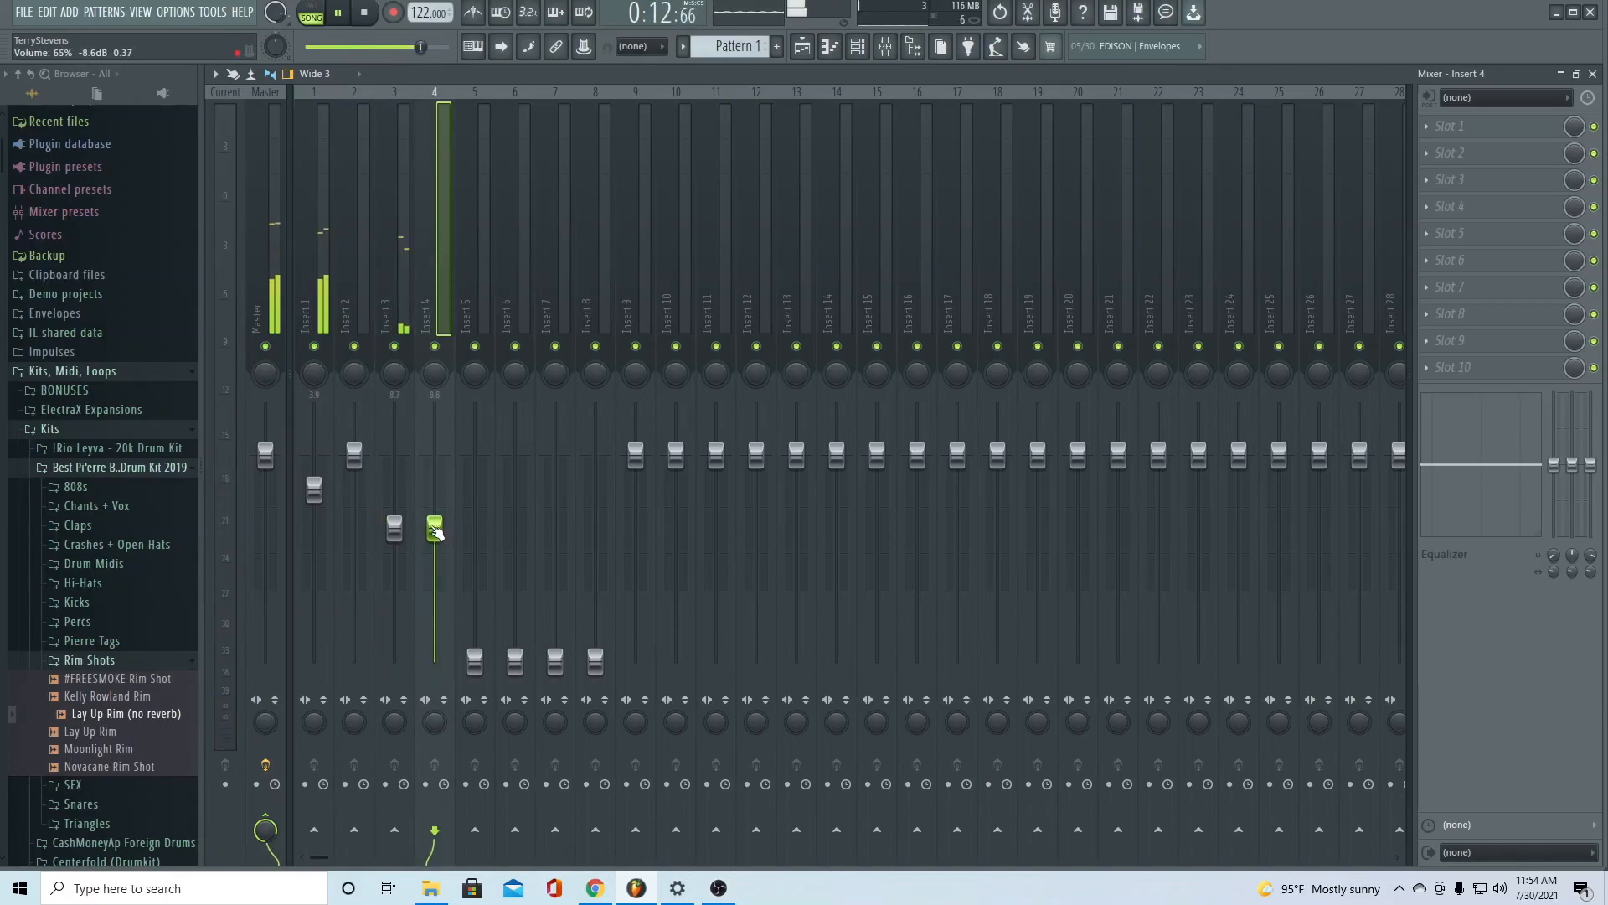
{"action": "left_click_drag", "start_coordinate": [434, 528], "coordinate": [434, 552]}
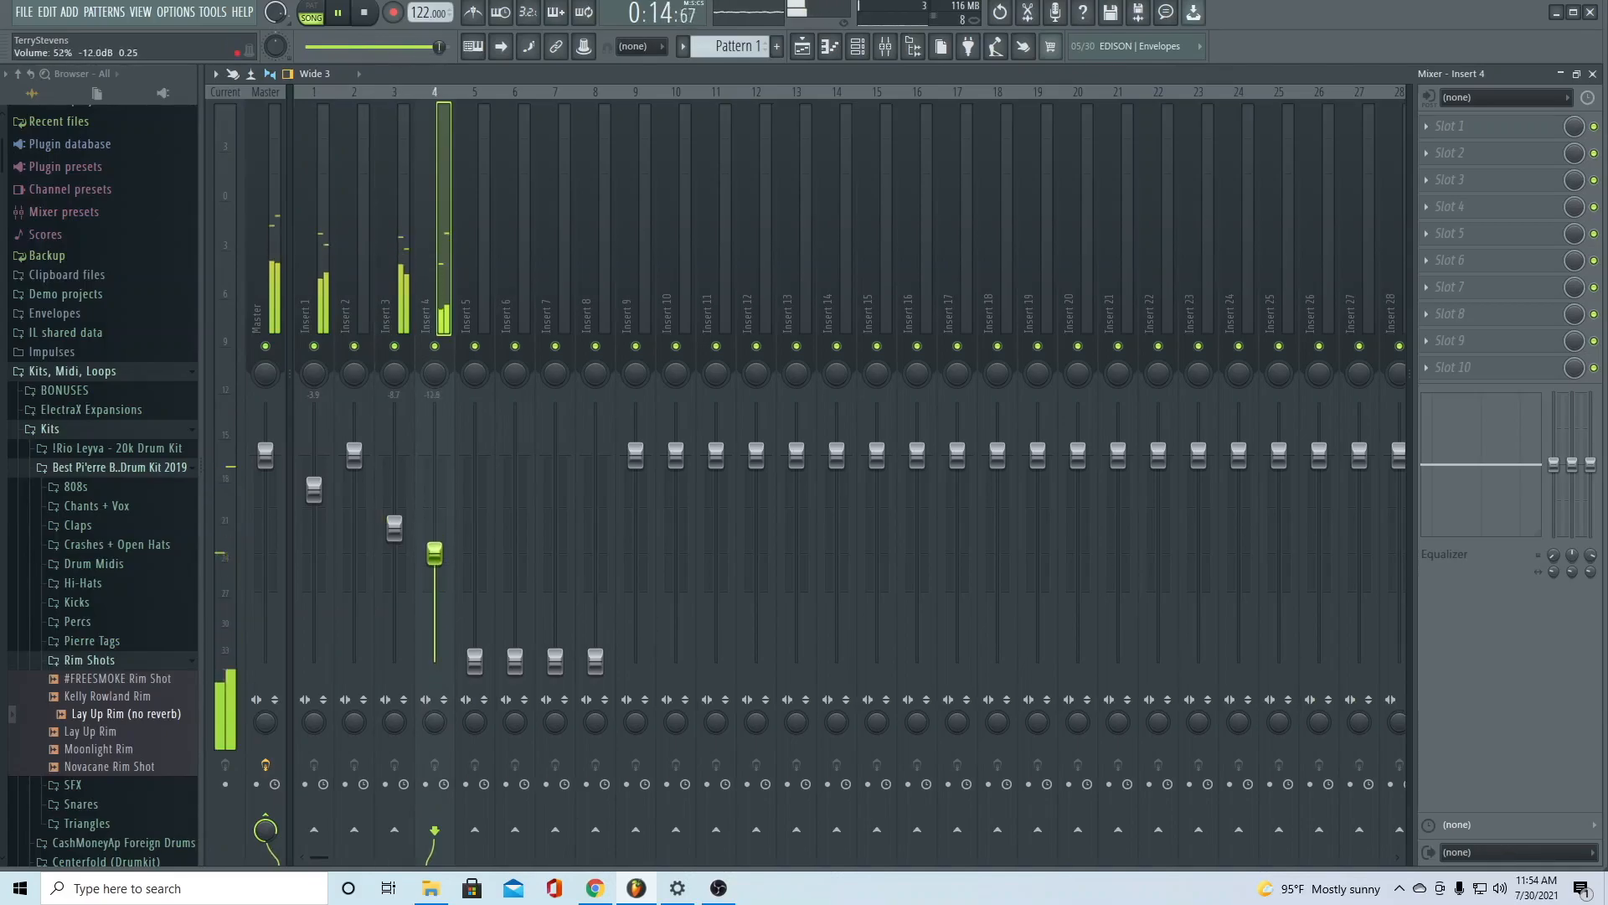
{"action": "left_click_drag", "start_coordinate": [434, 555], "coordinate": [434, 566]}
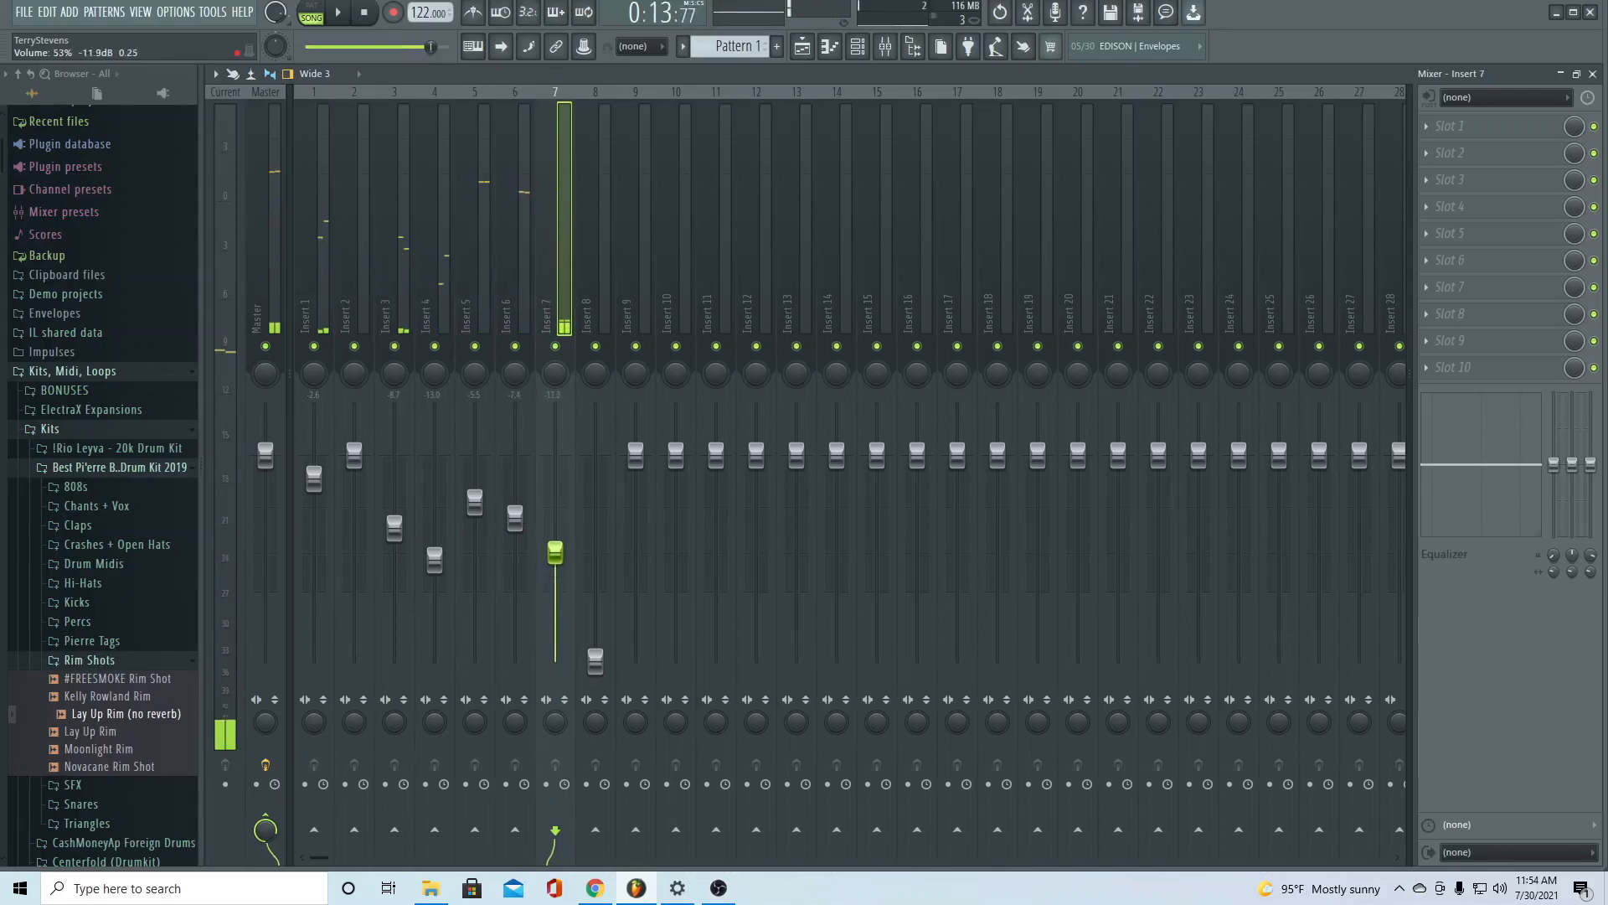
{"action": "left_click_drag", "start_coordinate": [555, 554], "coordinate": [554, 492]}
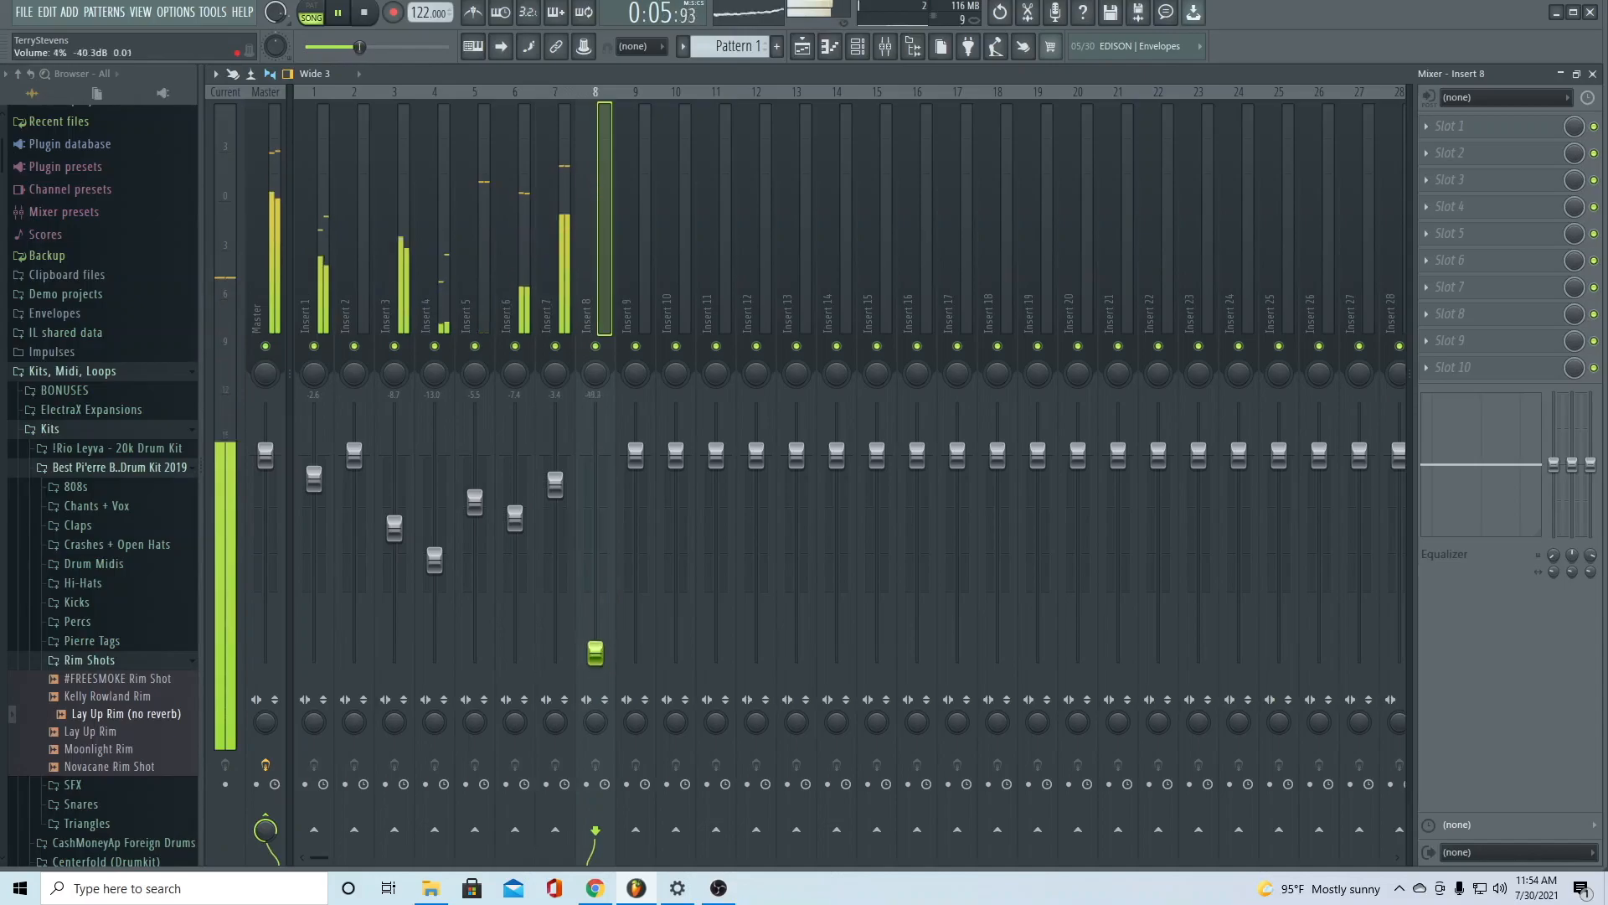
{"action": "left_click_drag", "start_coordinate": [594, 652], "coordinate": [595, 533]}
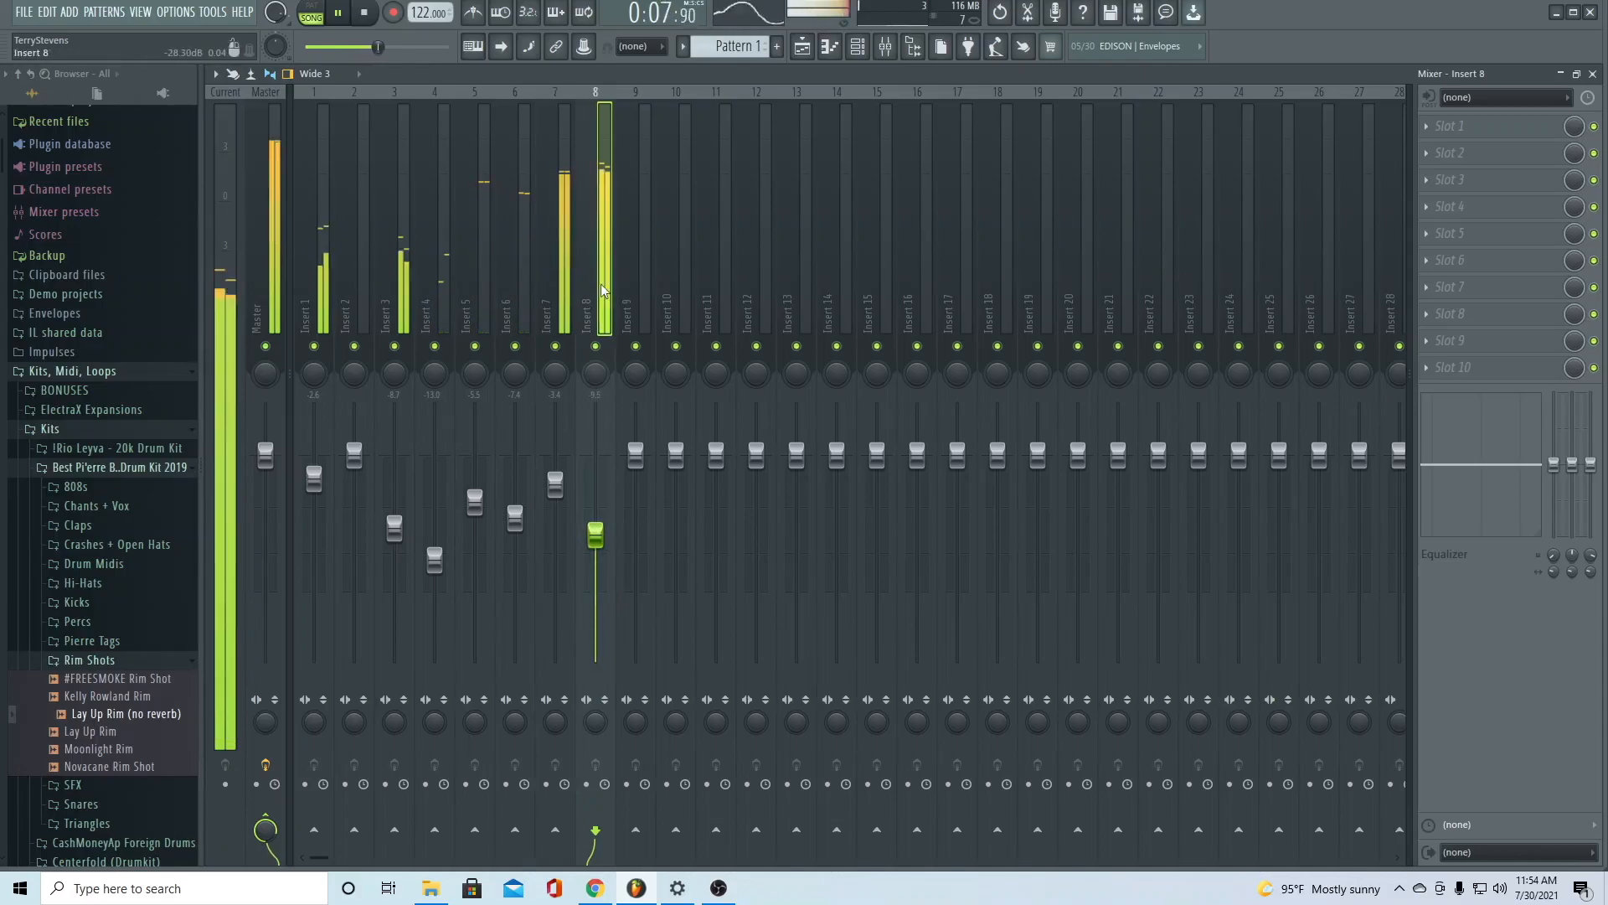
{"action": "left_click", "coordinate": [1451, 125]}
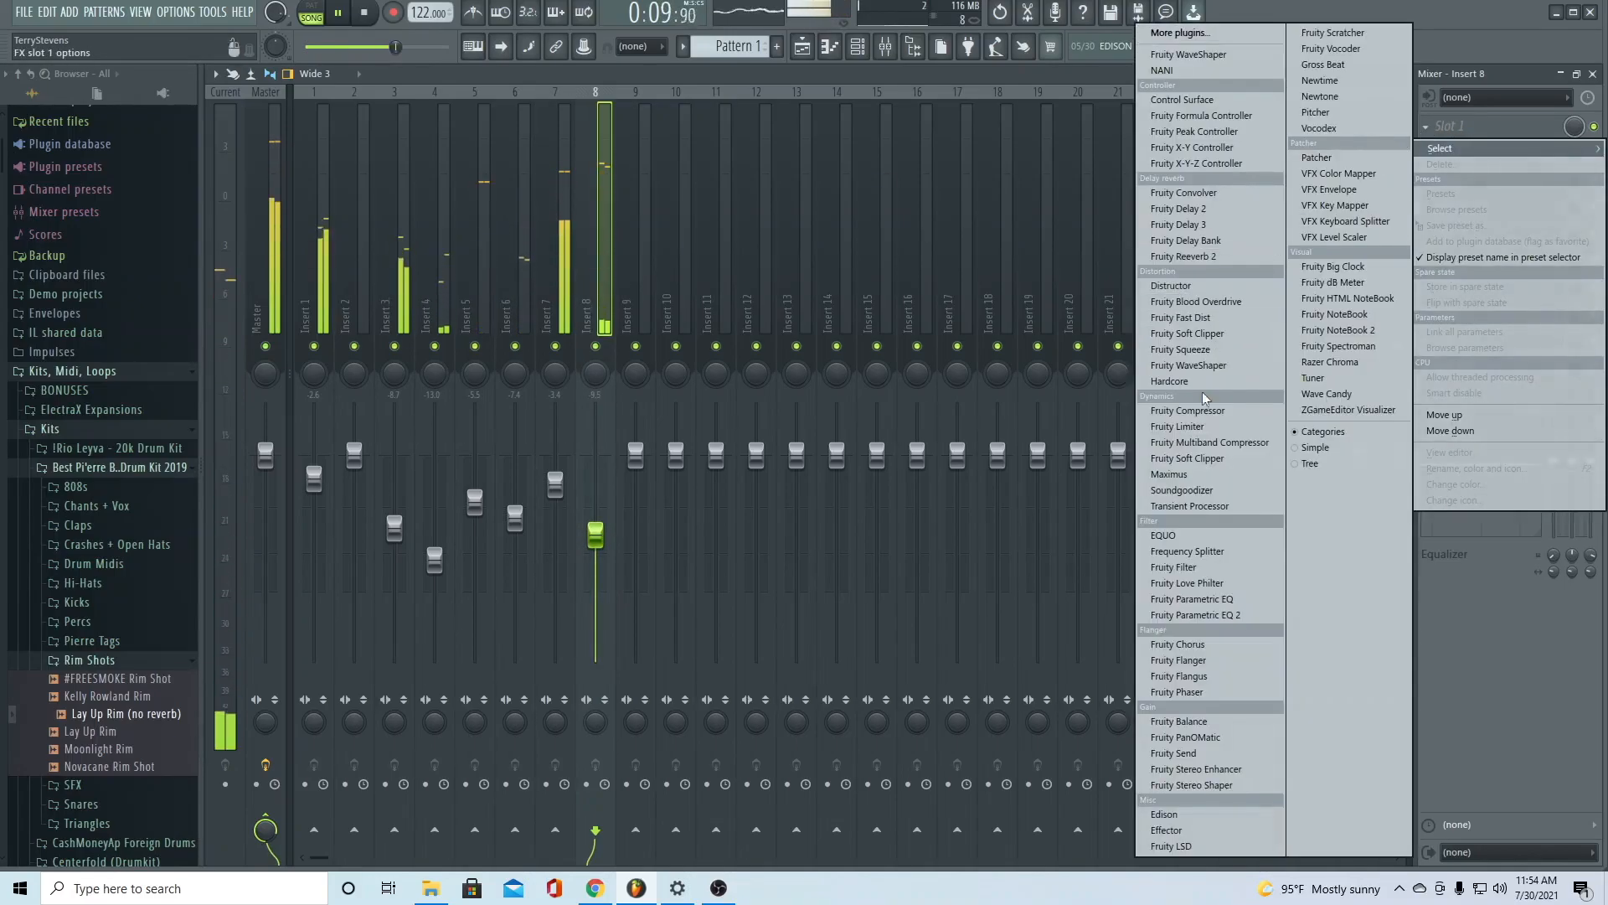
Load Fruity Parametric EQ 2 on insert 8 and pull band 1 down to cut the sub frequencies
{"action": "left_click", "coordinate": [1194, 615]}
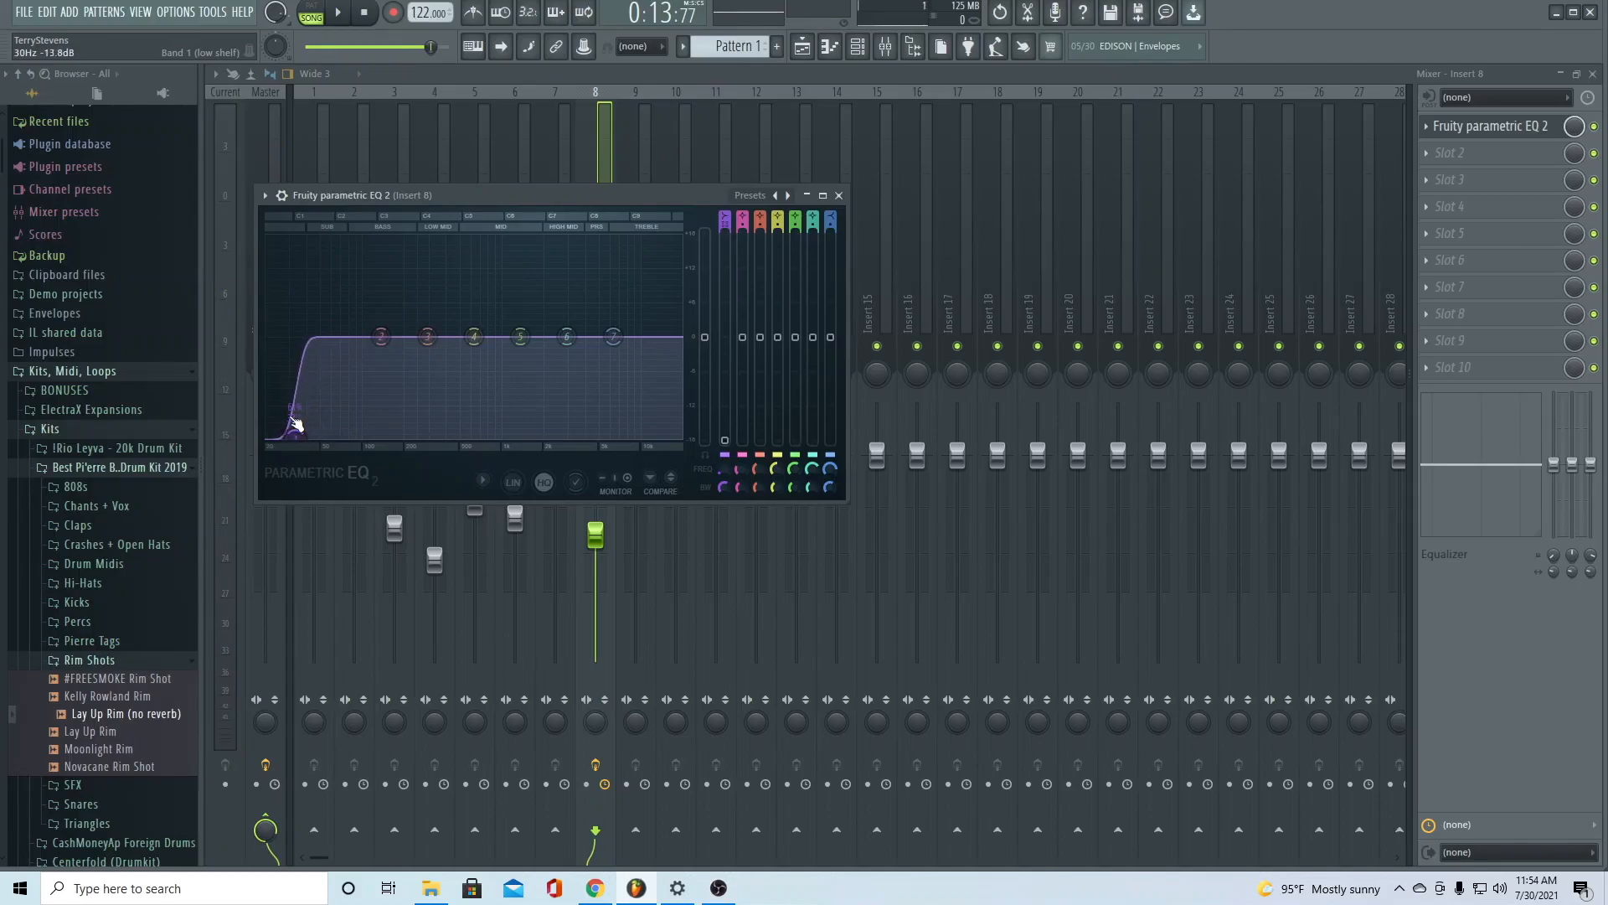
{"action": "left_click_drag", "start_coordinate": [298, 422], "coordinate": [298, 426]}
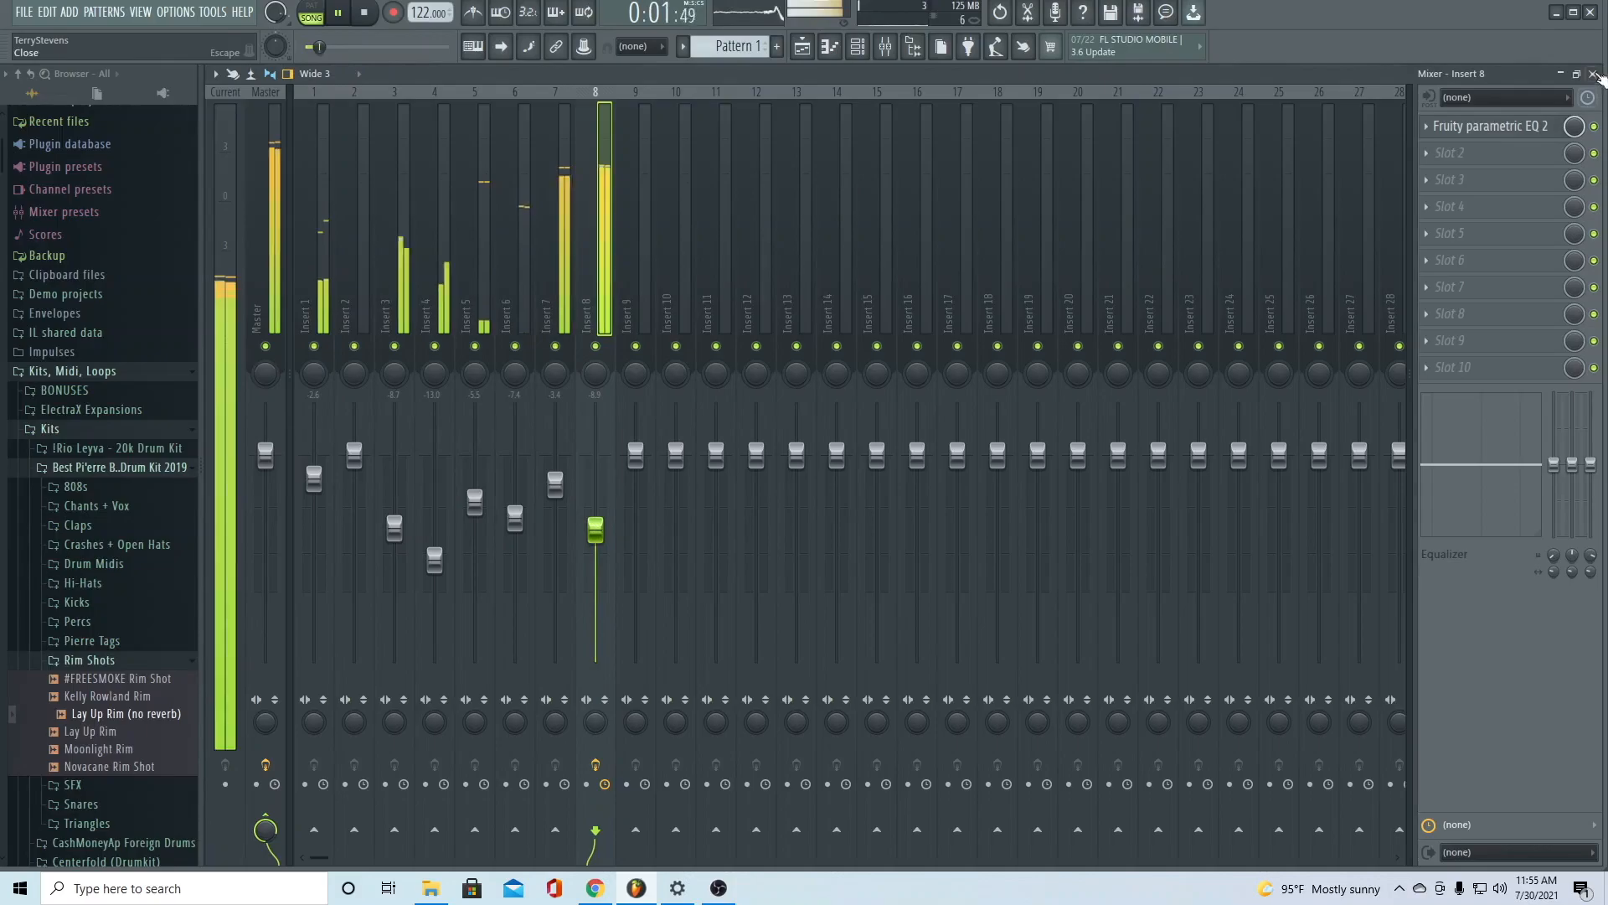
Close the mixer to return to the eleven-track playlist arrangement
{"action": "left_click", "coordinate": [1593, 72]}
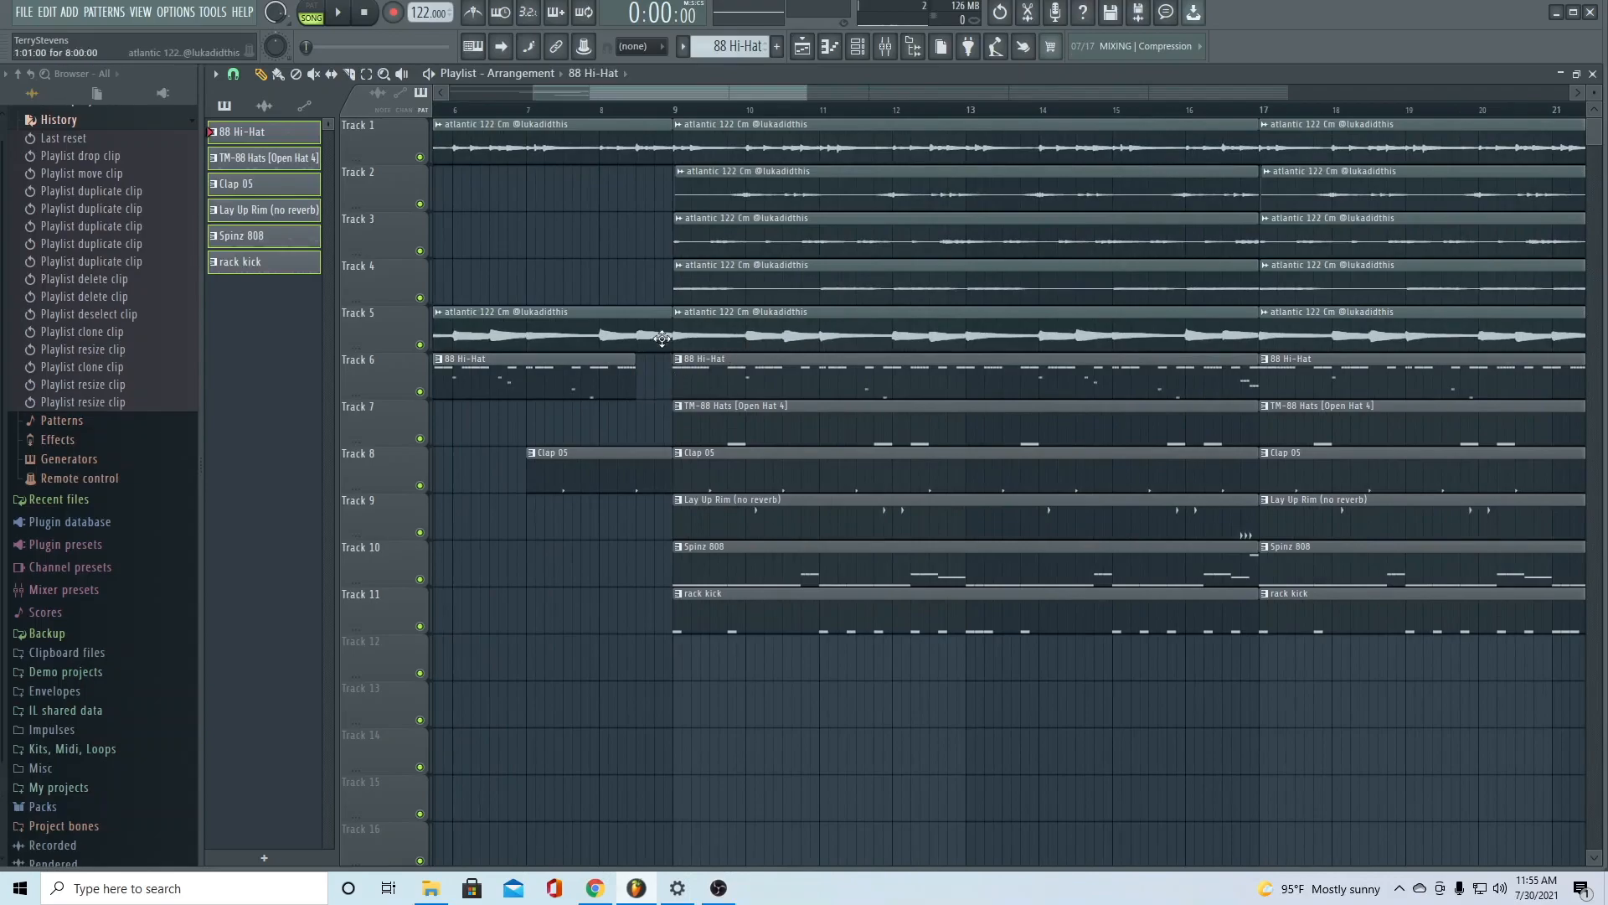
Carve drop-outs into the loop and drum clips across 48 bars and place a short clap clip near the end
{"action": "scroll", "scroll_direction": "down", "scroll_amount": 3}
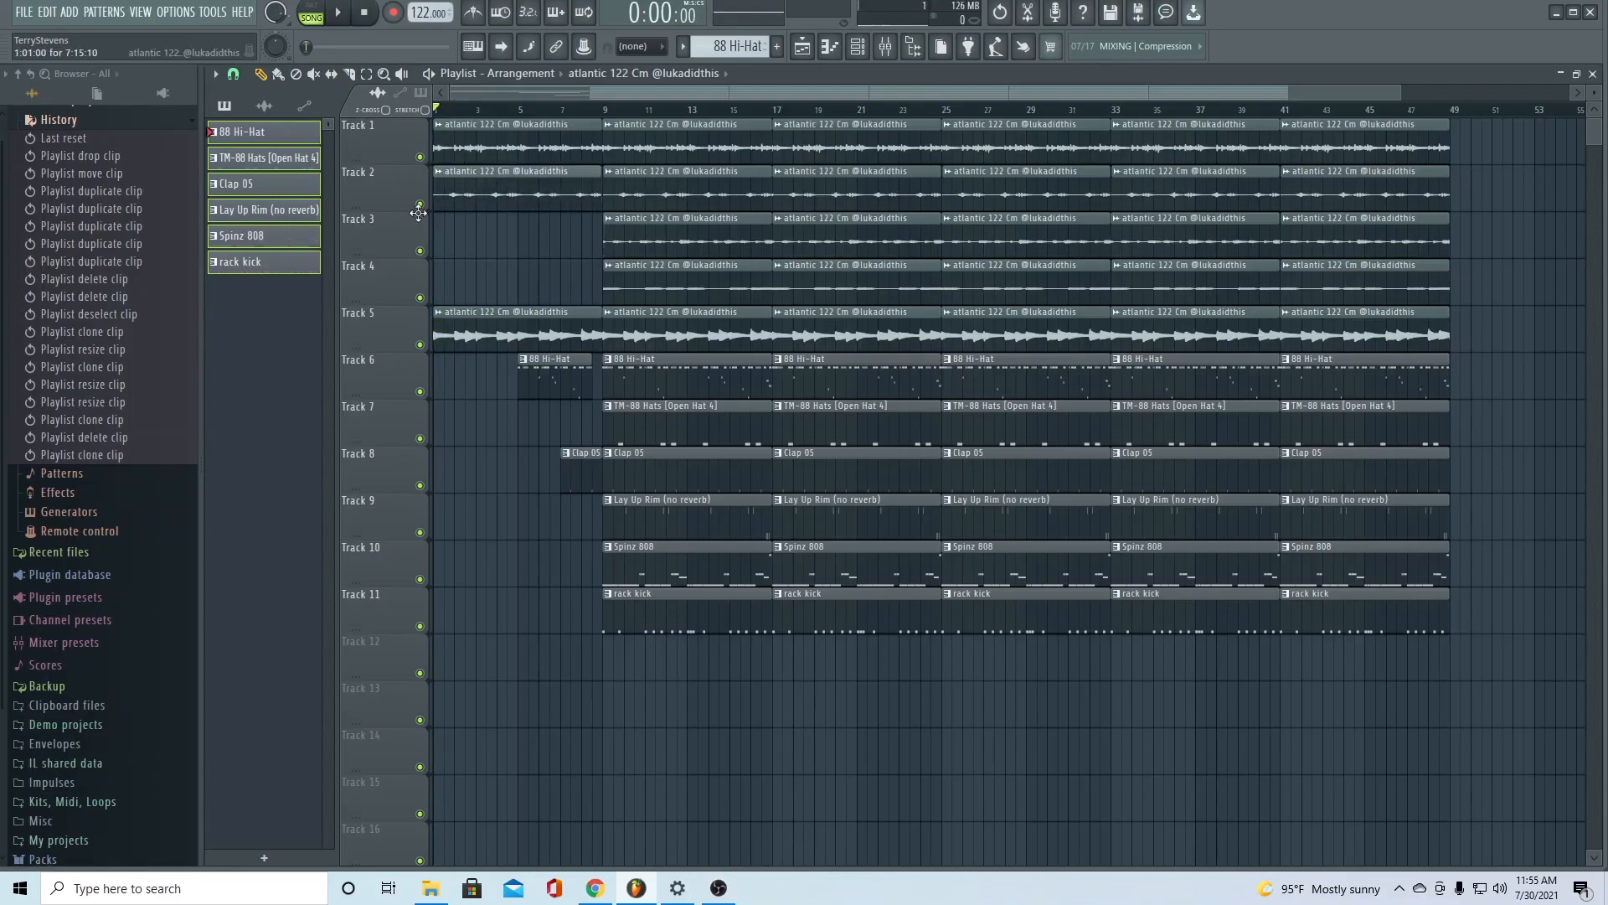
{"action": "left_click", "coordinate": [337, 11]}
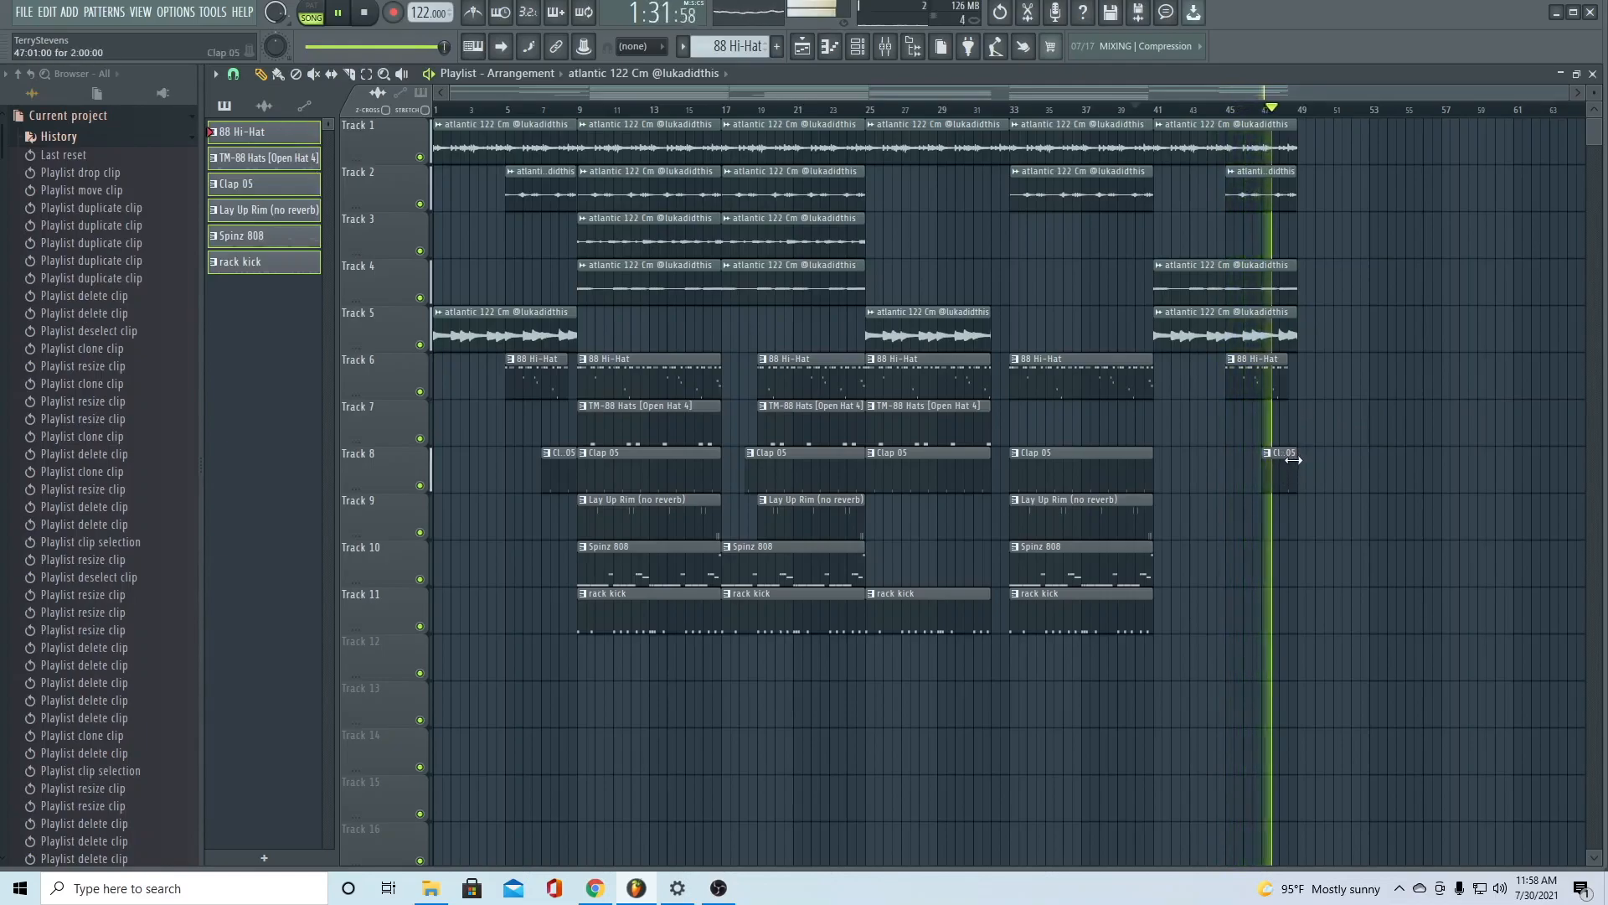
{"action": "left_click", "coordinate": [648, 170]}
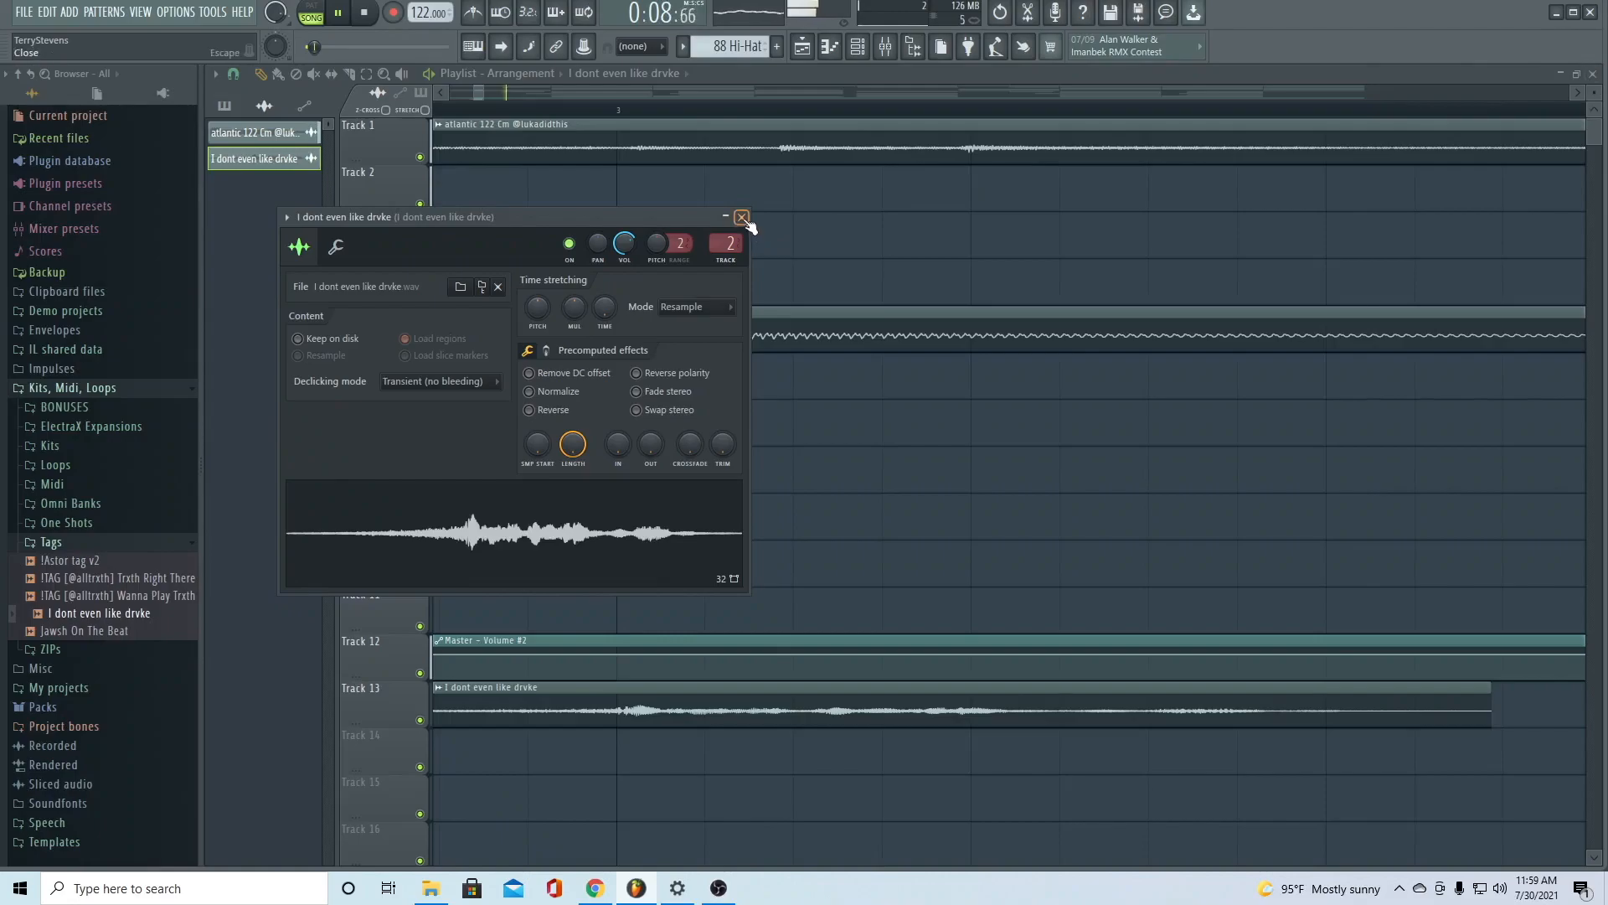
Close the 'I dont even like drvke' tag sample's settings, leaving the channel rack showing
{"action": "left_click", "coordinate": [743, 216]}
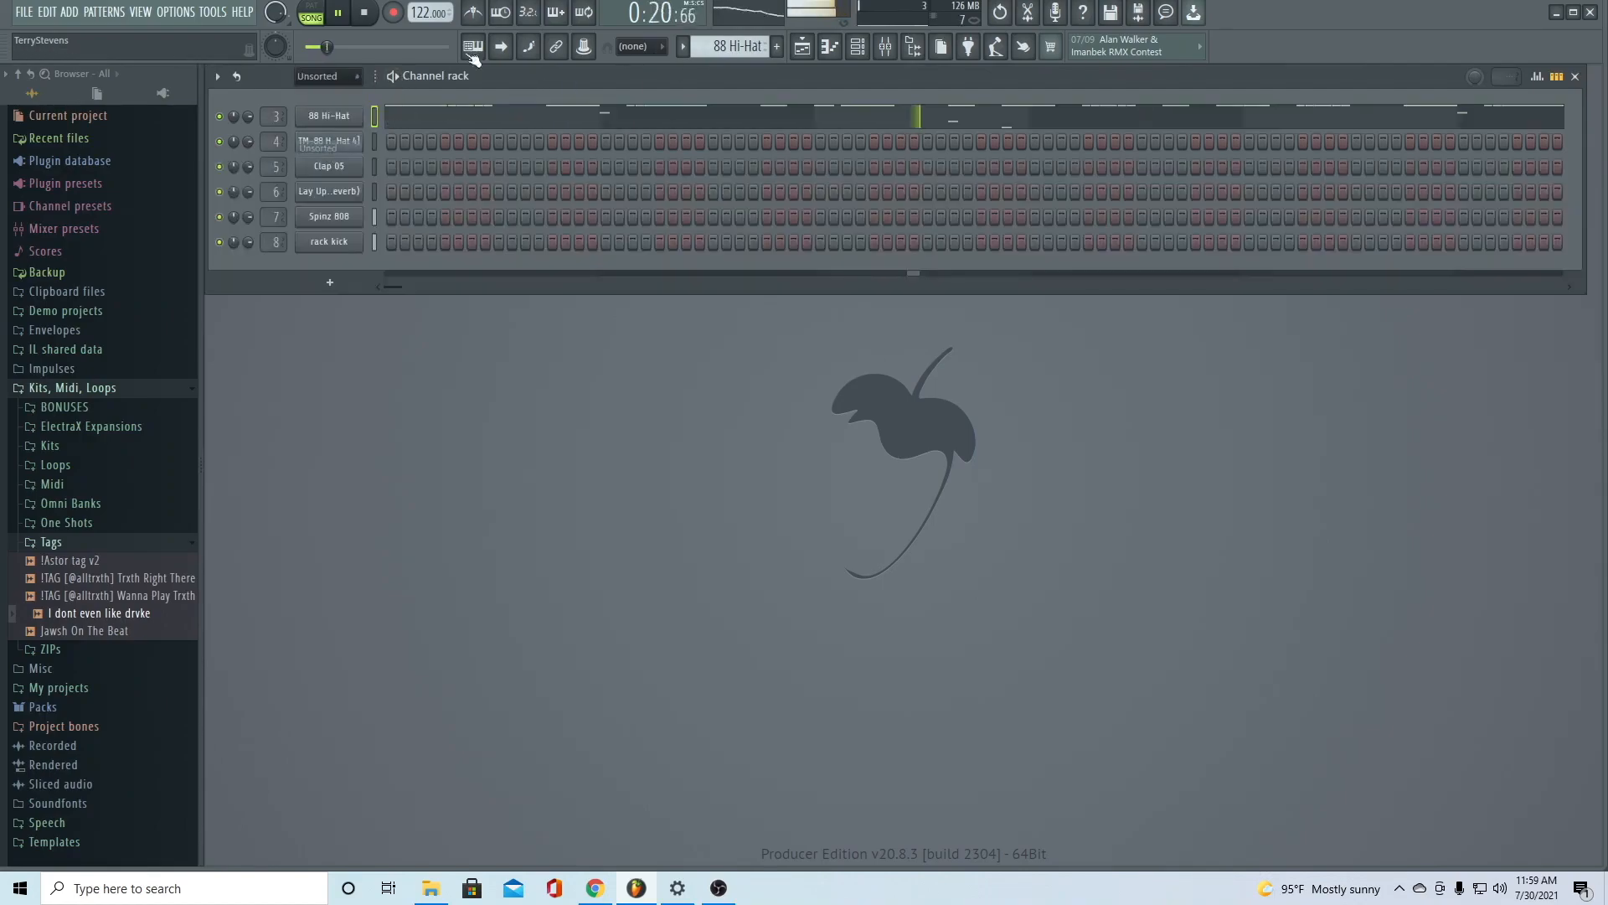
Give the Clap 05 sample a short fade-out in its channel settings
{"action": "left_click", "coordinate": [328, 166]}
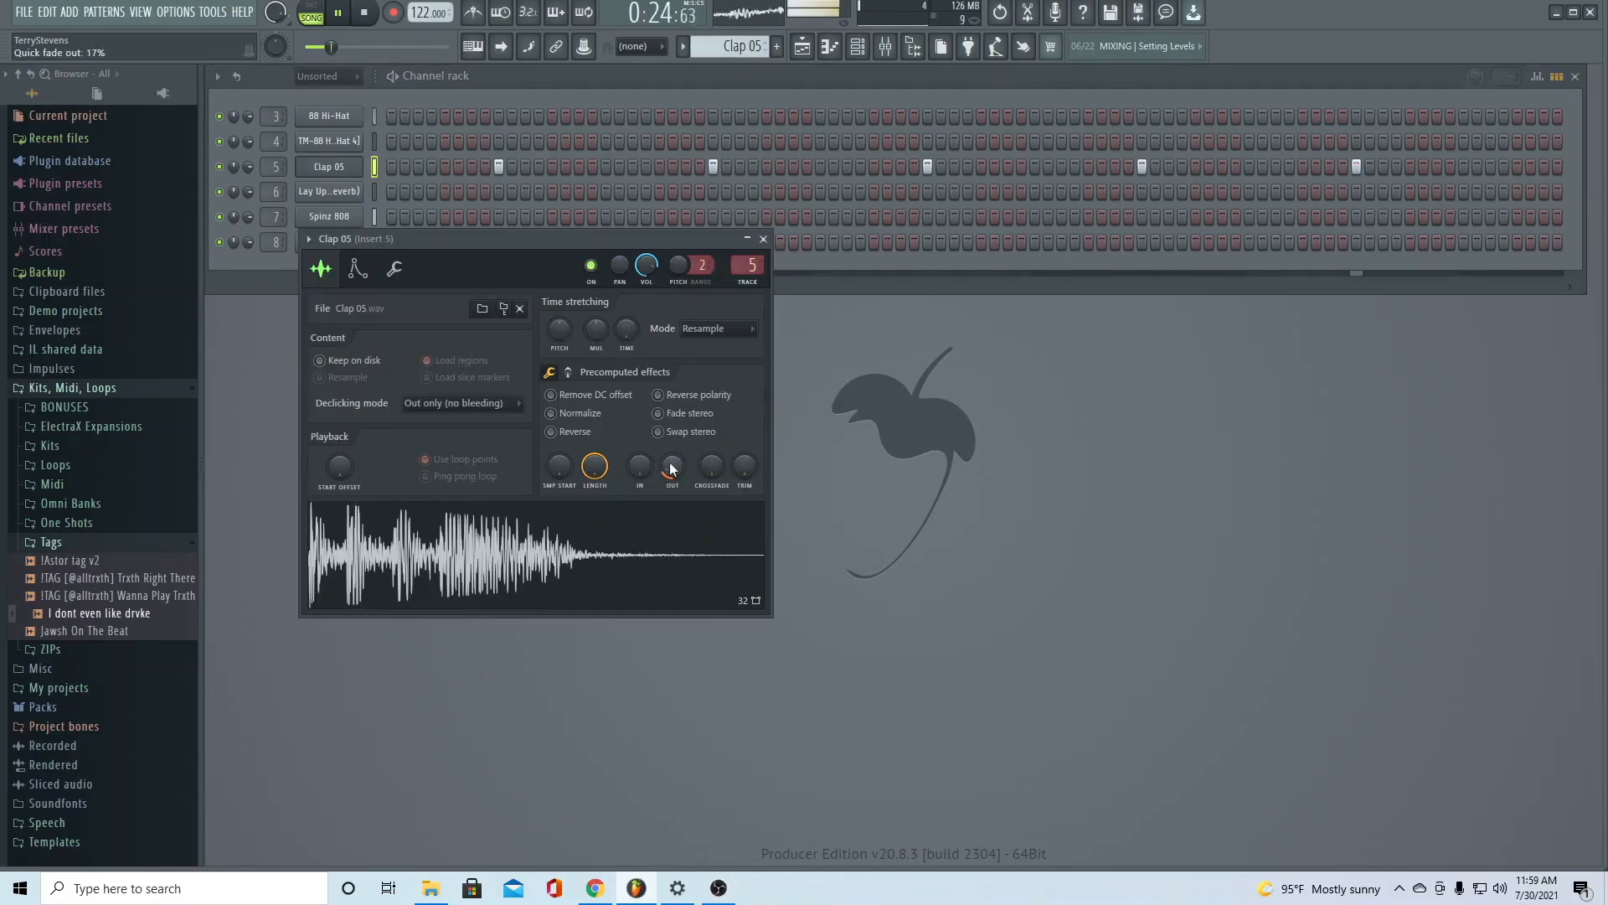
{"action": "left_click", "coordinate": [763, 238]}
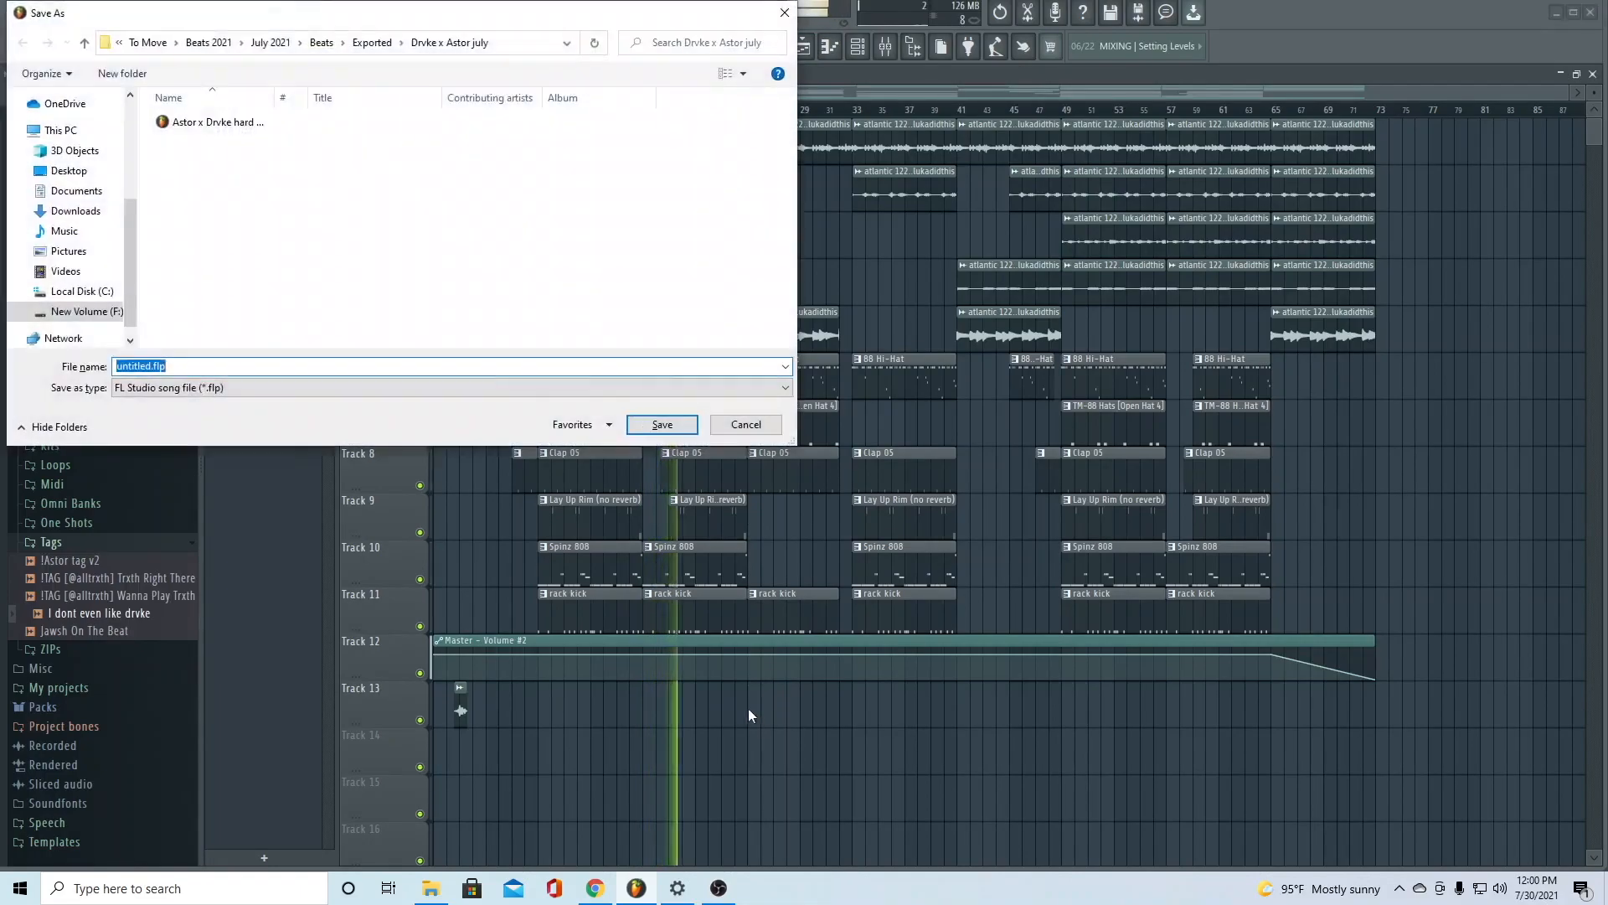
Name the song file in the Save As dialog for the Drvke x Astor july folder
{"action": "left_click", "coordinate": [744, 424]}
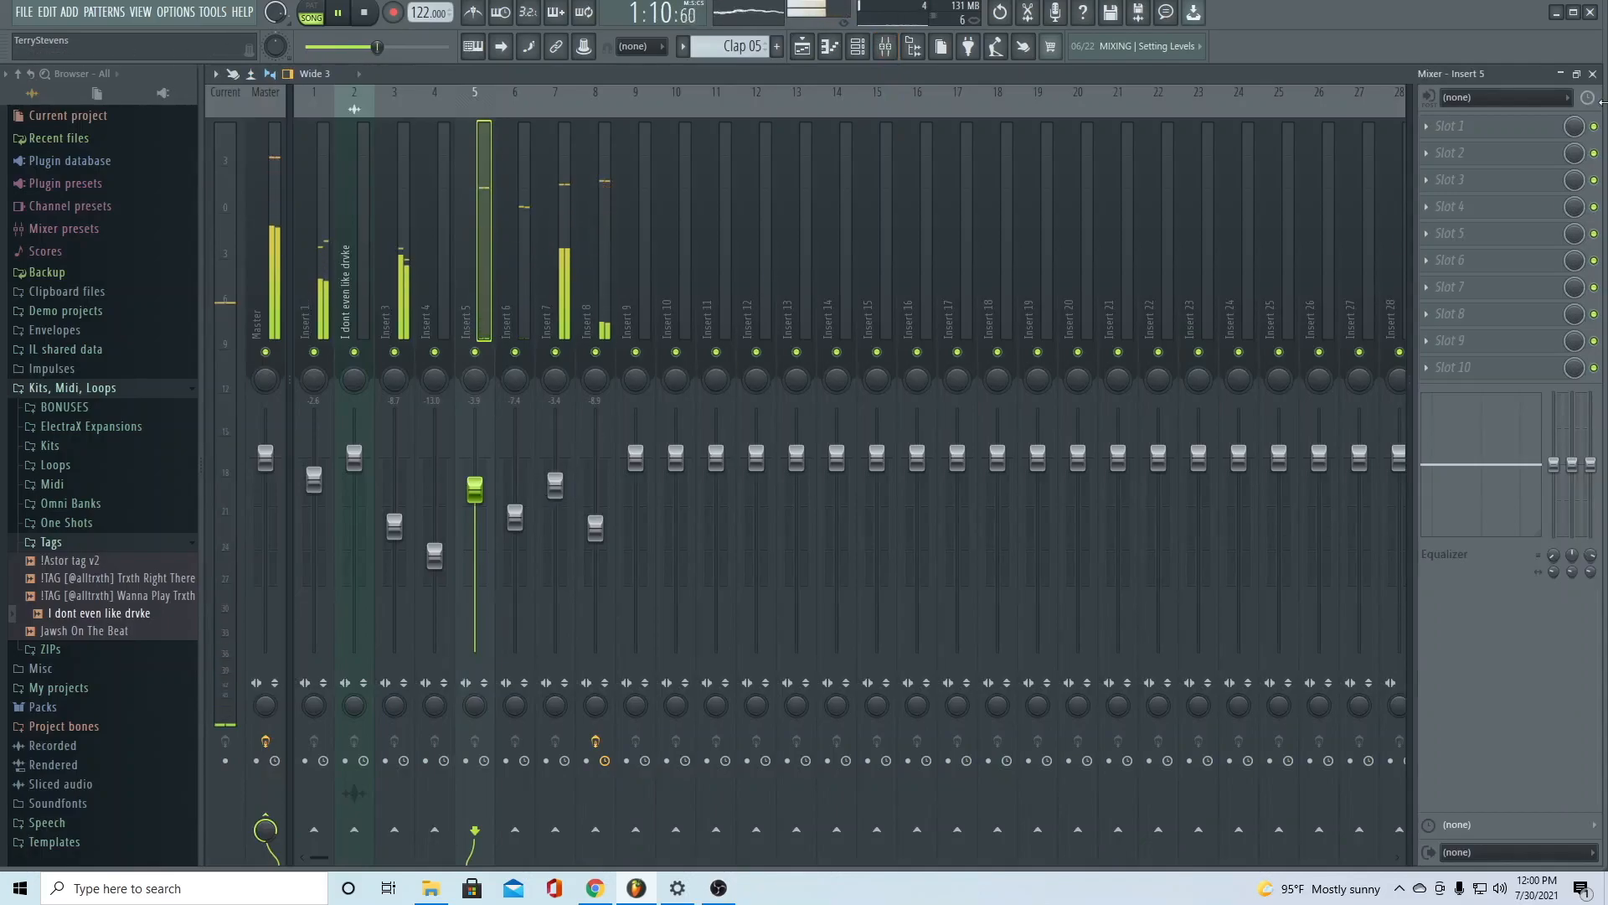
Bring up the Spinz 808 channel's envelope settings from the toolbar
{"action": "left_click", "coordinate": [473, 47]}
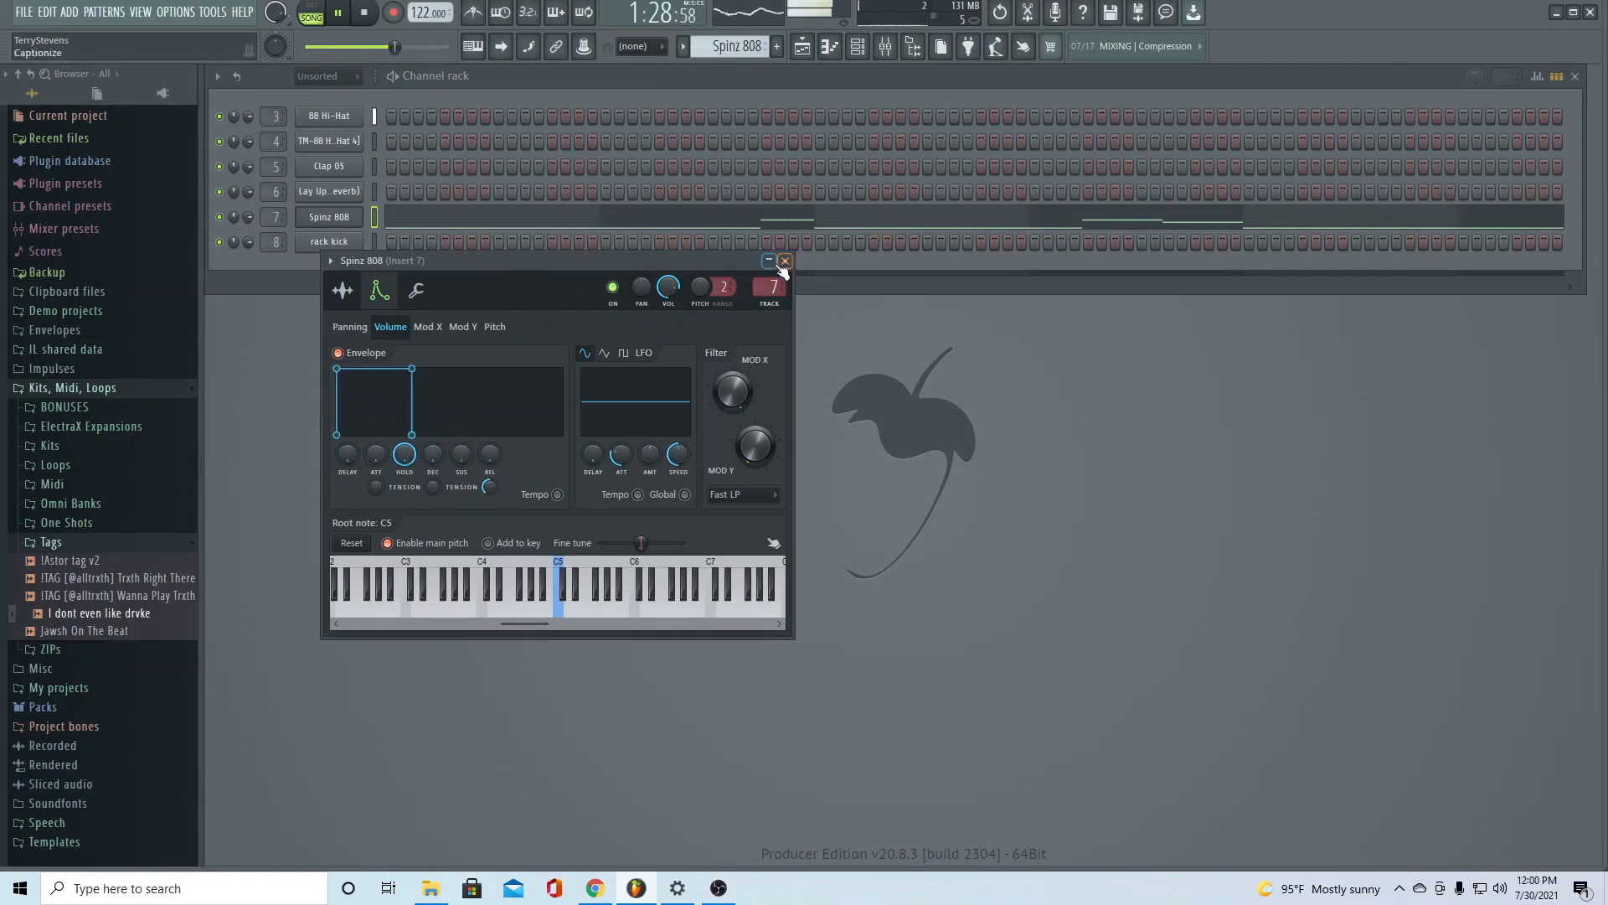
Close the Spinz 808 settings and show the playlist arrangement with its eleven tracks
{"action": "left_click", "coordinate": [784, 259]}
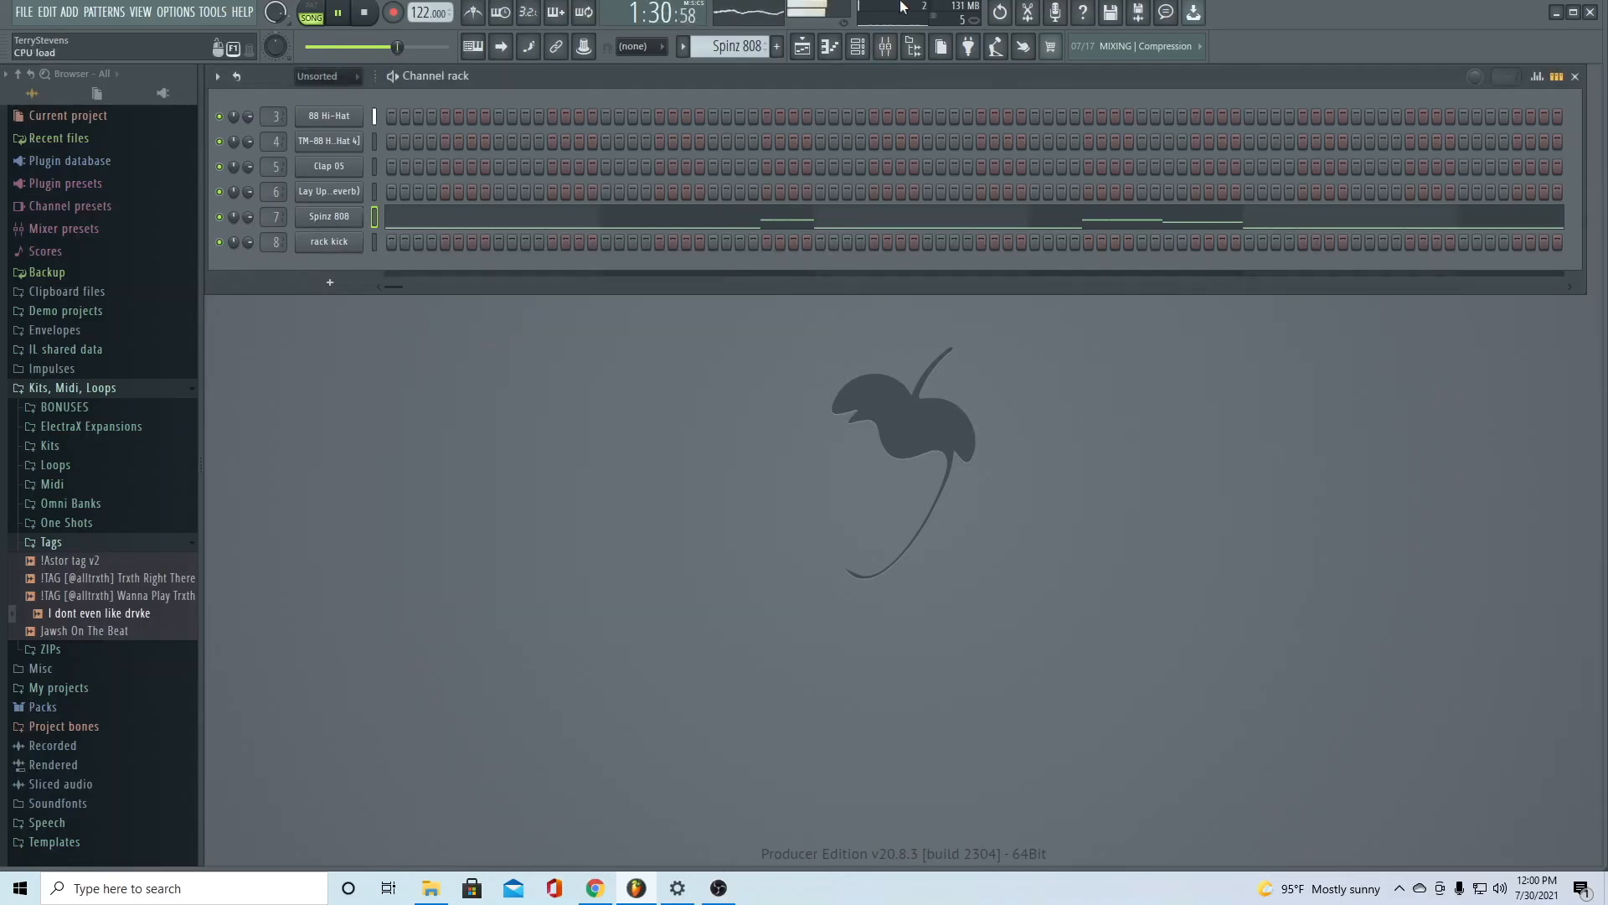
{"action": "left_click", "coordinate": [800, 47]}
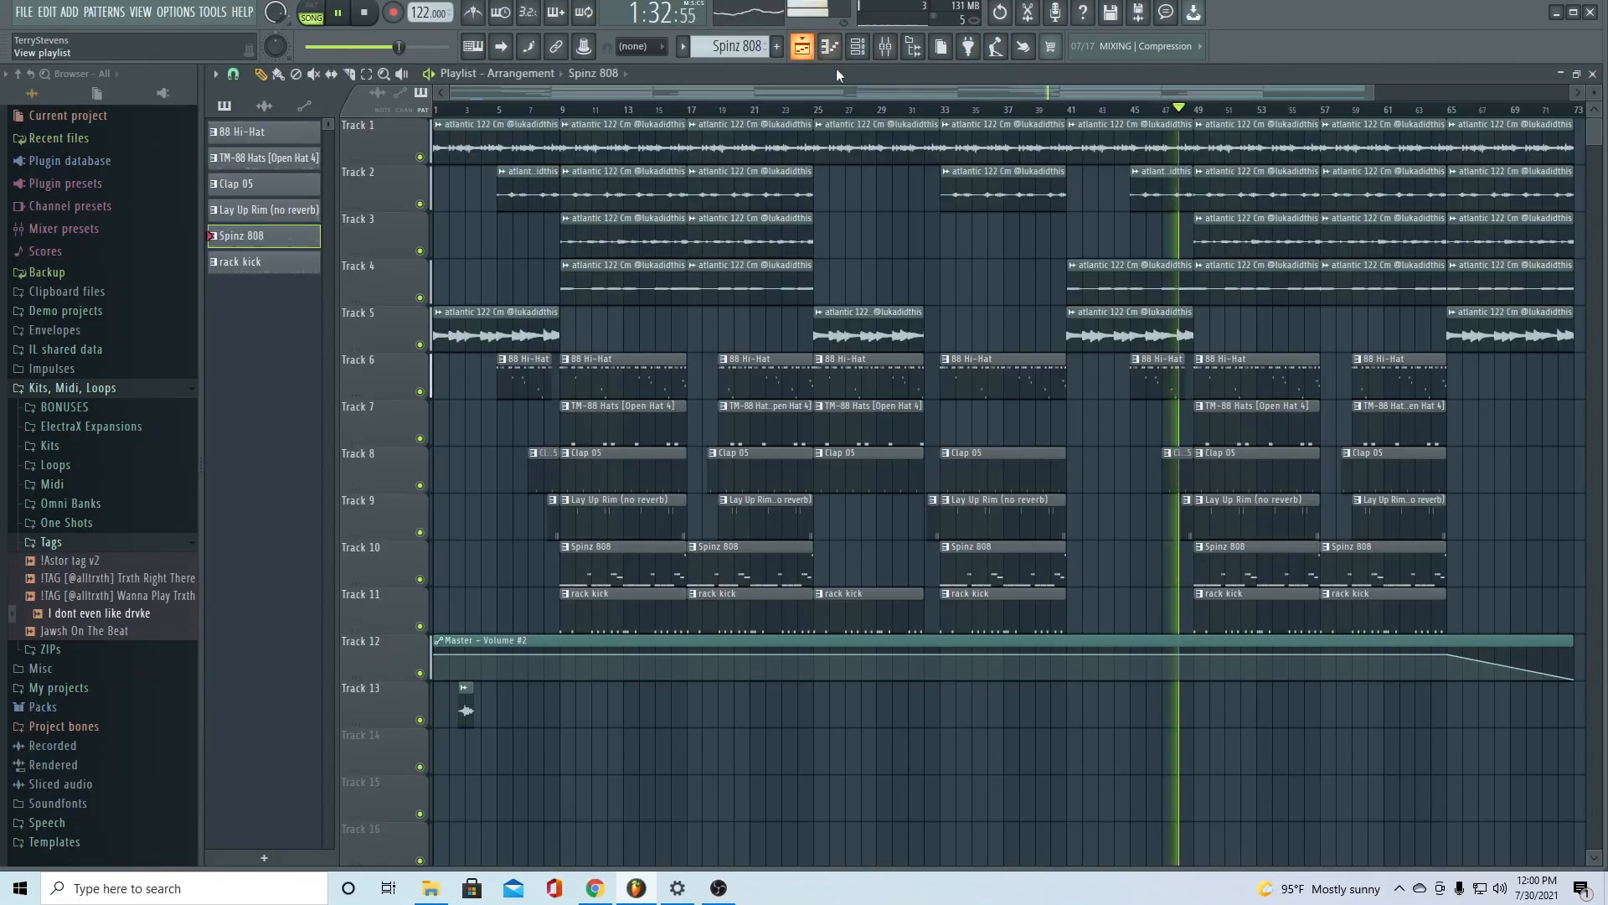